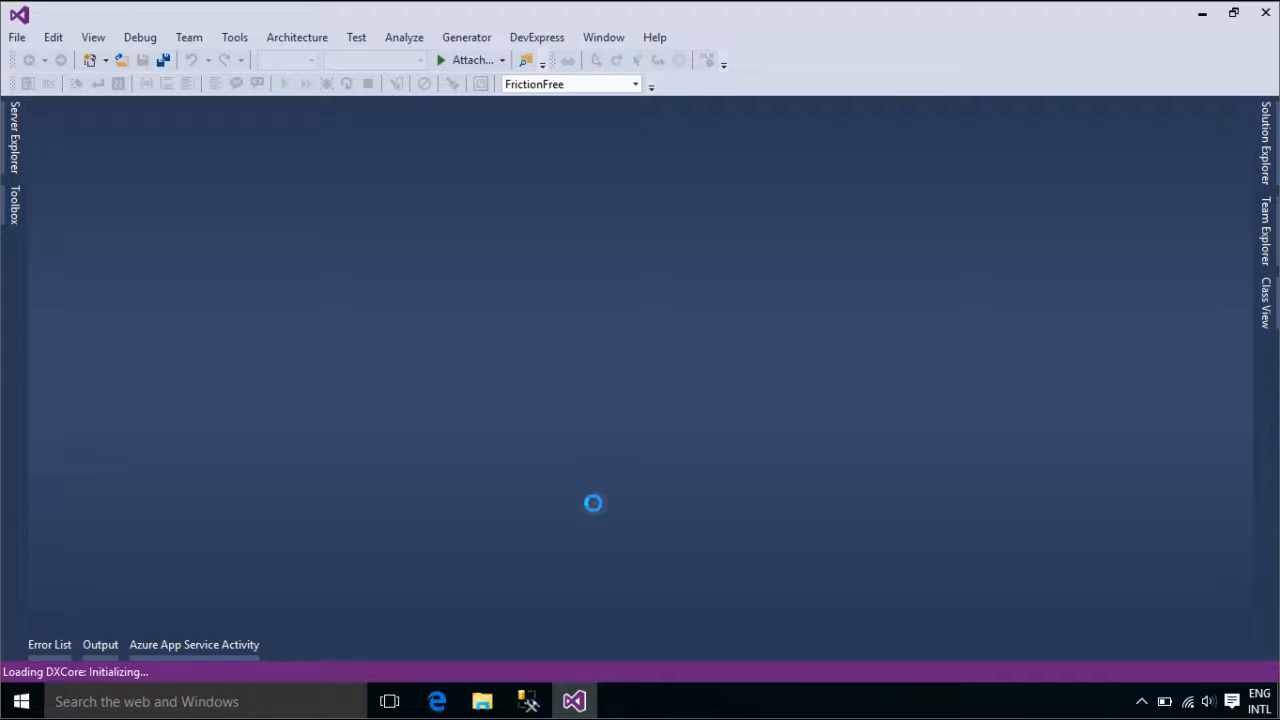
pyautogui.moveTo(86, 60)
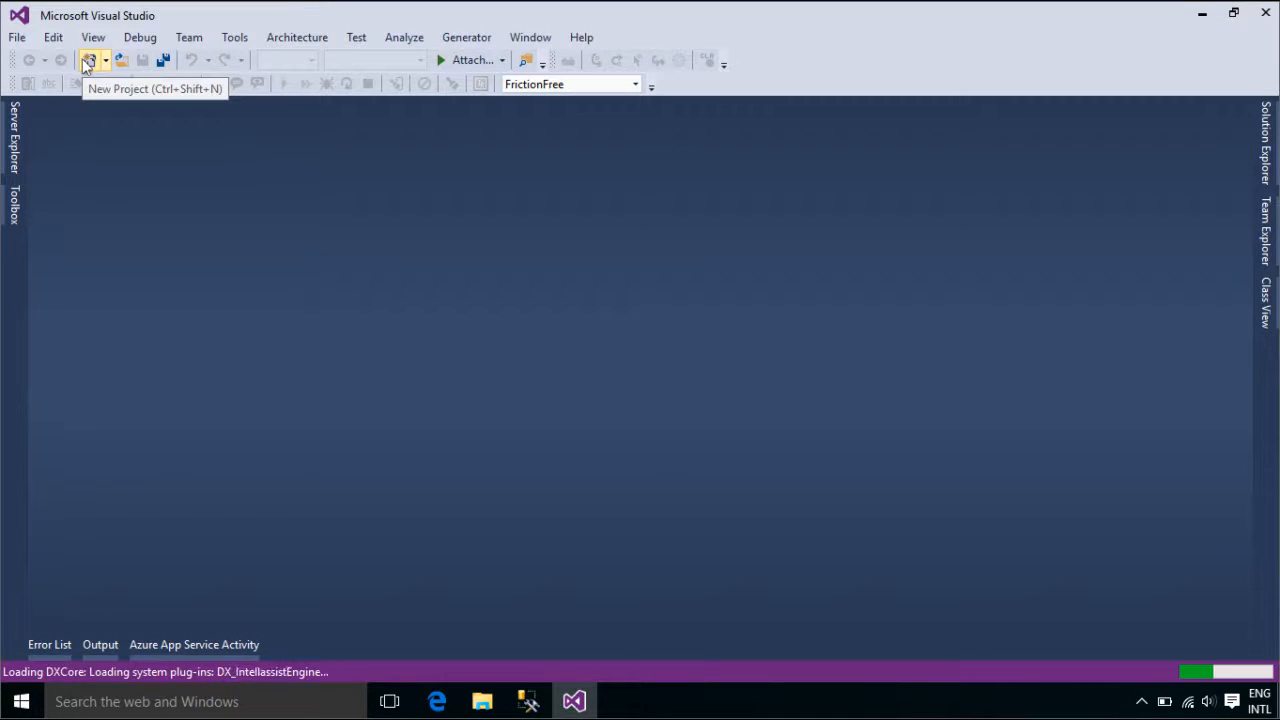
# Step: Create the Windows Forms Application project LoadSelectedCloumns in the FoxLearn Source folder
pyautogui.click(86, 61)
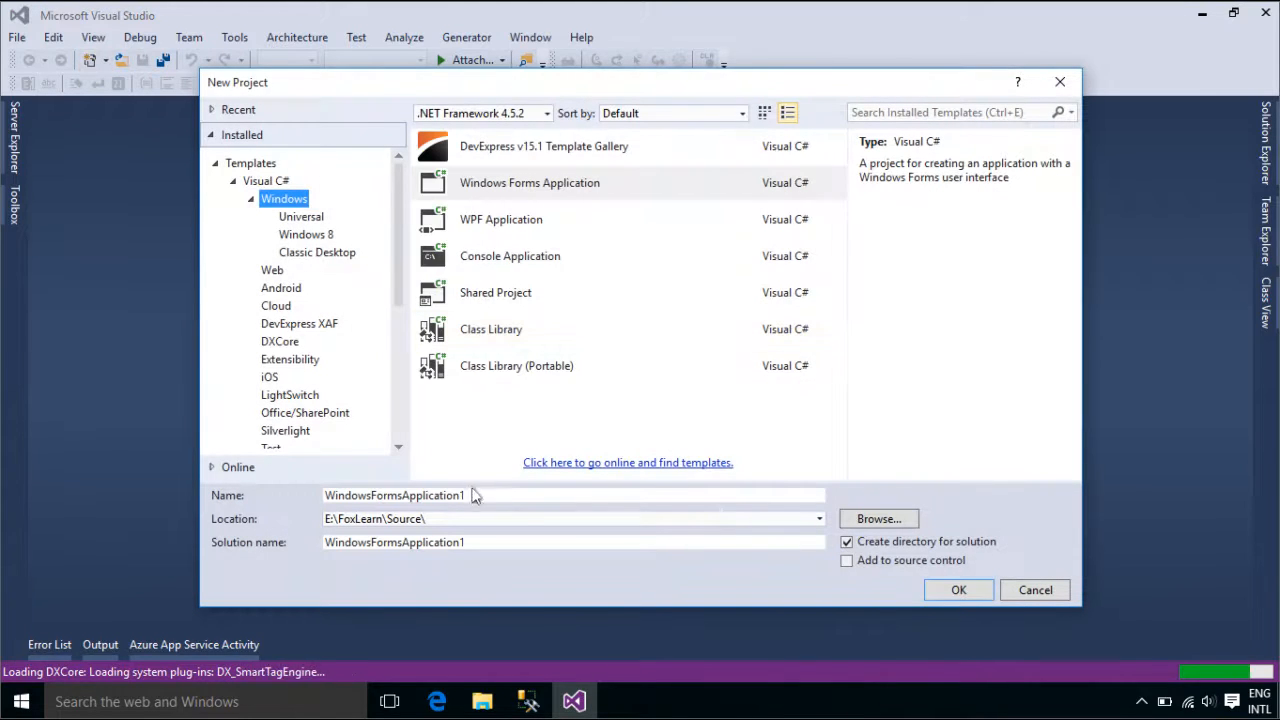
pyautogui.write('LoadSelectedClo')
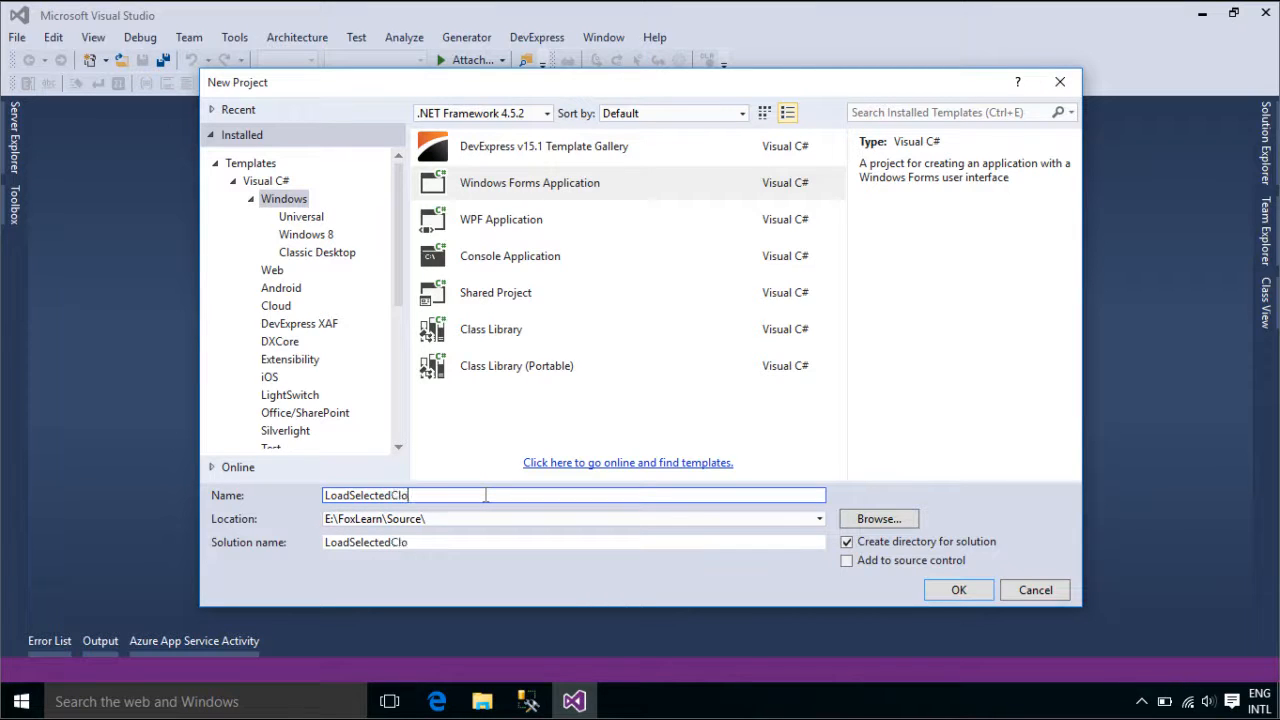
pyautogui.click(958, 590)
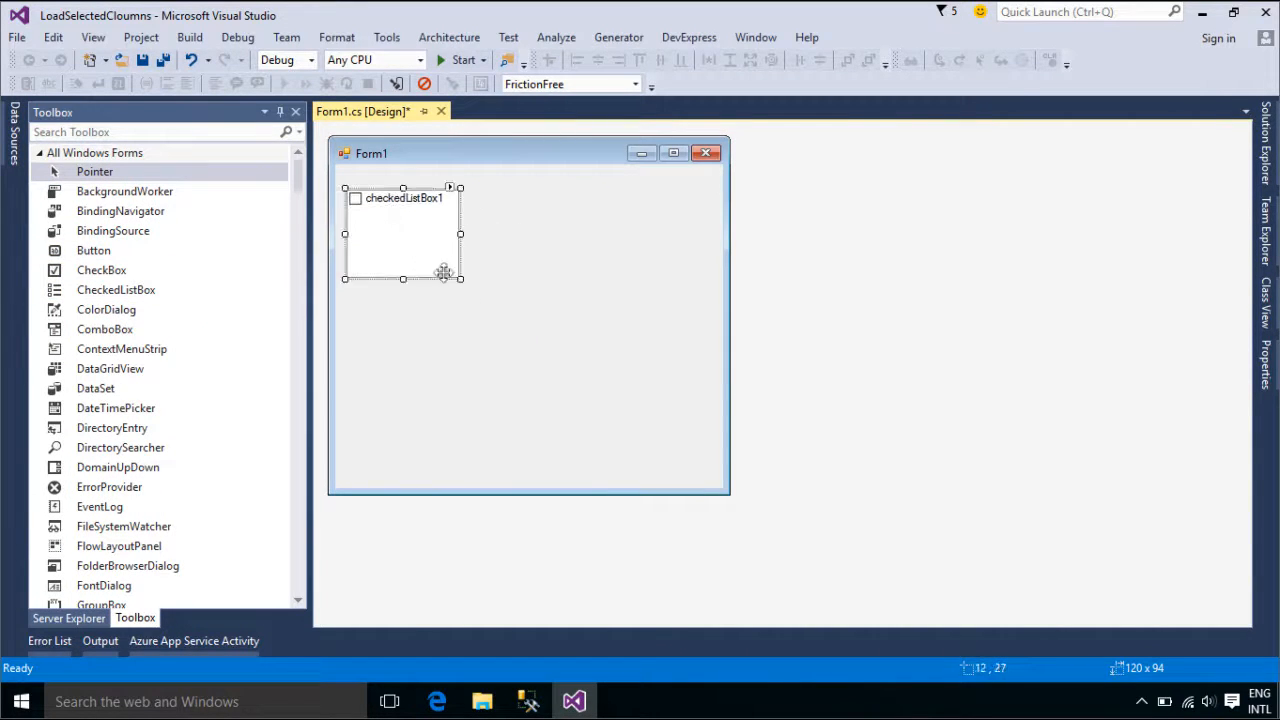
# Step: Enlarge the list box, add a 'Get data' button named btnGetData, and name the list checkedListBox
pyautogui.moveTo(461, 280); pyautogui.dragTo(571, 410)
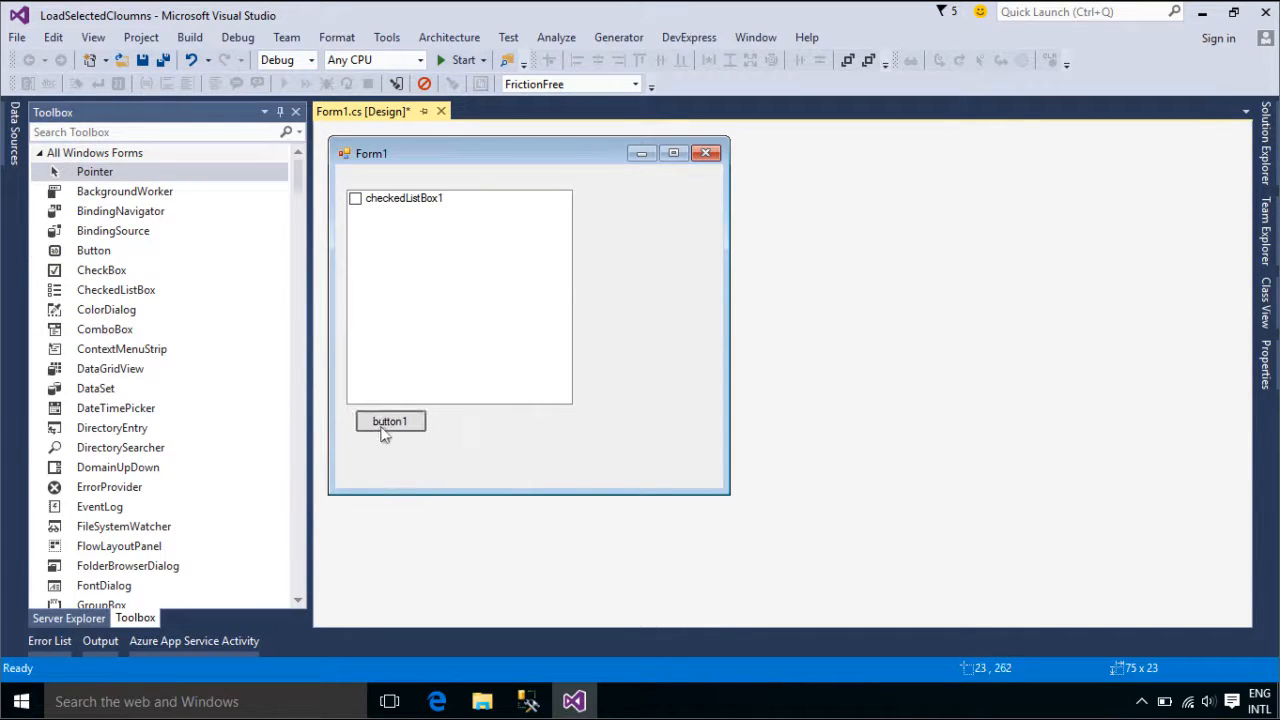
pyautogui.click(390, 421)
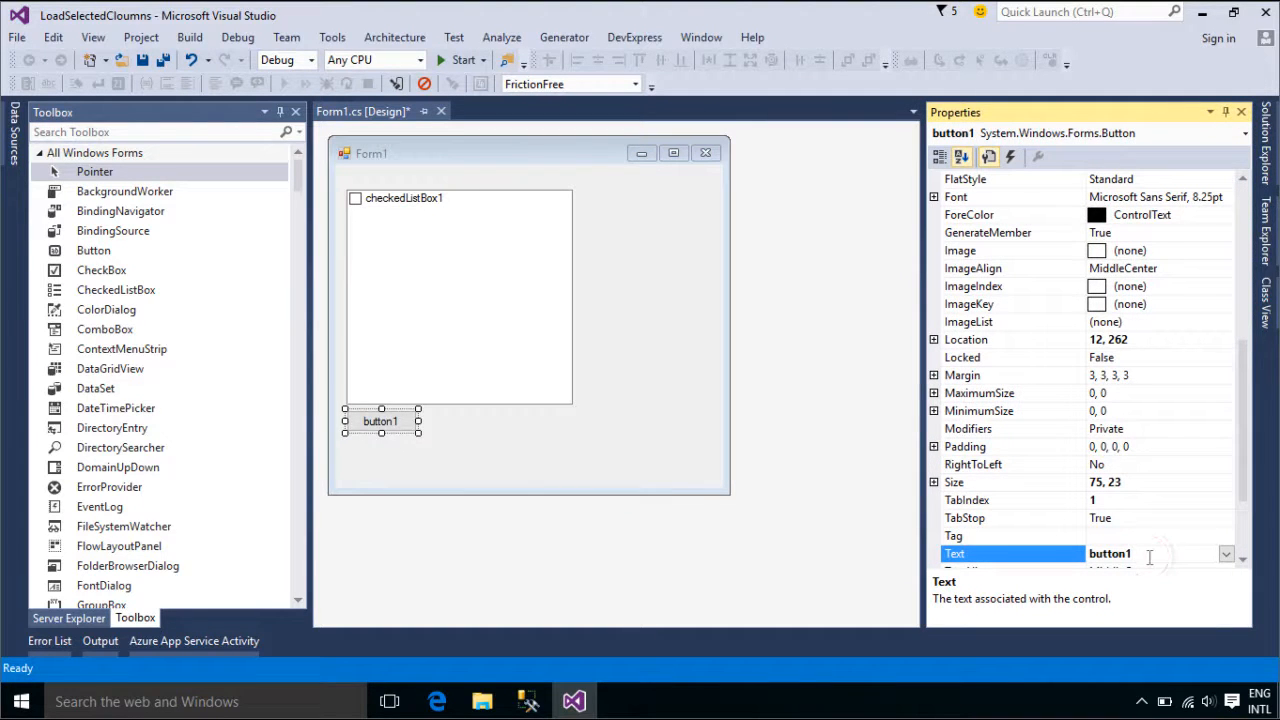
pyautogui.write('Get dat')
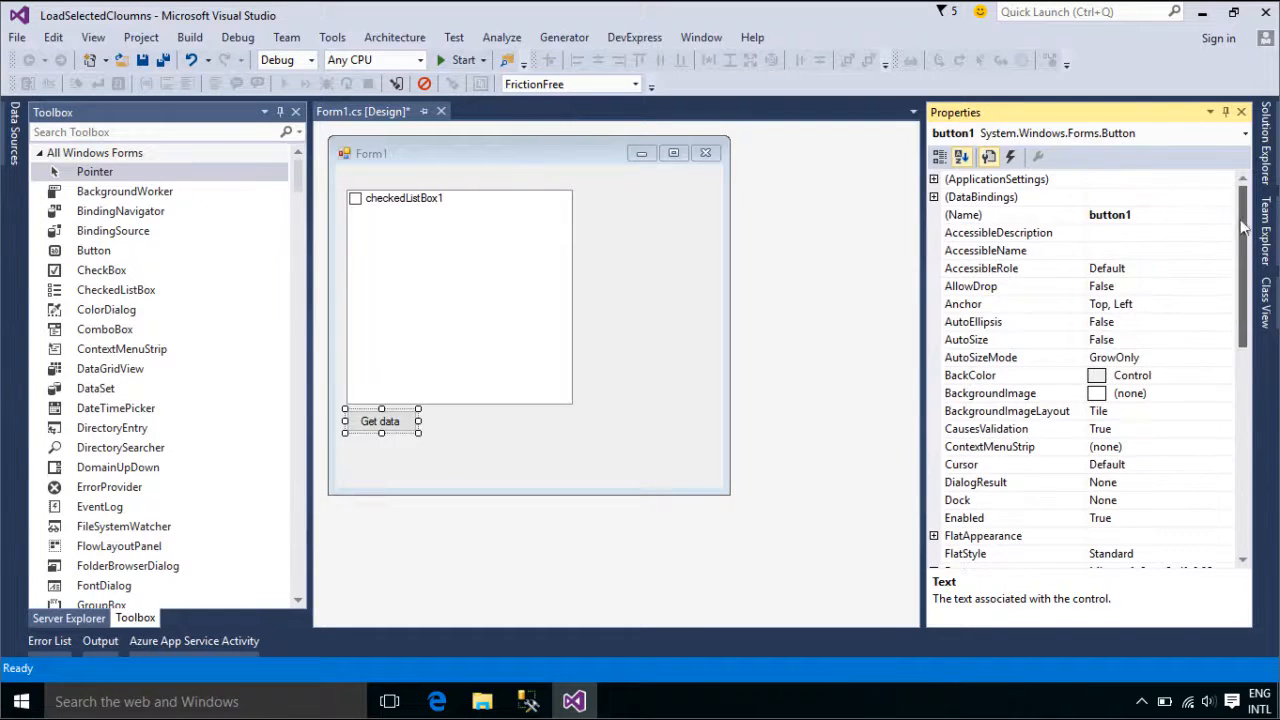
pyautogui.click(1150, 214)
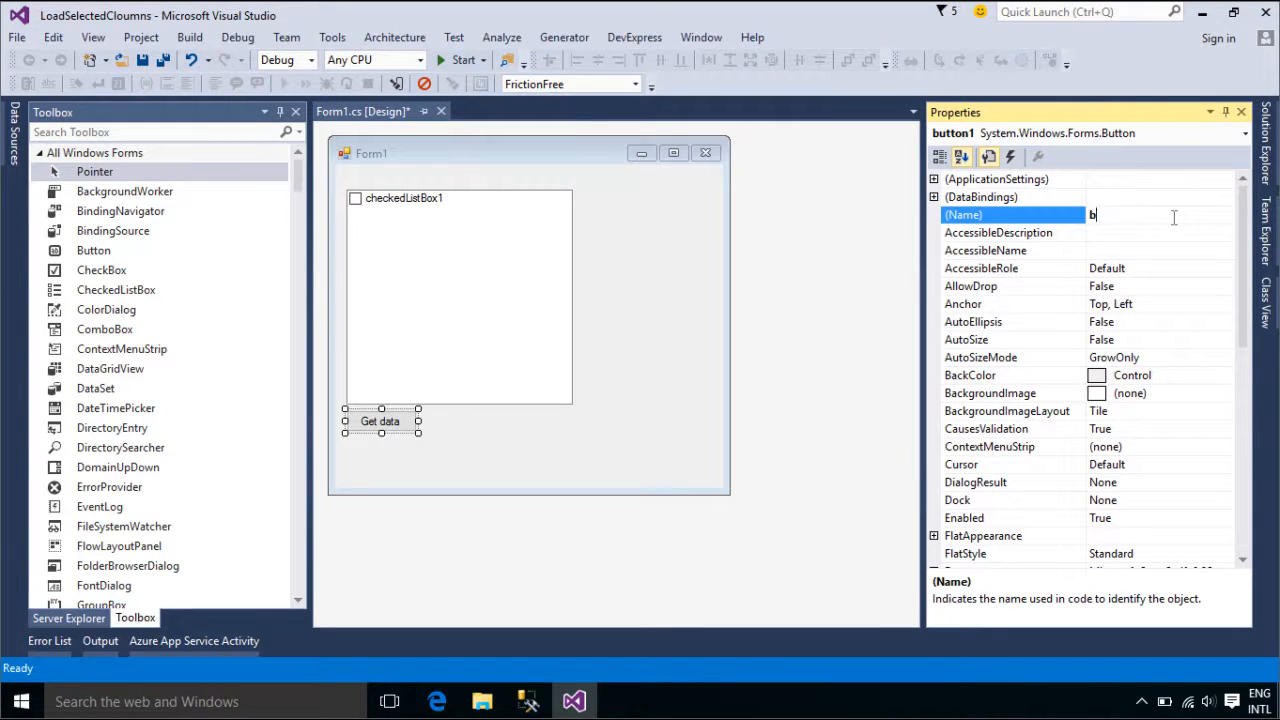
pyautogui.write('tnGetDat')
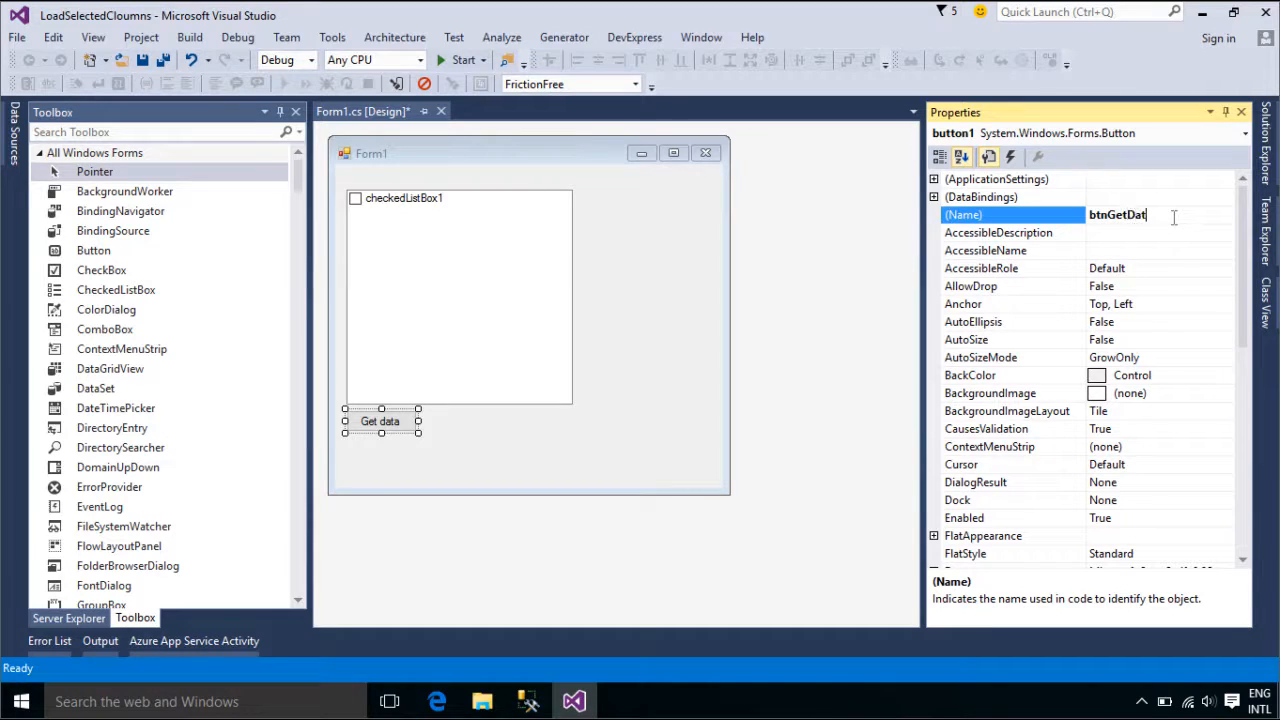
pyautogui.click(458, 290)
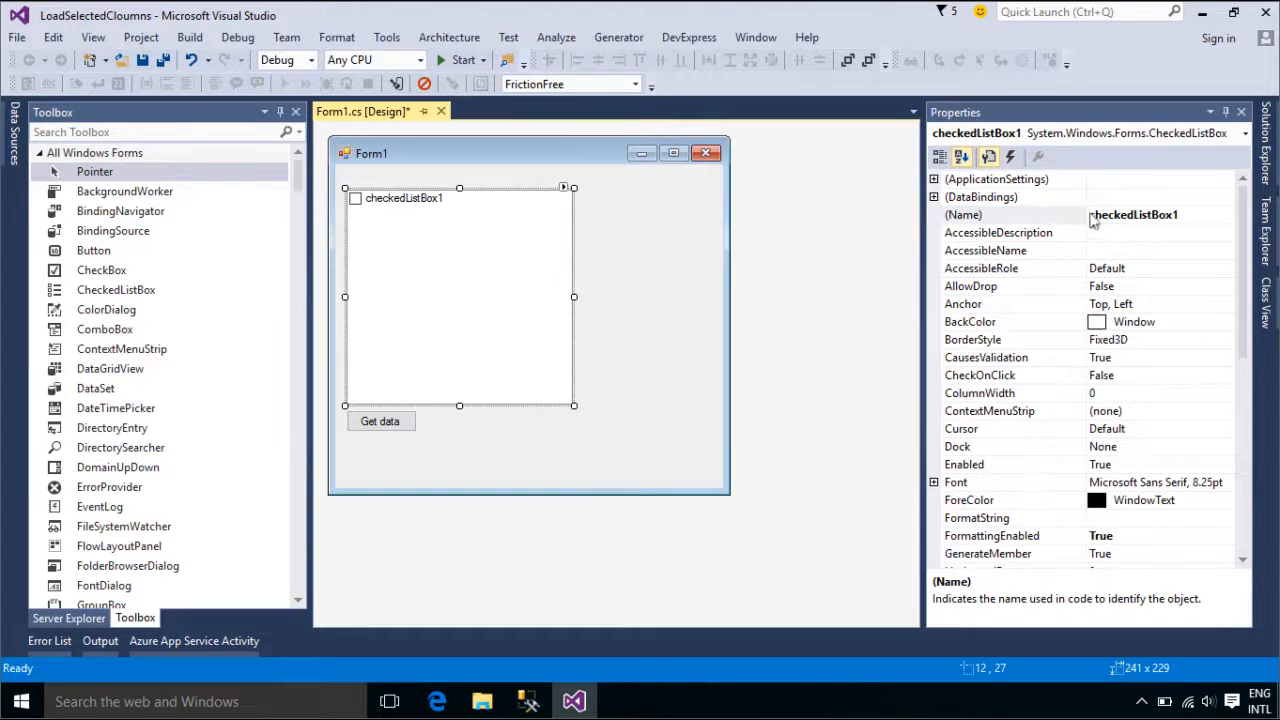
pyautogui.write('checkedListBox')
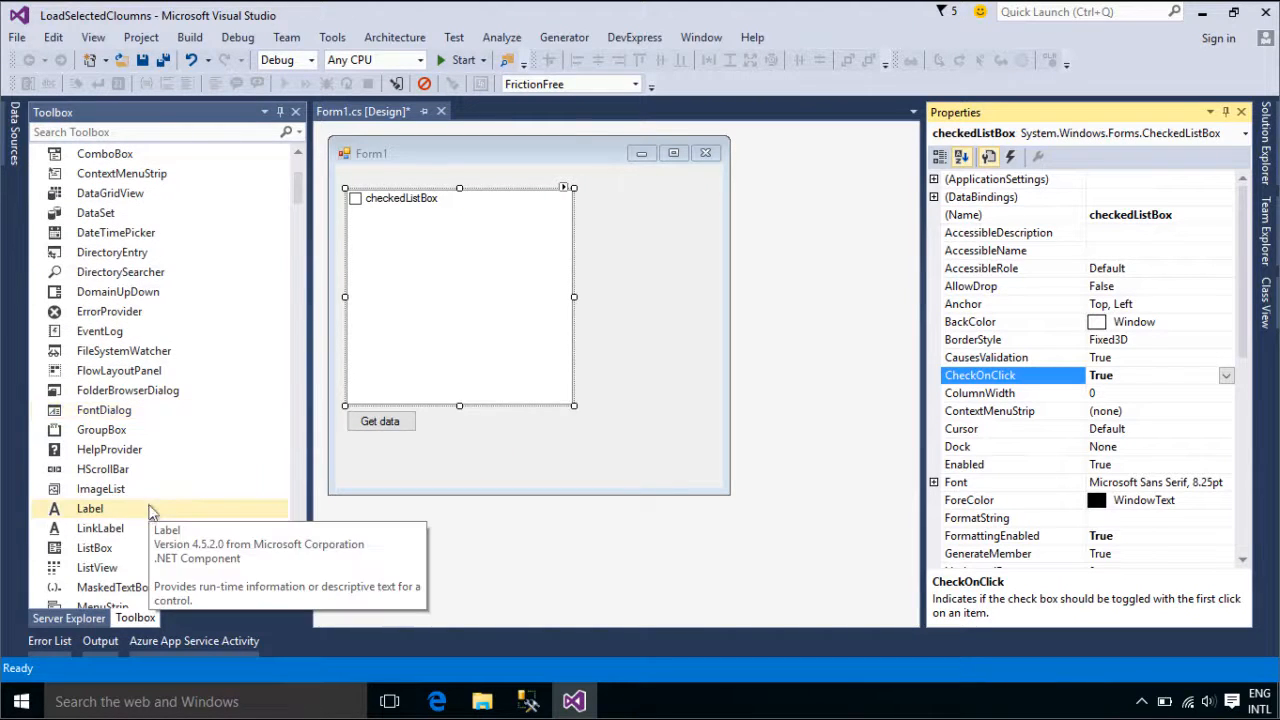
# Step: Add a 'Columns' label aligned above the list box and shorten Form1 to fit
pyautogui.moveTo(90, 508); pyautogui.dragTo(373, 178)
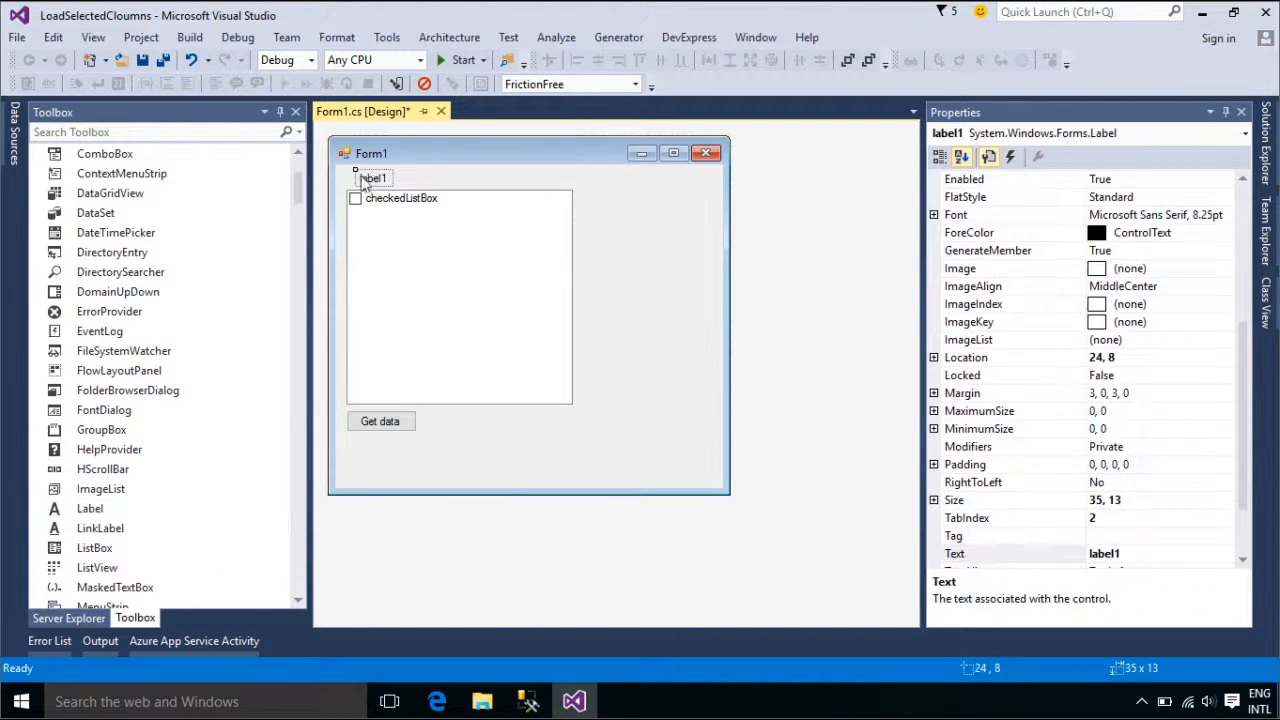
pyautogui.moveTo(373, 178); pyautogui.dragTo(361, 179)
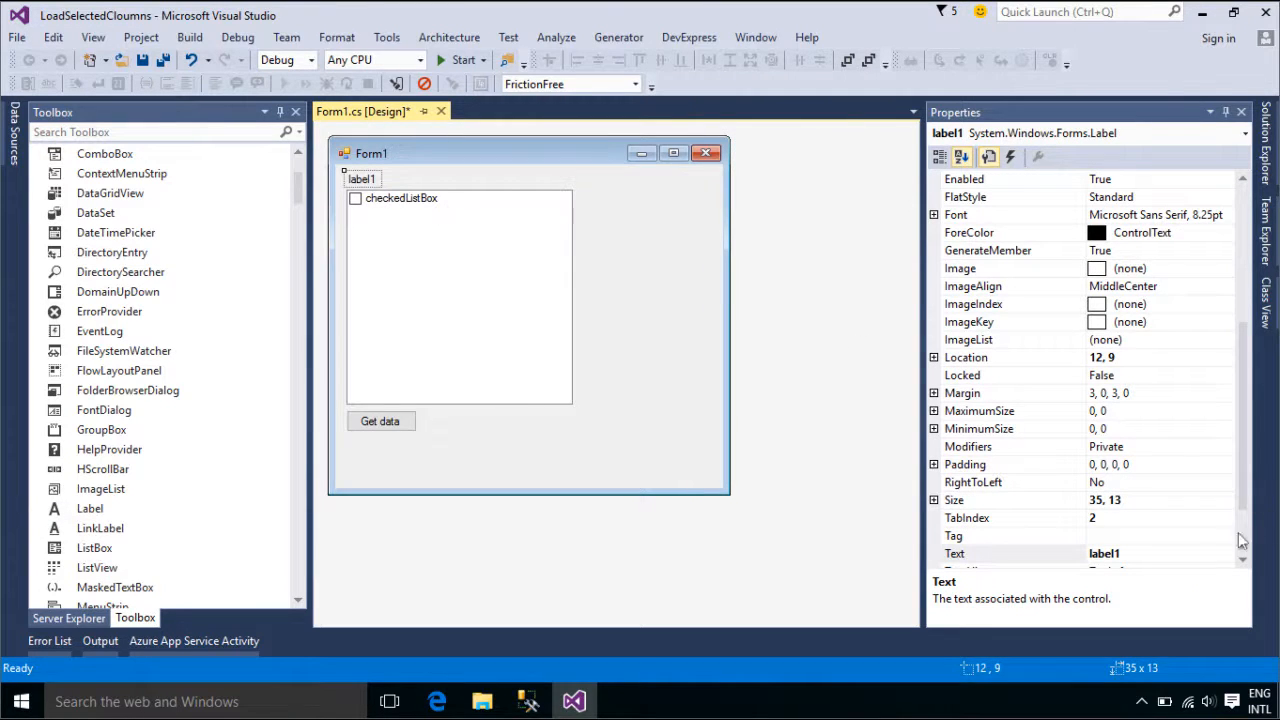
pyautogui.click(1140, 553)
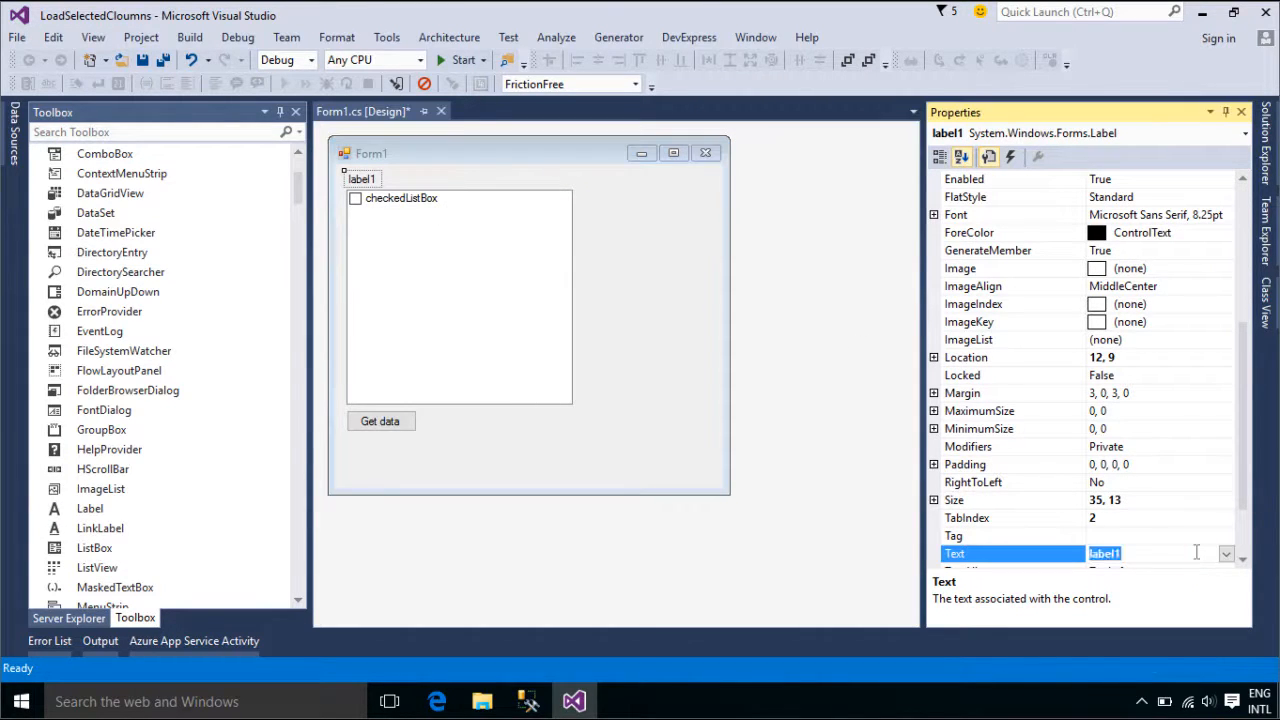
pyautogui.write('Columns')
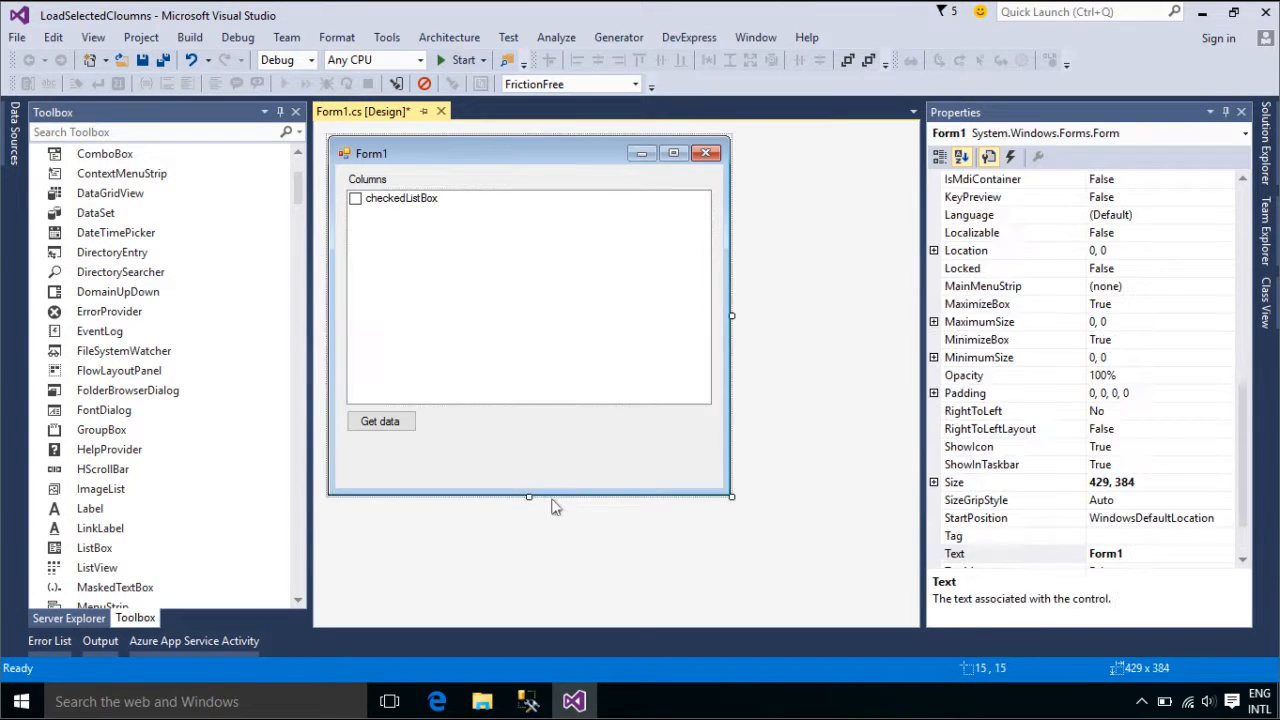
pyautogui.moveTo(528, 497); pyautogui.dragTo(543, 451)
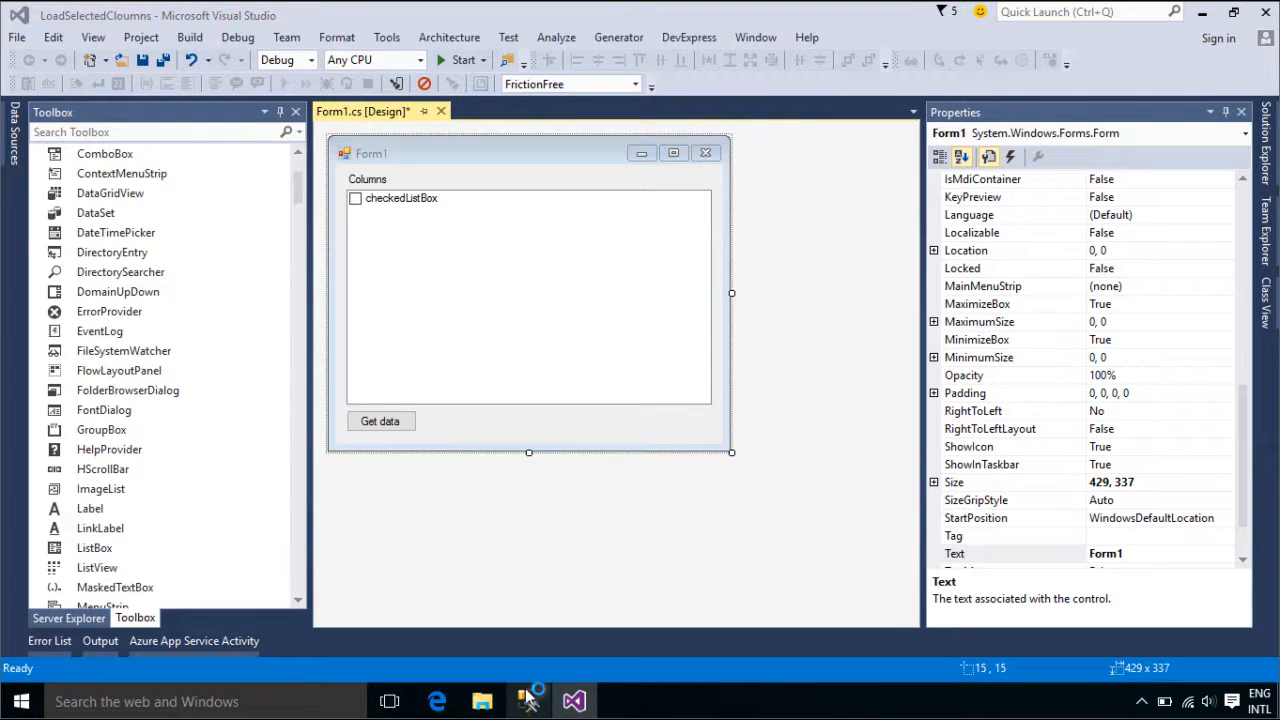
pyautogui.click(528, 701)
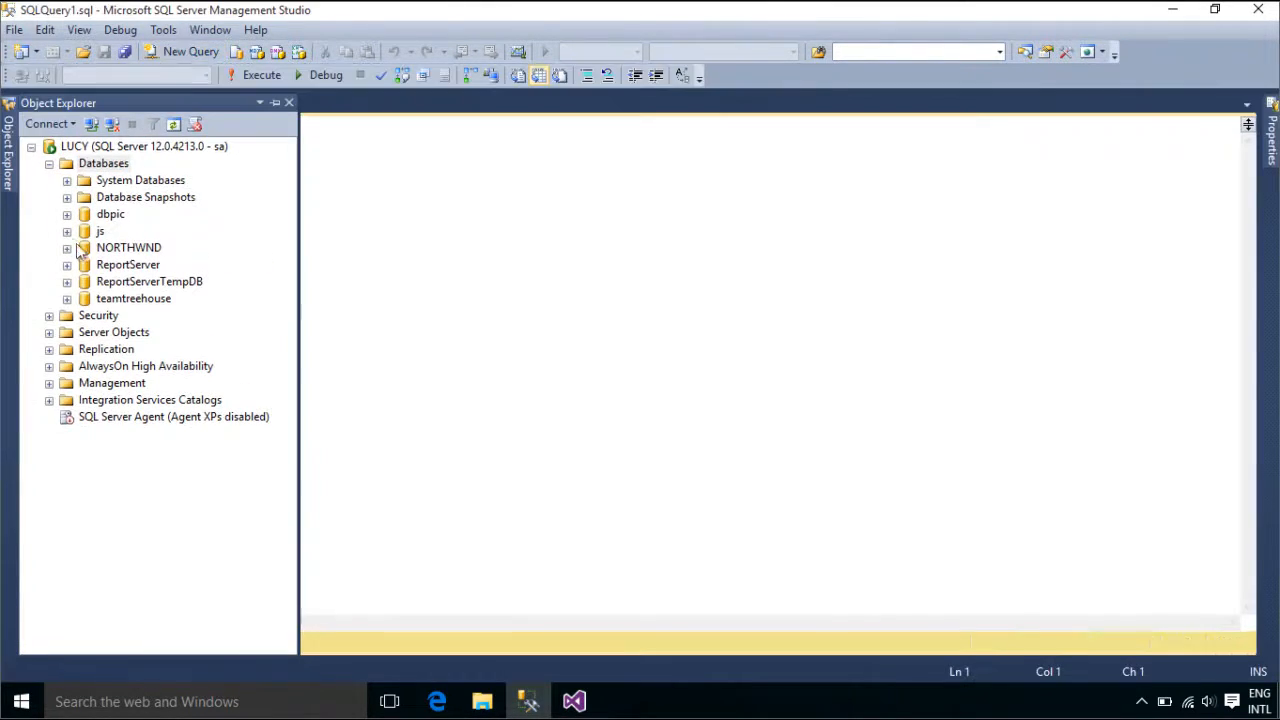
# Step: Run 'select * from Categories' against the NORTHWND database
pyautogui.click(66, 247)
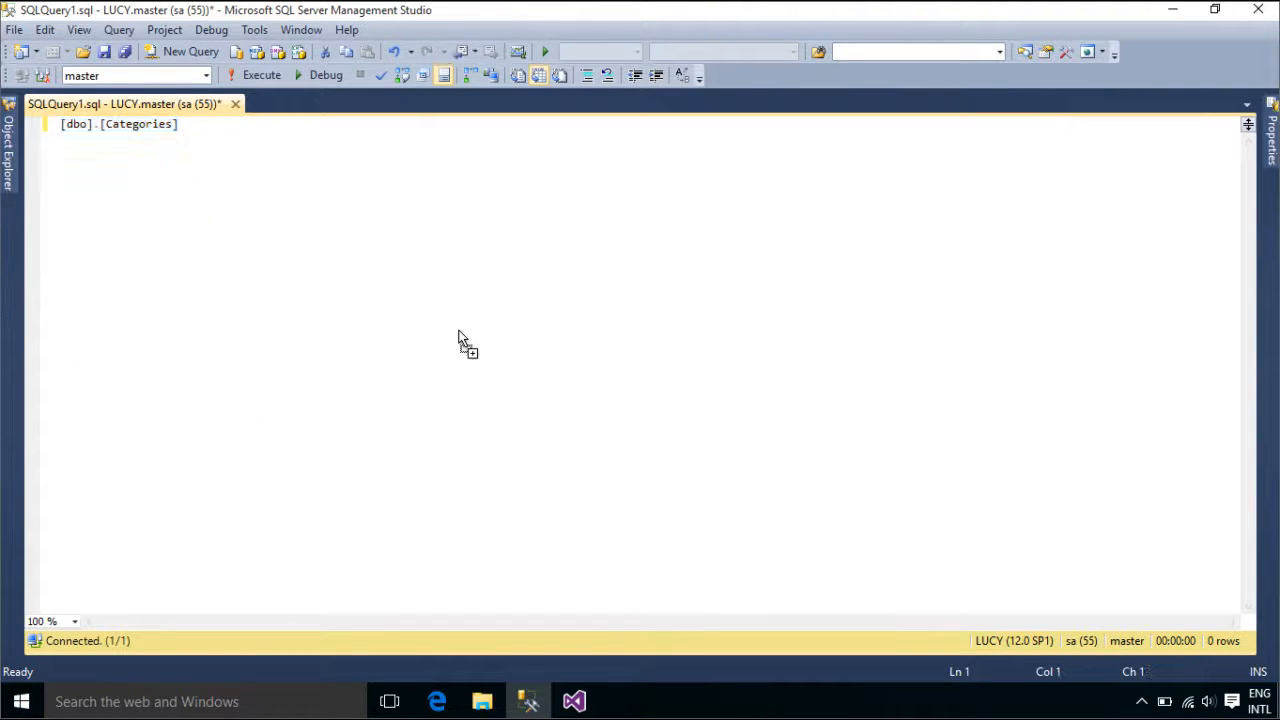
pyautogui.write('select')
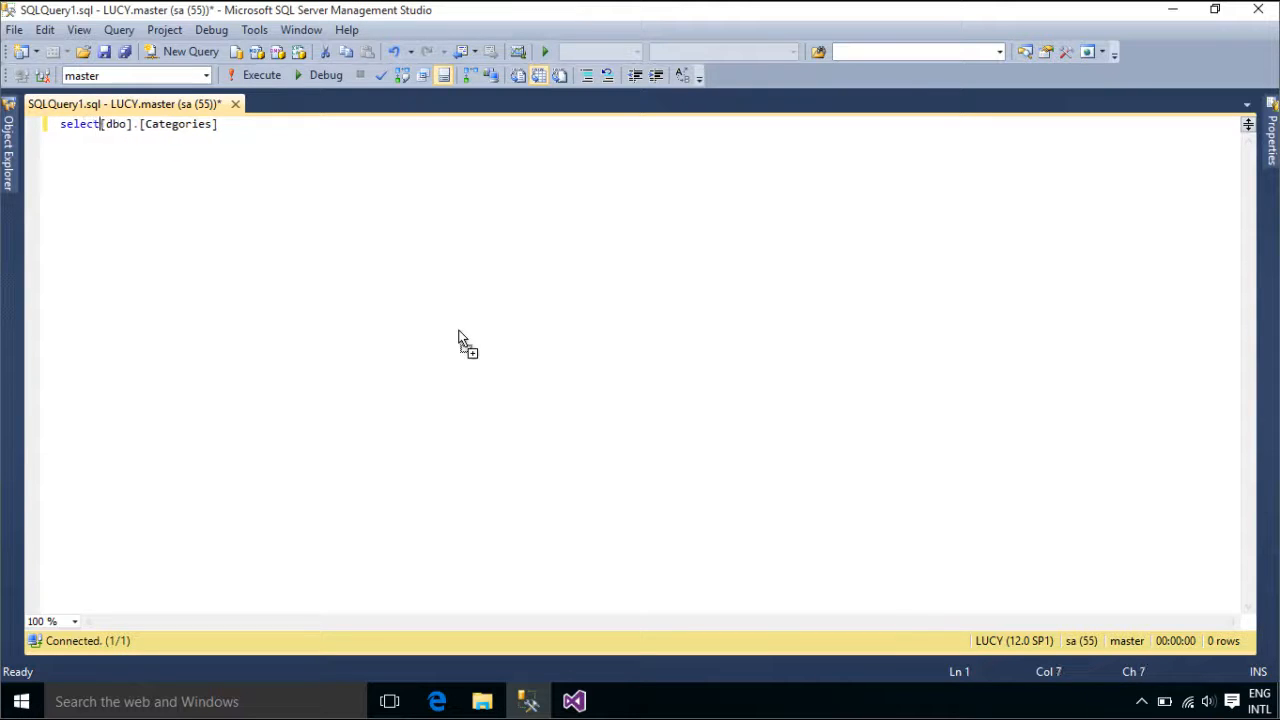
pyautogui.write('*from')
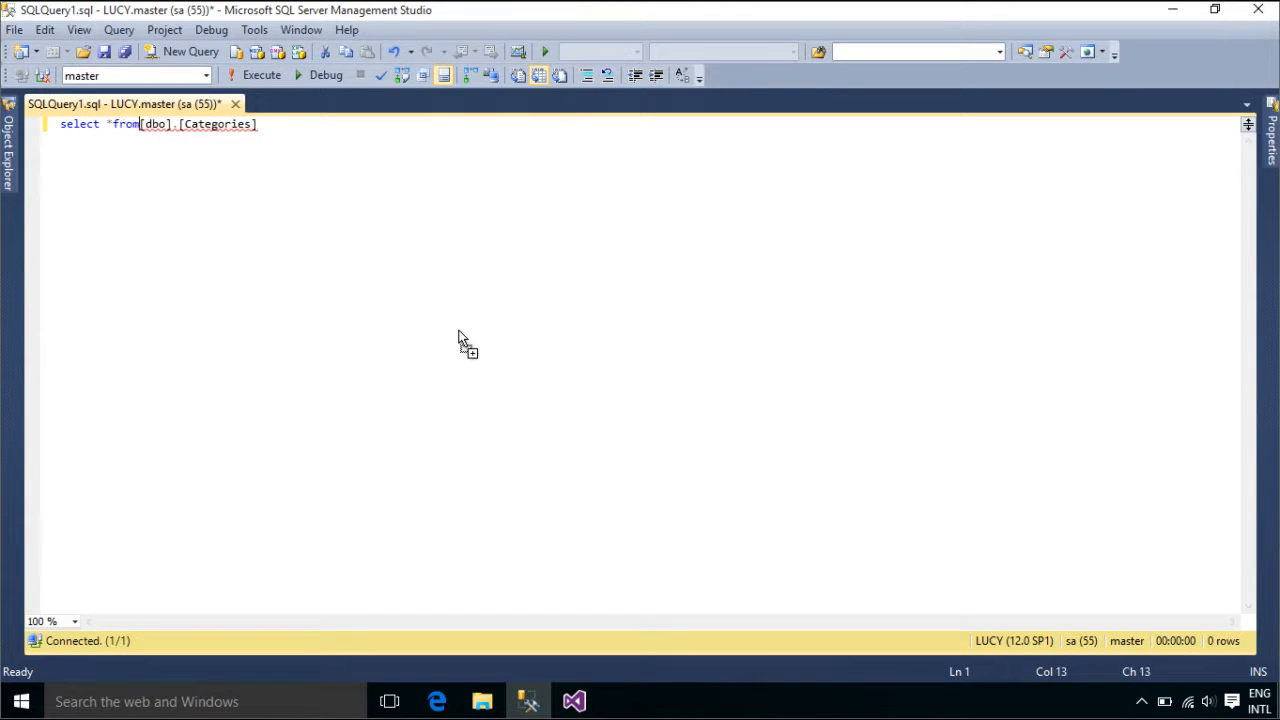
pyautogui.click(206, 75)
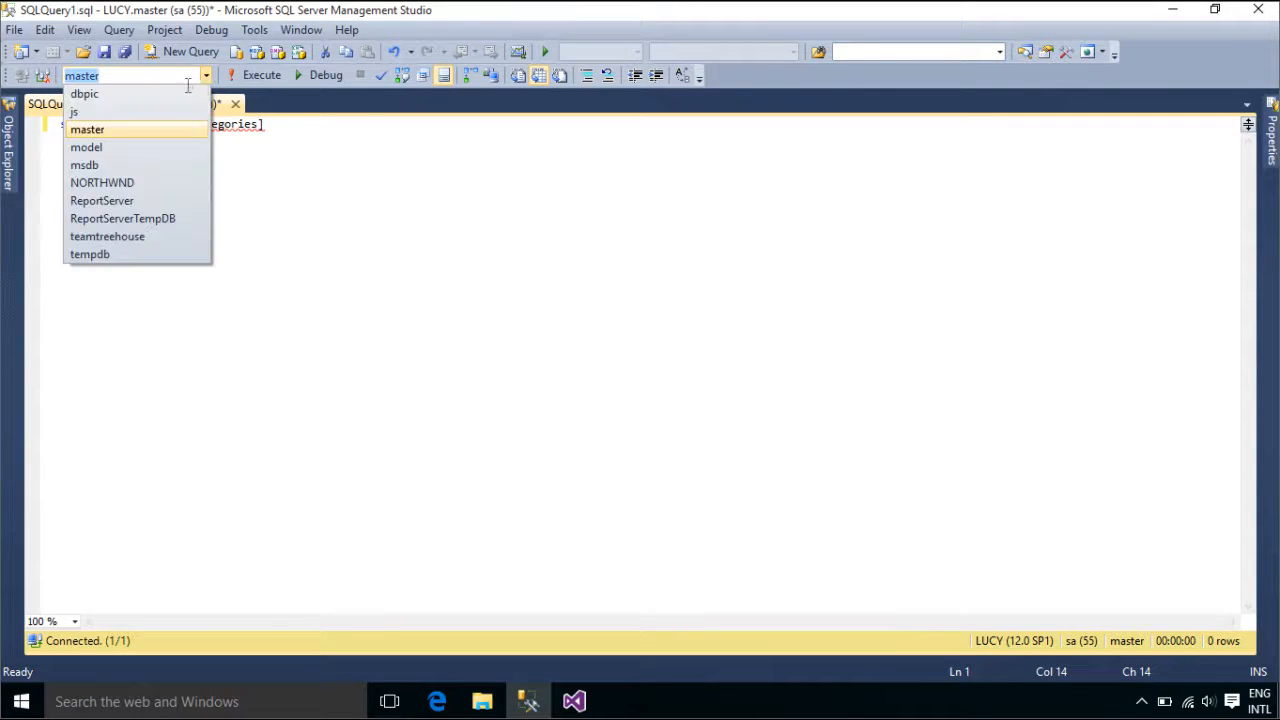
pyautogui.click(101, 182)
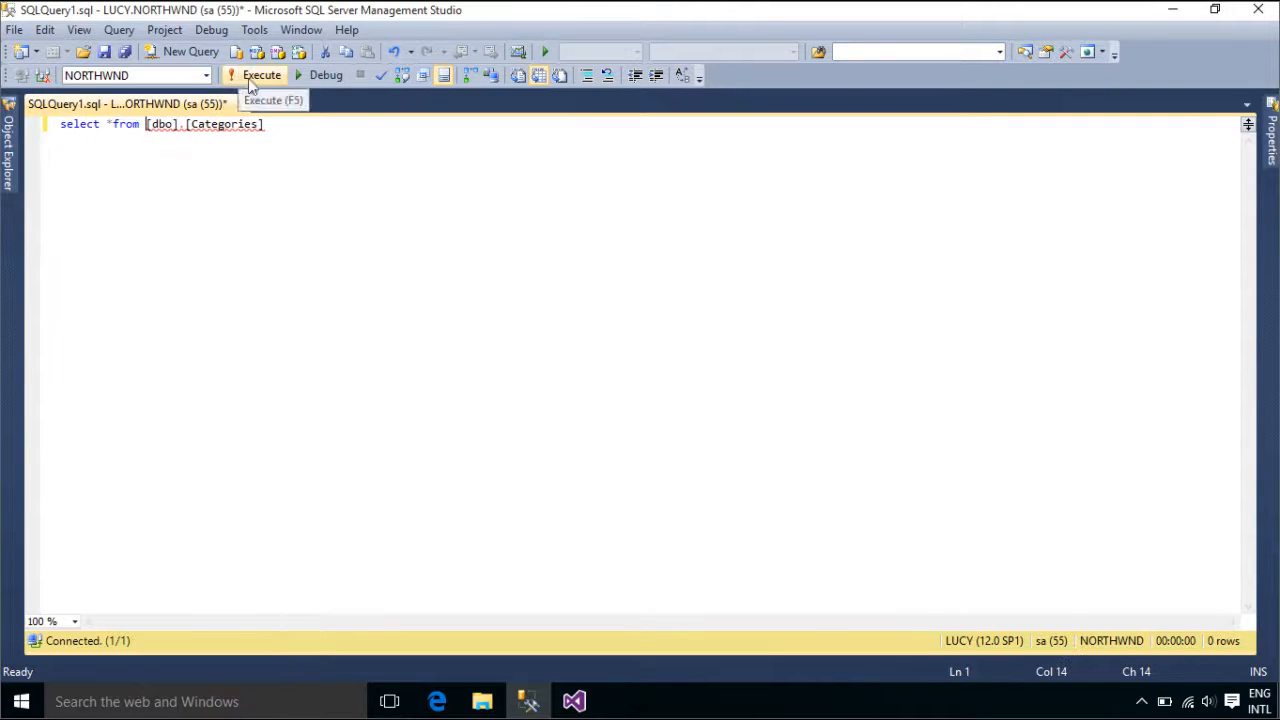
pyautogui.click(263, 77)
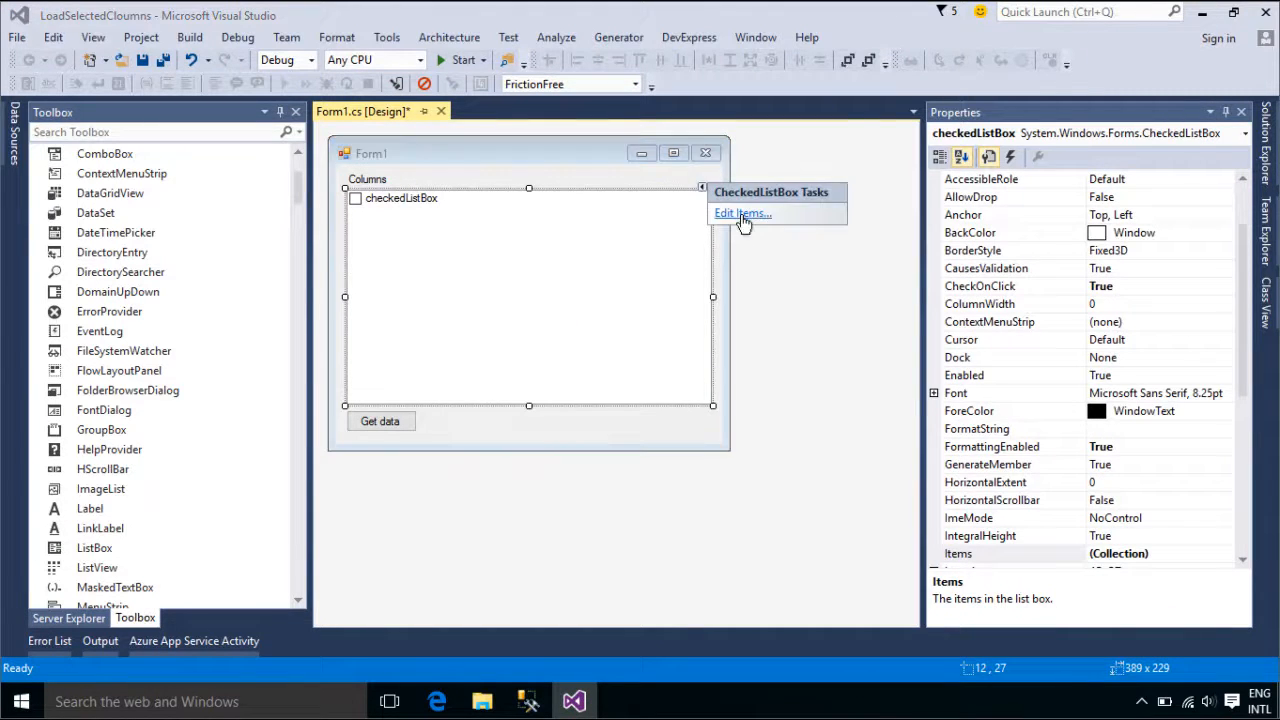
# Step: Enter CategoryID, CategoryName and Description as the checked list box items
pyautogui.click(742, 213)
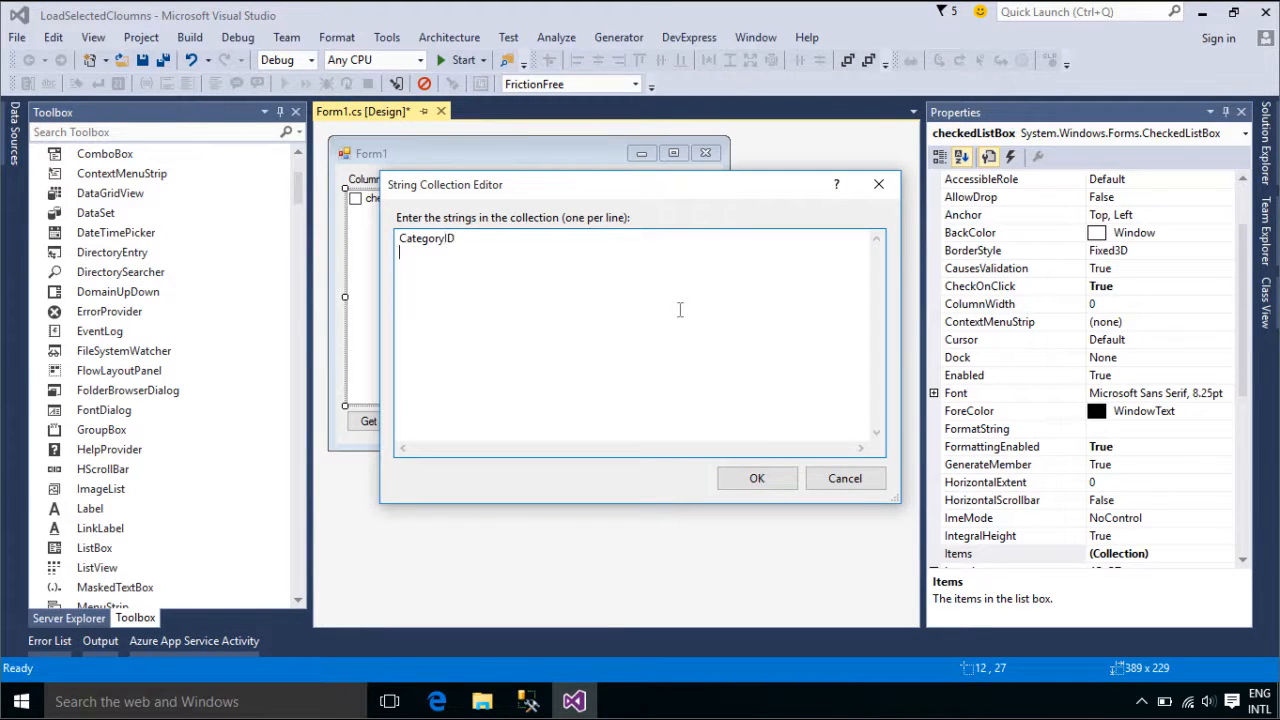
pyautogui.write('CategoryName')
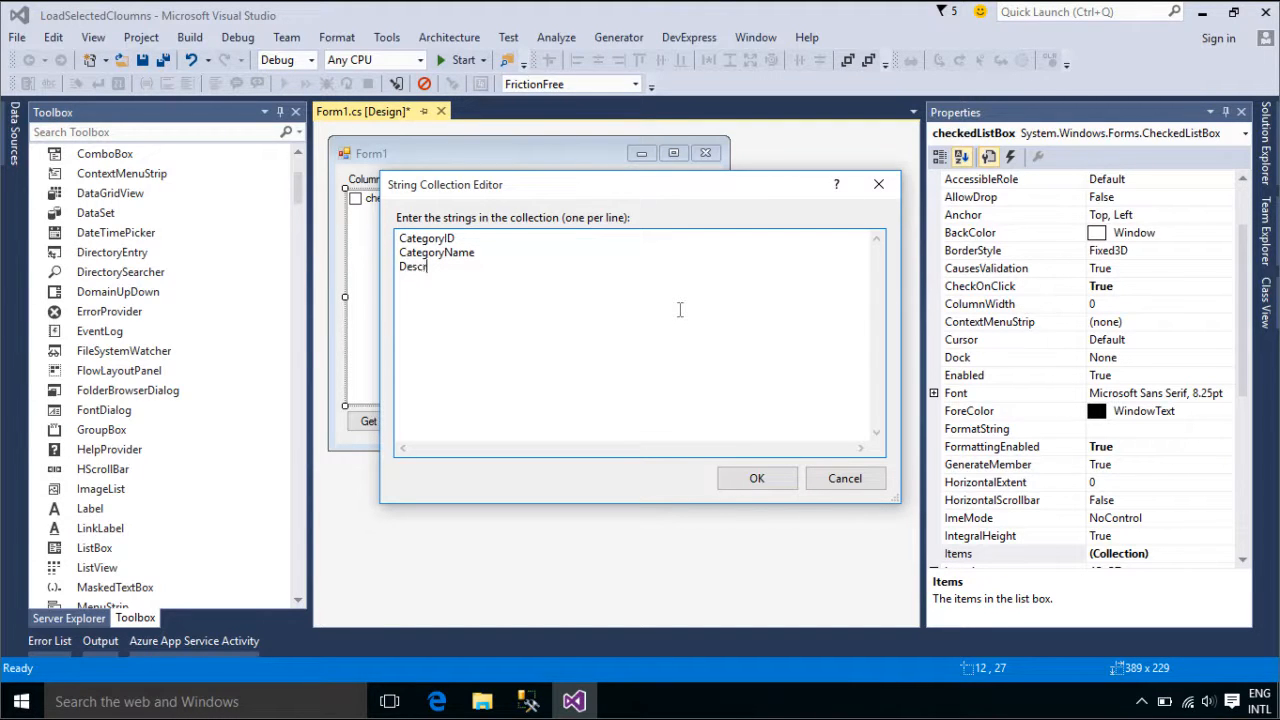
pyautogui.write('iption')
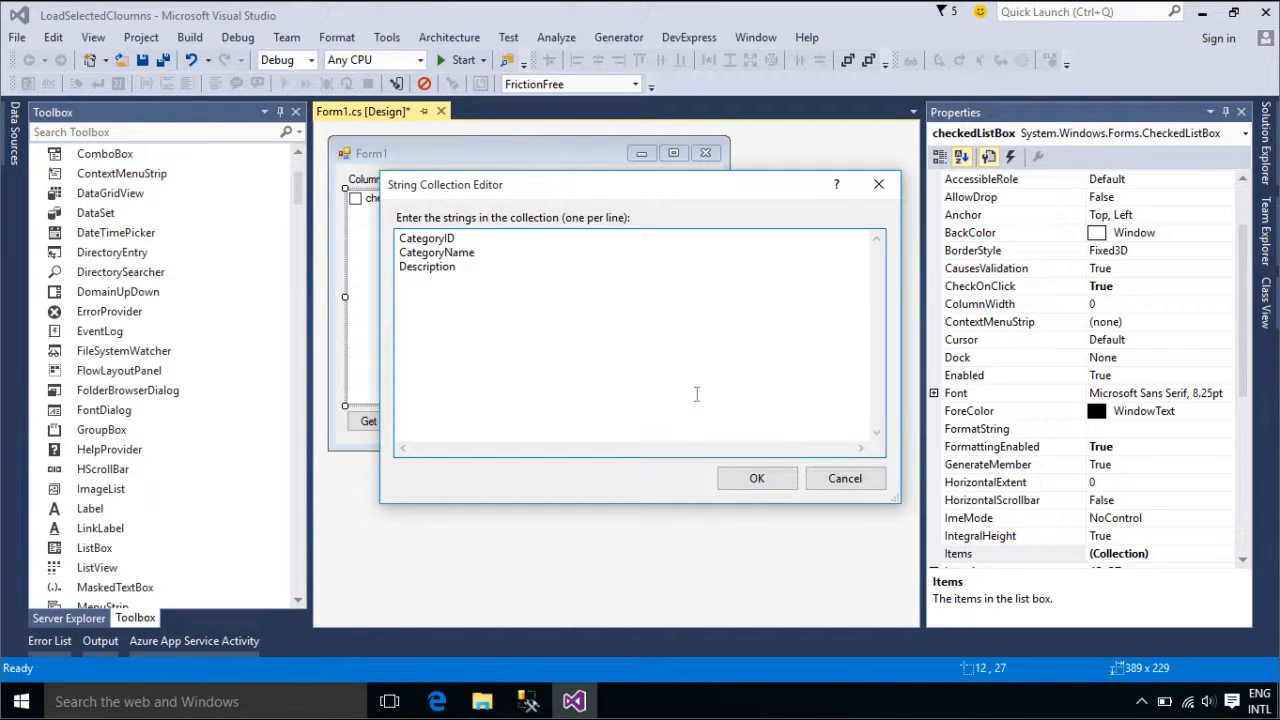
pyautogui.click(756, 478)
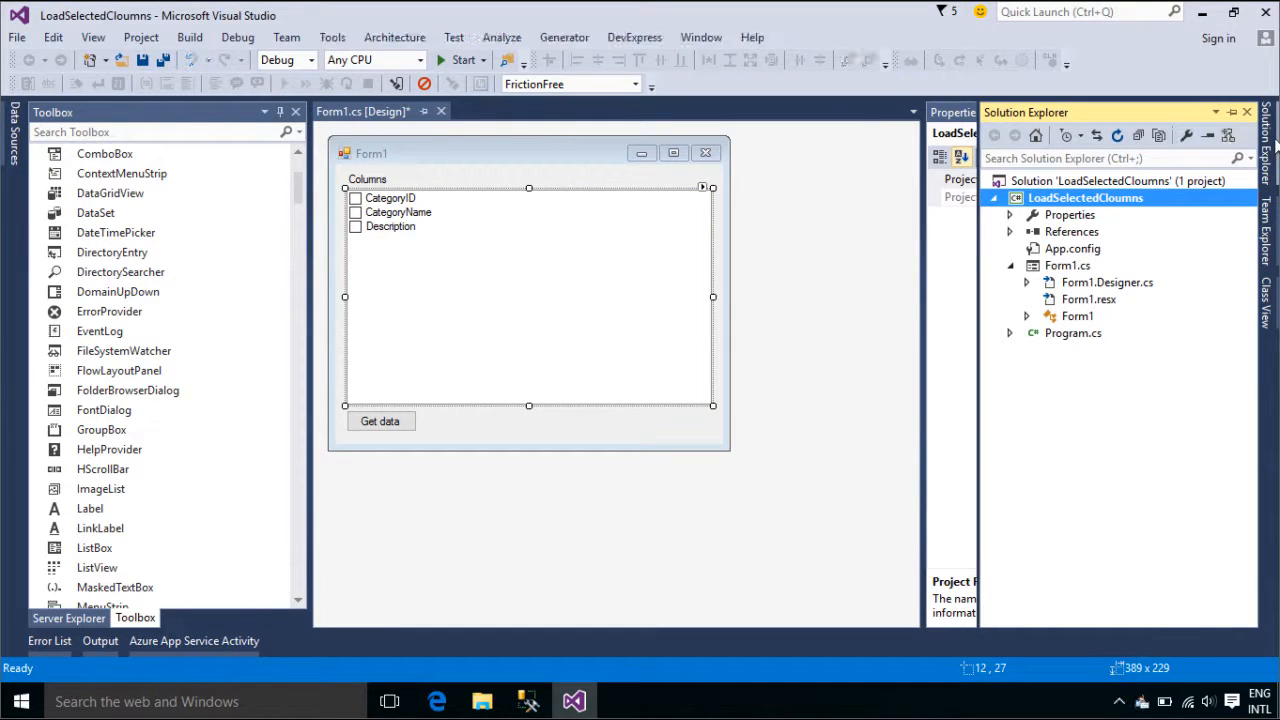
pyautogui.rightClick(1085, 197)
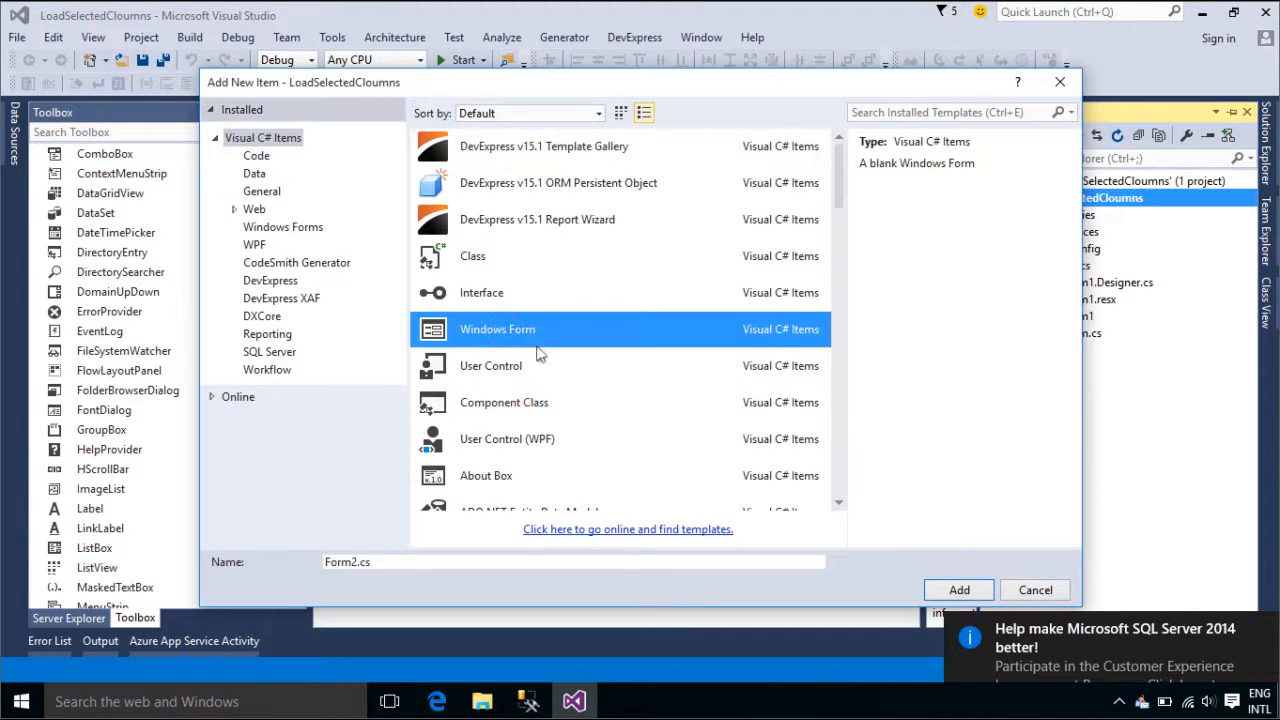
# Step: Add Form2, enlarge it, and stretch a DataGridView named dataGridView across it
pyautogui.click(958, 589)
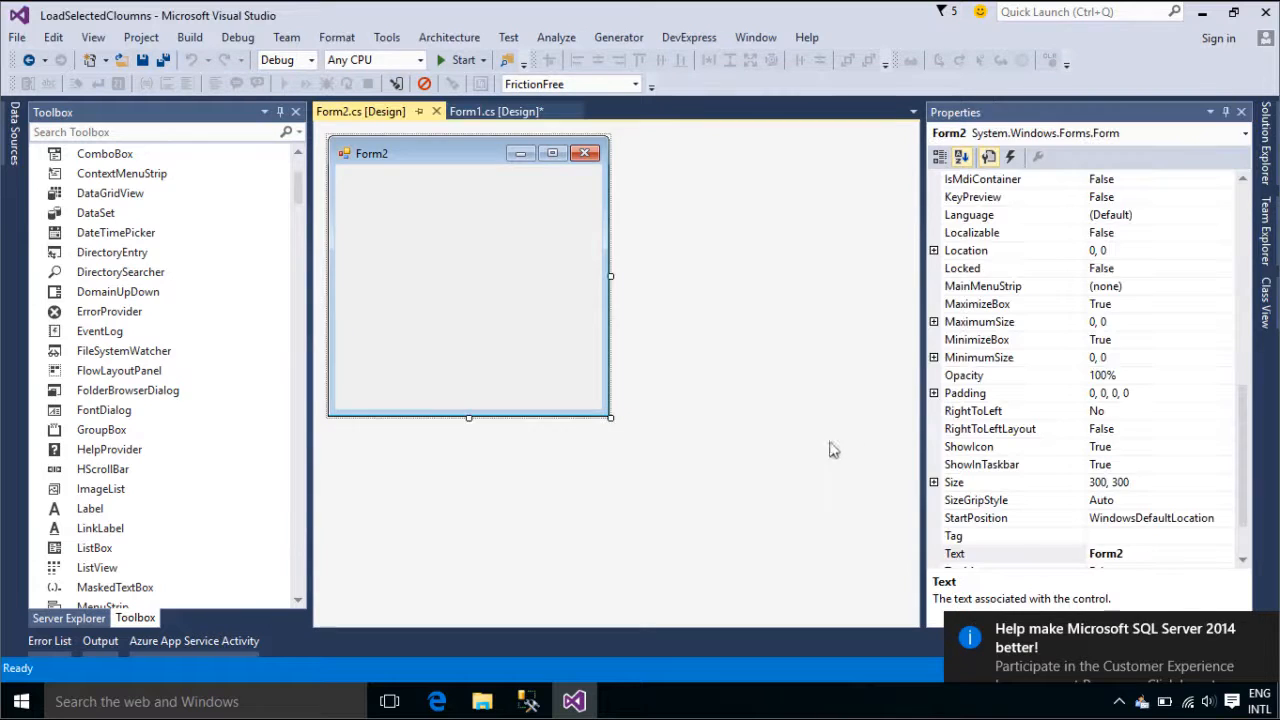
pyautogui.moveTo(610, 422)
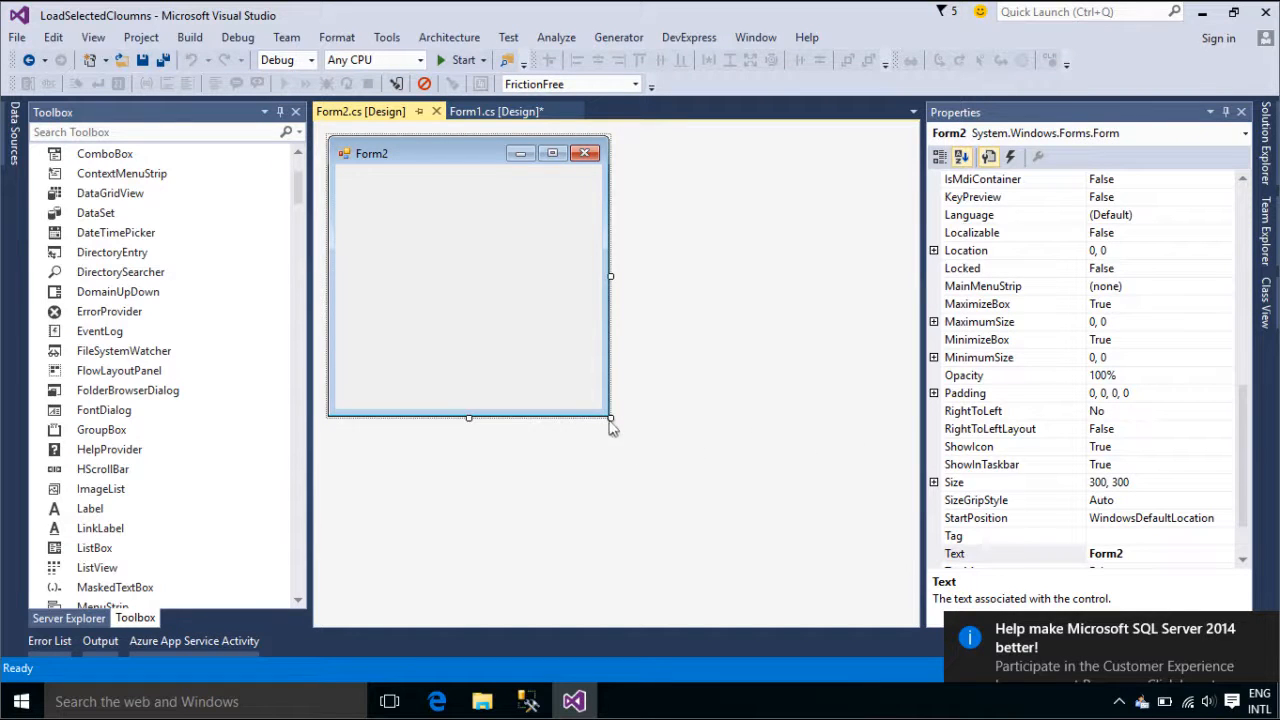
pyautogui.moveTo(610, 418); pyautogui.dragTo(863, 509)
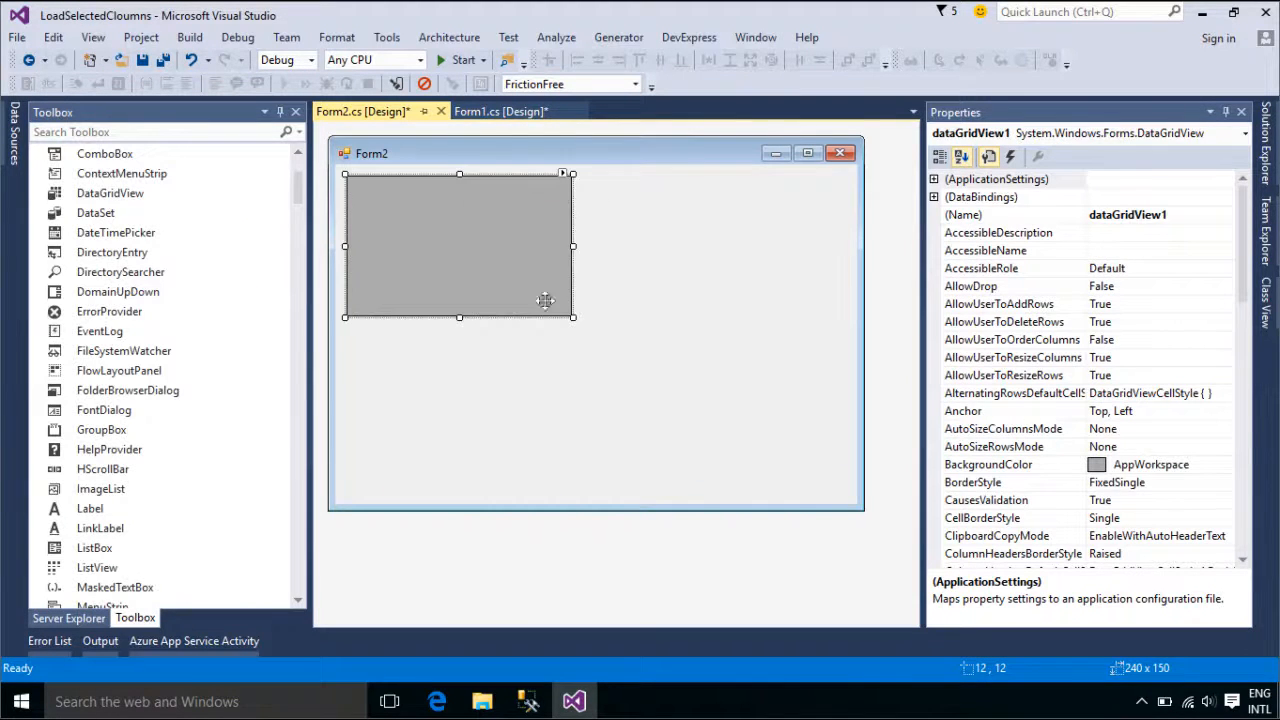
pyautogui.moveTo(573, 317); pyautogui.dragTo(843, 498)
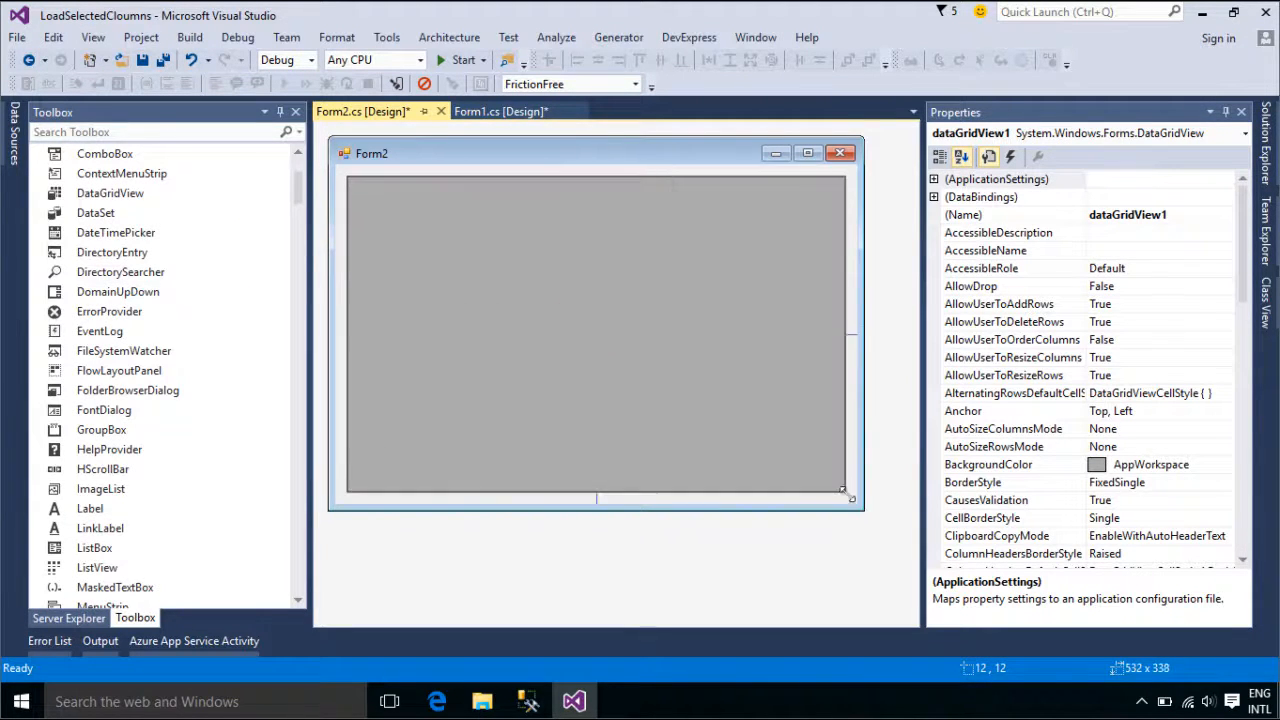
pyautogui.click(595, 330)
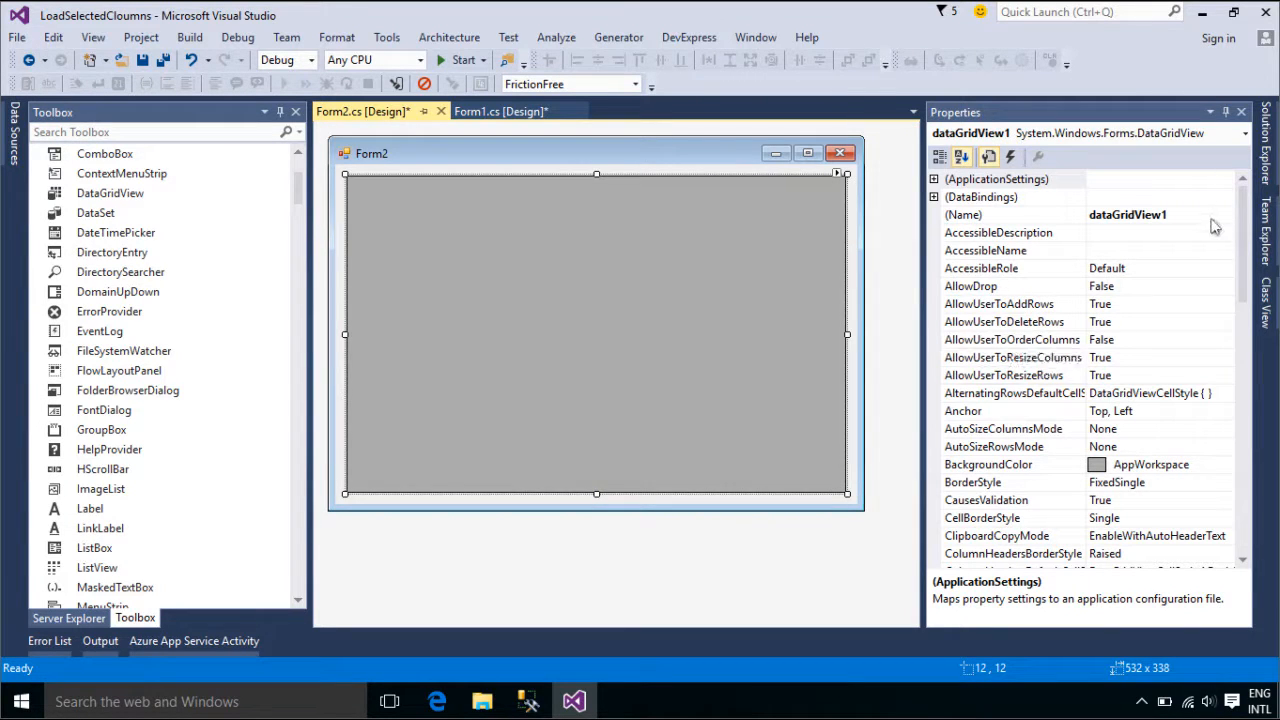
pyautogui.click(1150, 214)
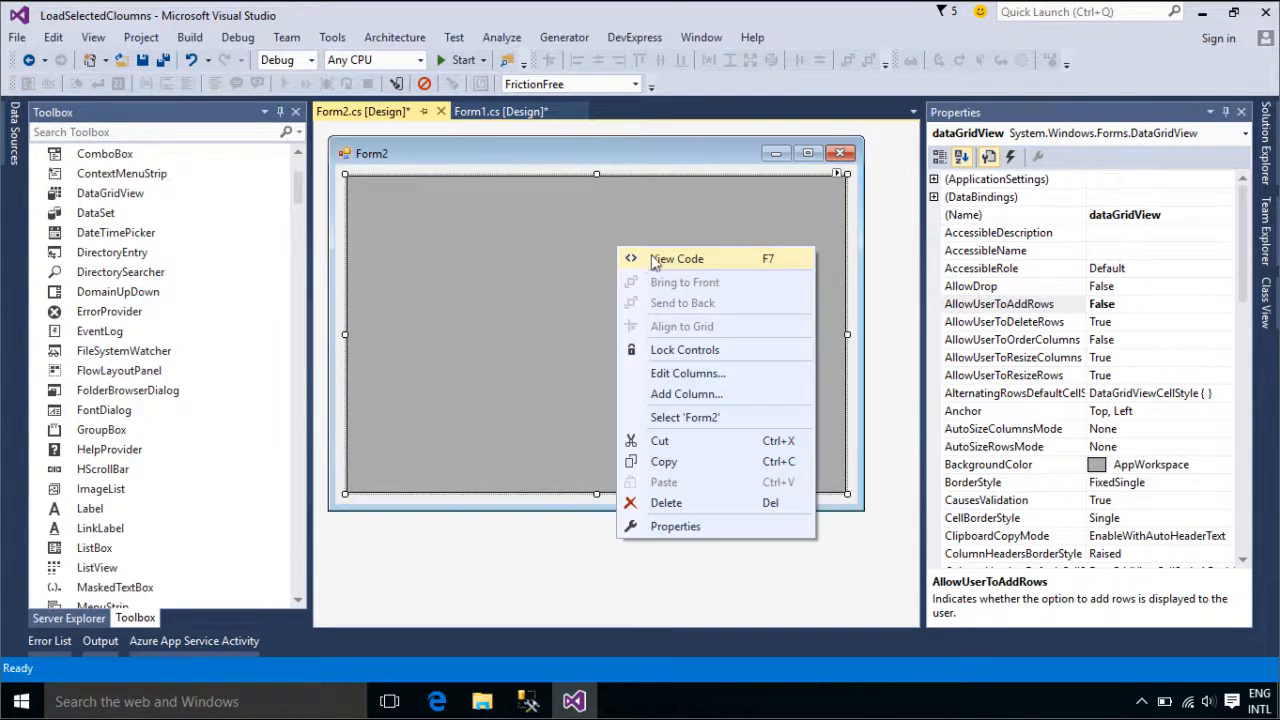
# Step: Change Form2's constructor to take DataTable dt and set dataGridView.DataSource = dt
pyautogui.click(676, 258)
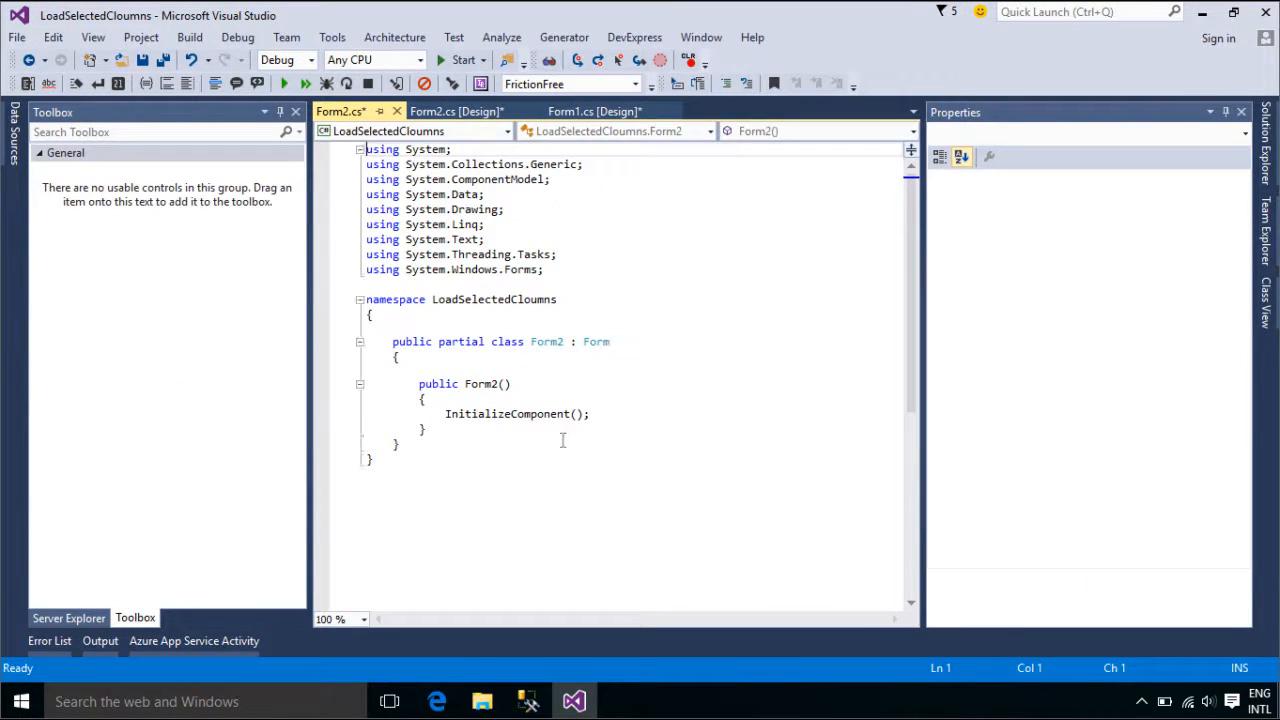
pyautogui.click(536, 453)
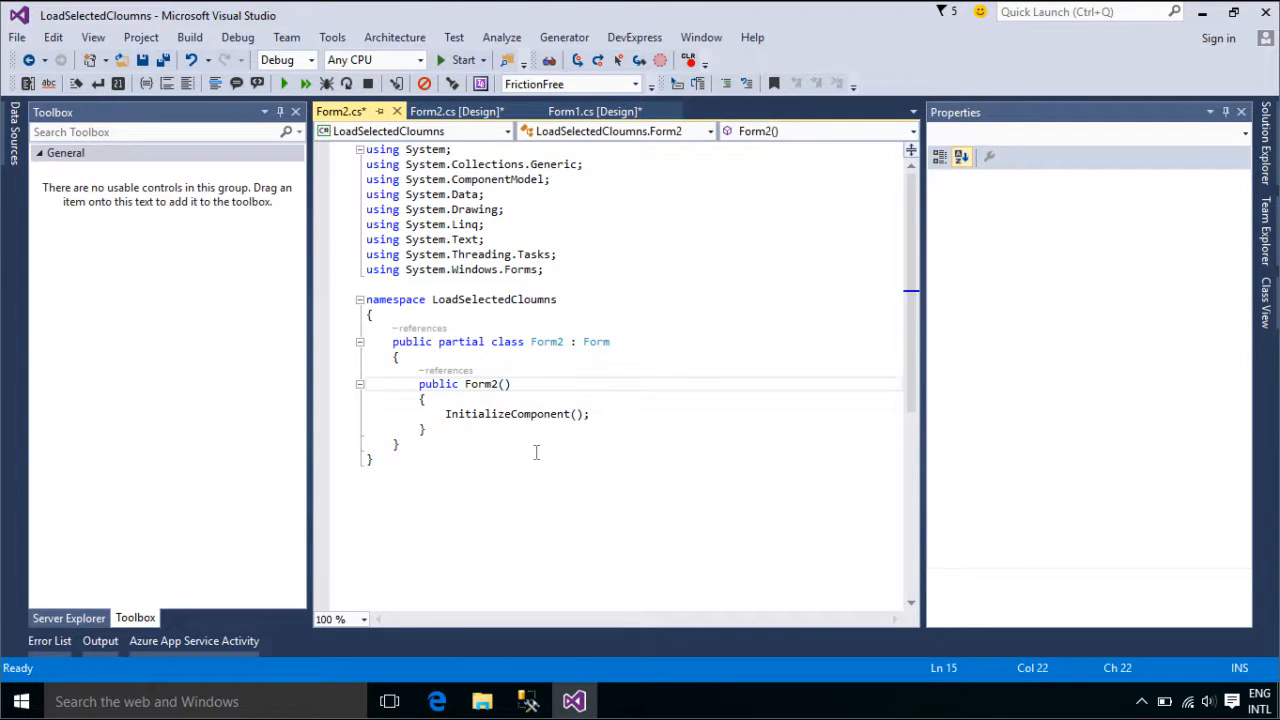
pyautogui.write('Datat')
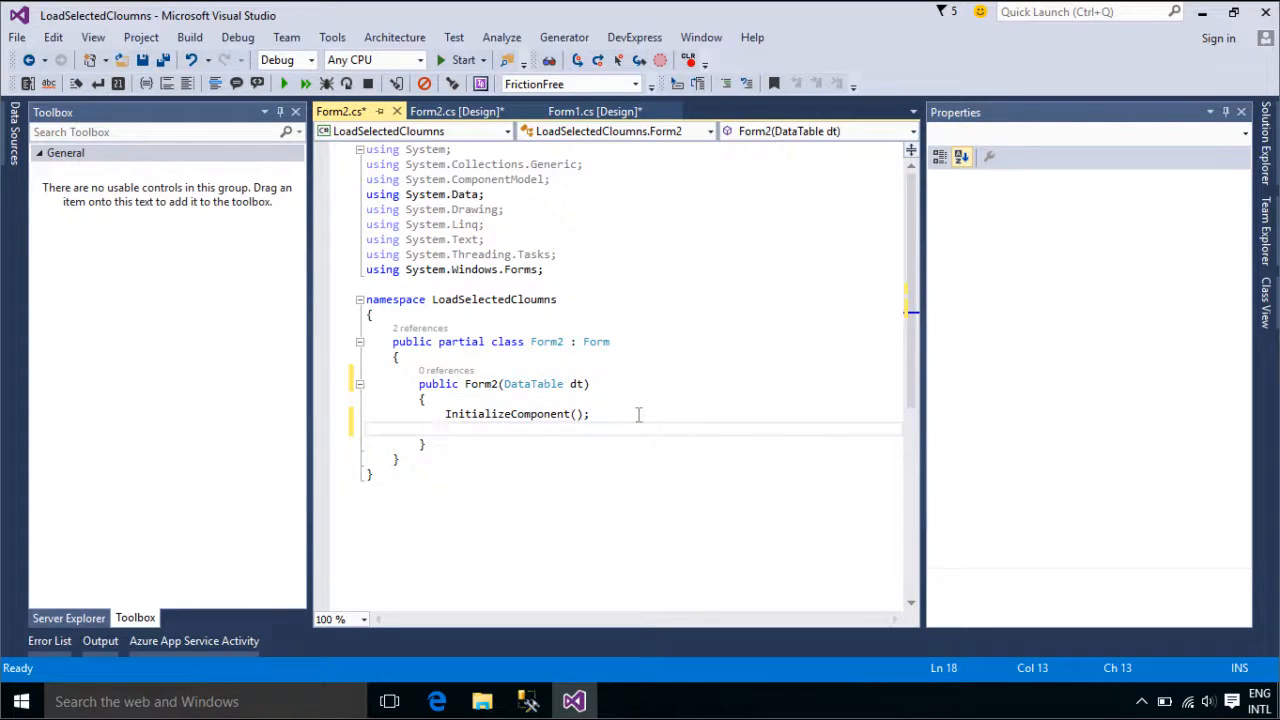
pyautogui.write('dataGridView.dataSource=')
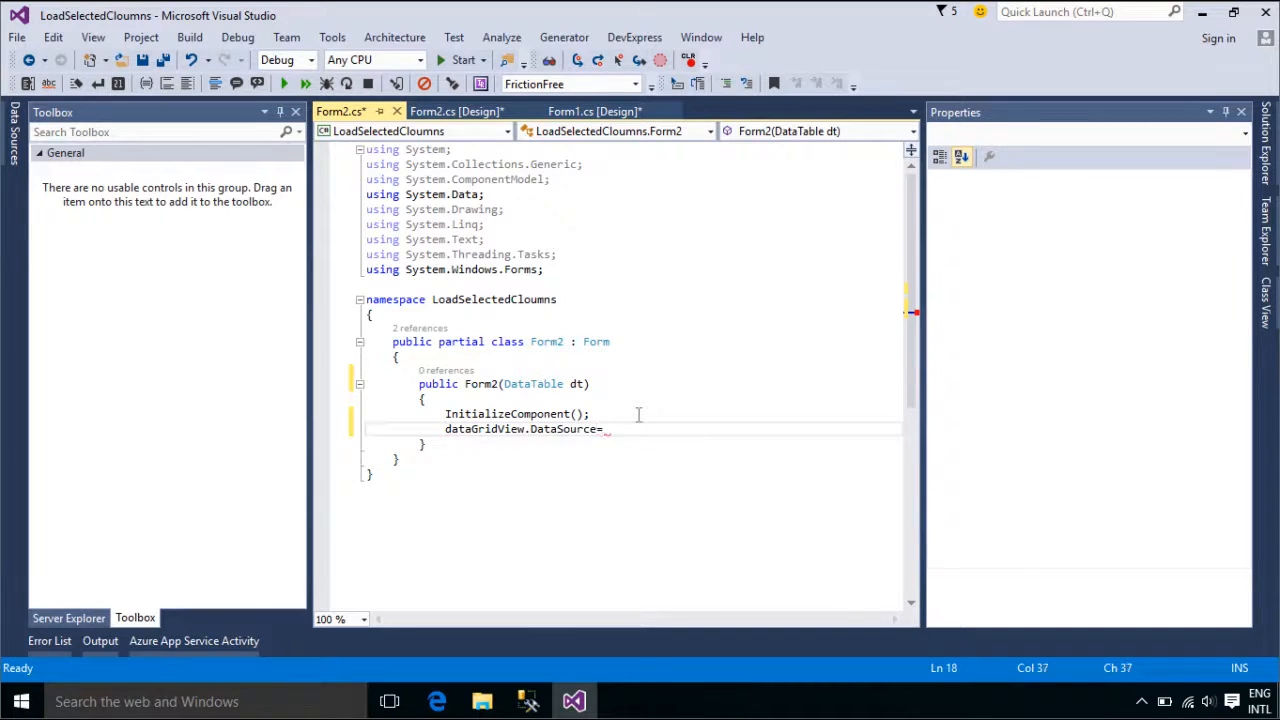
pyautogui.write('dt;')
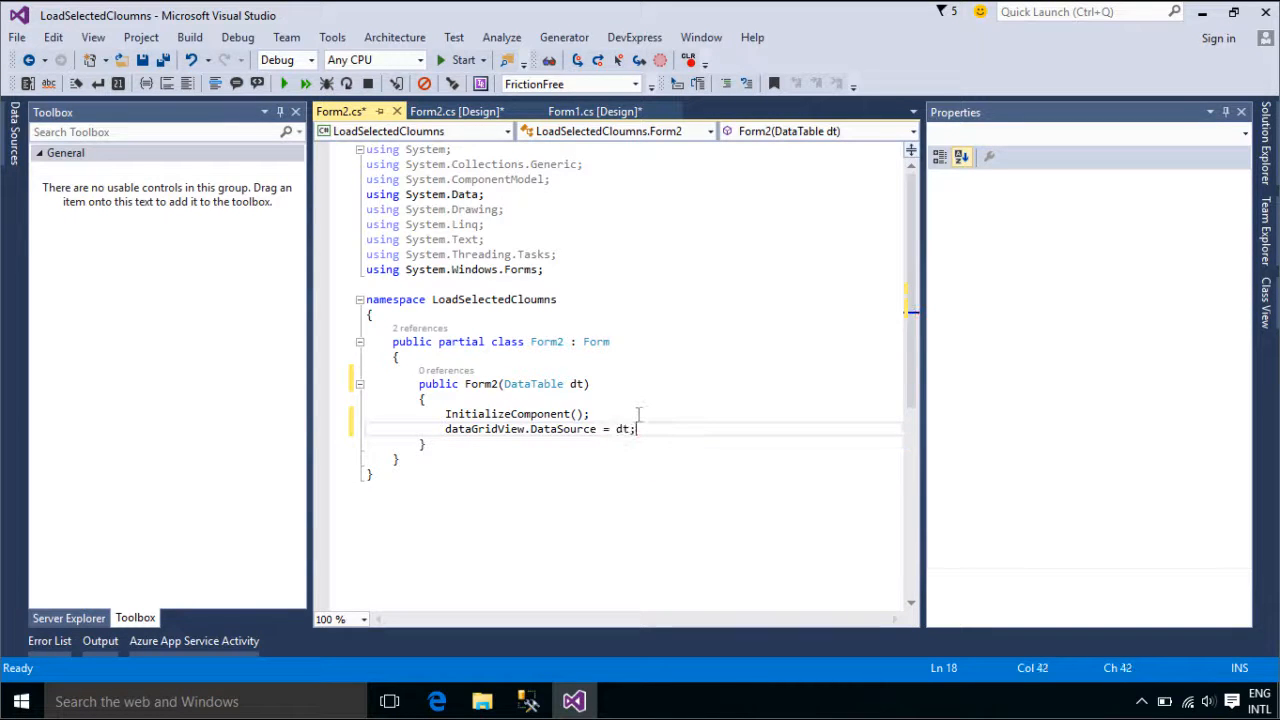
pyautogui.click(594, 111)
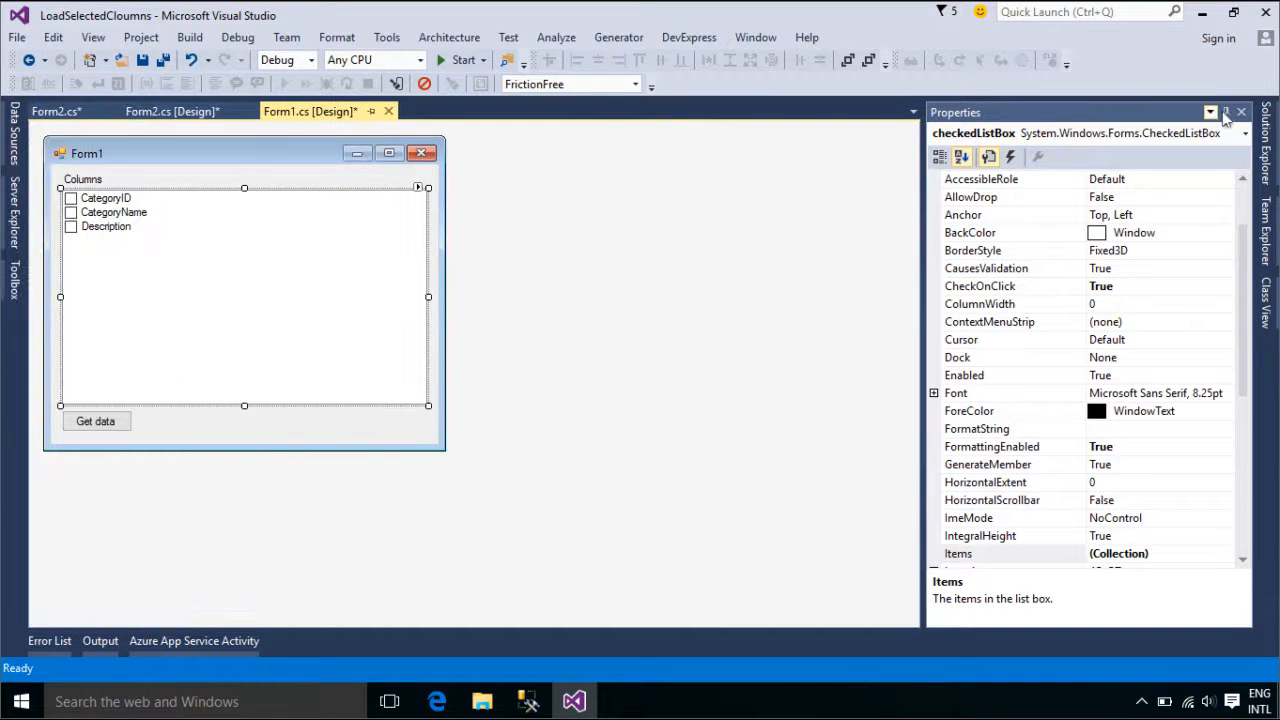
# Step: Add a reference to the System.Configuration assembly from the Framework list
pyautogui.click(1264, 140)
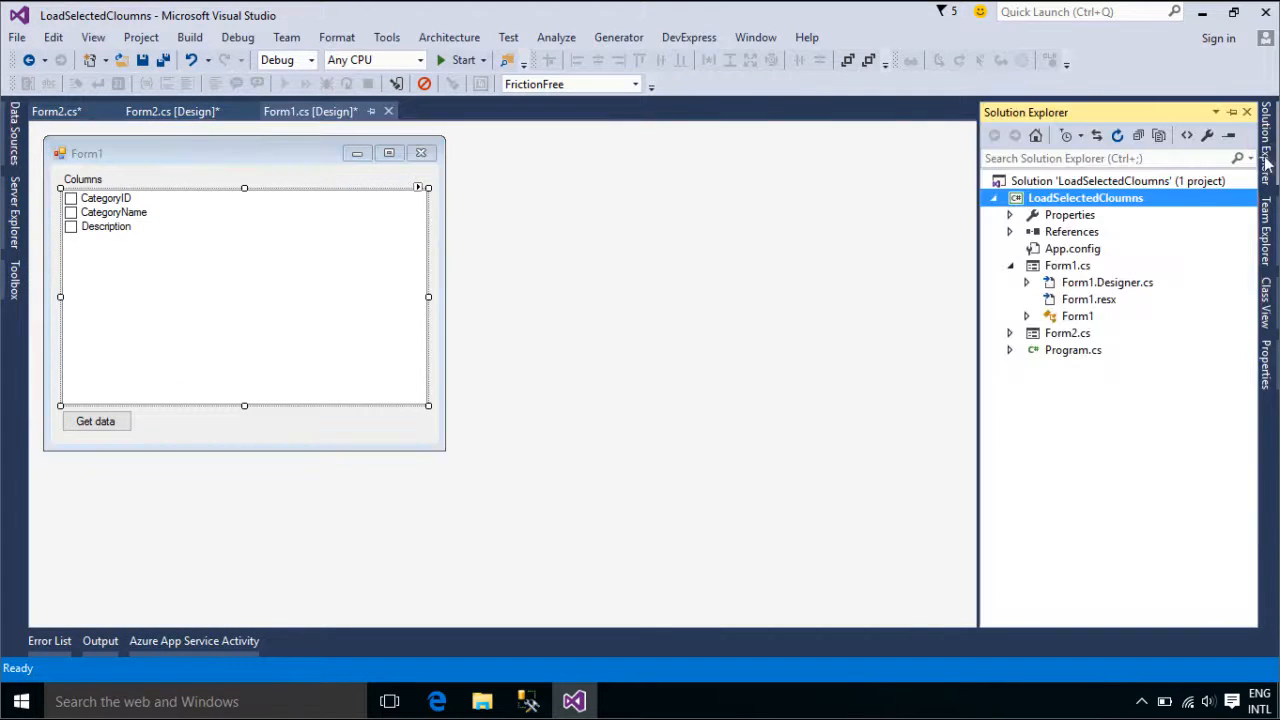
pyautogui.rightClick(1073, 231)
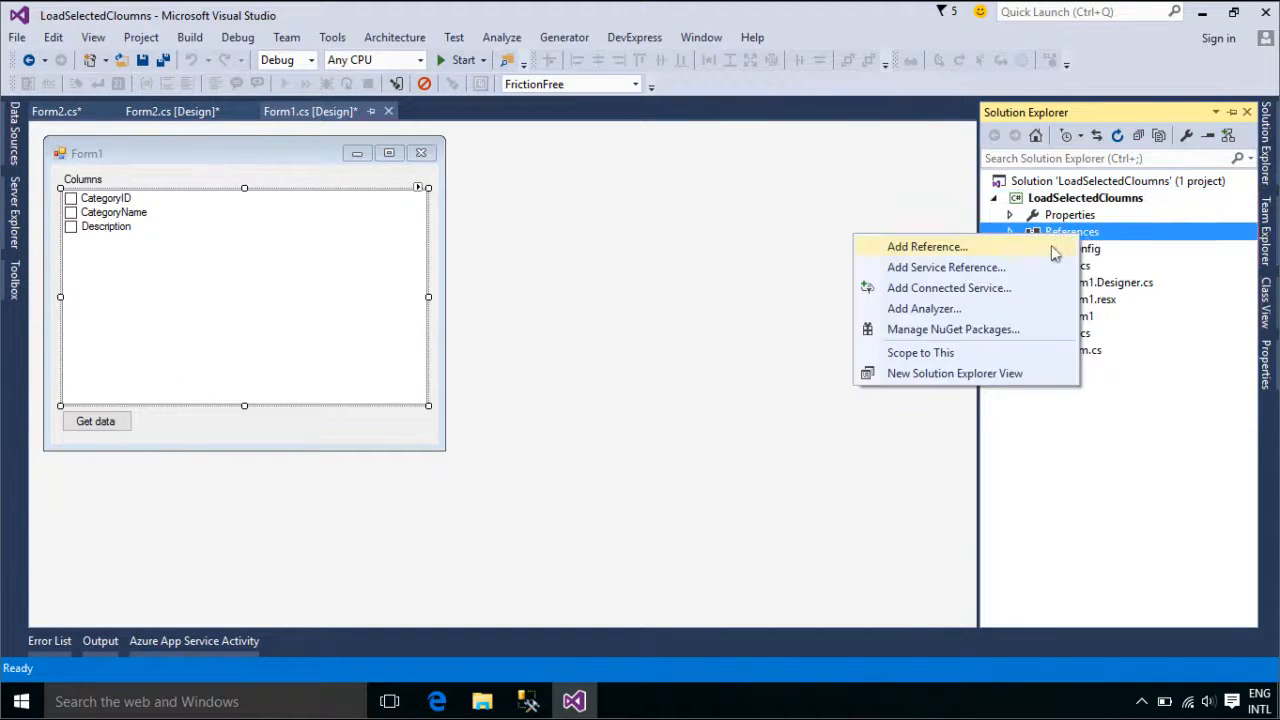
pyautogui.click(927, 246)
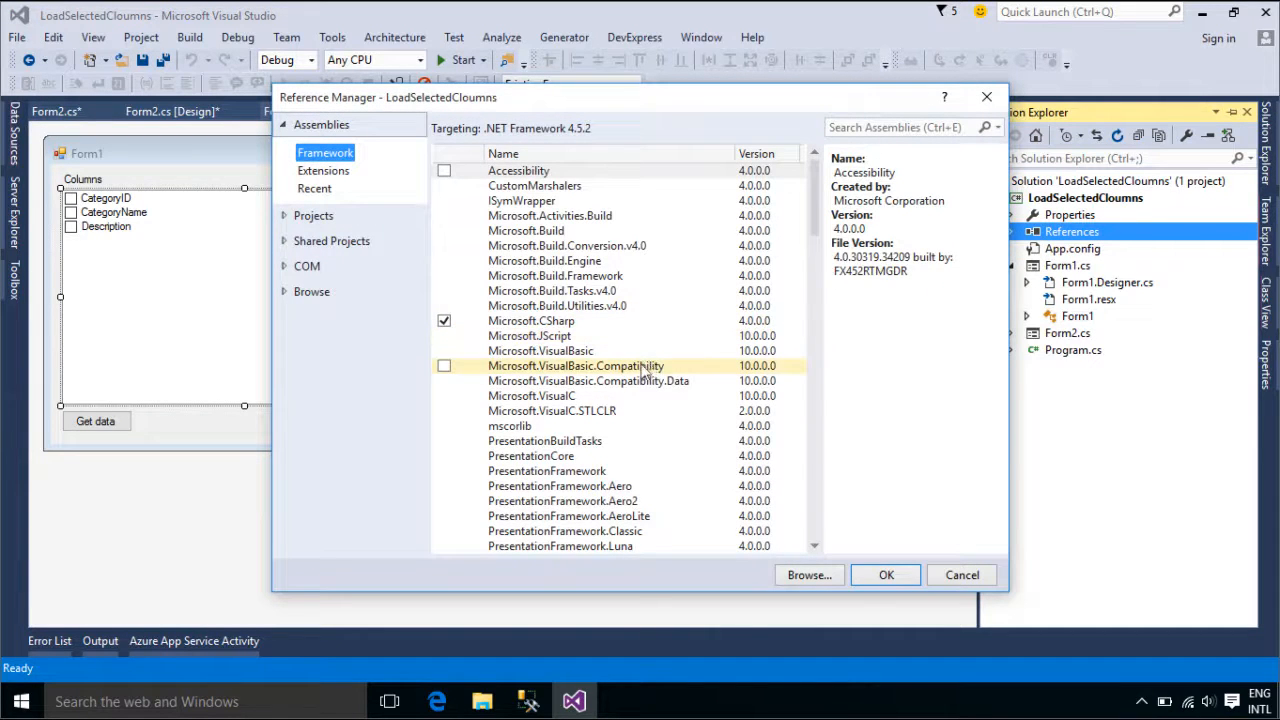
pyautogui.scroll(-3)
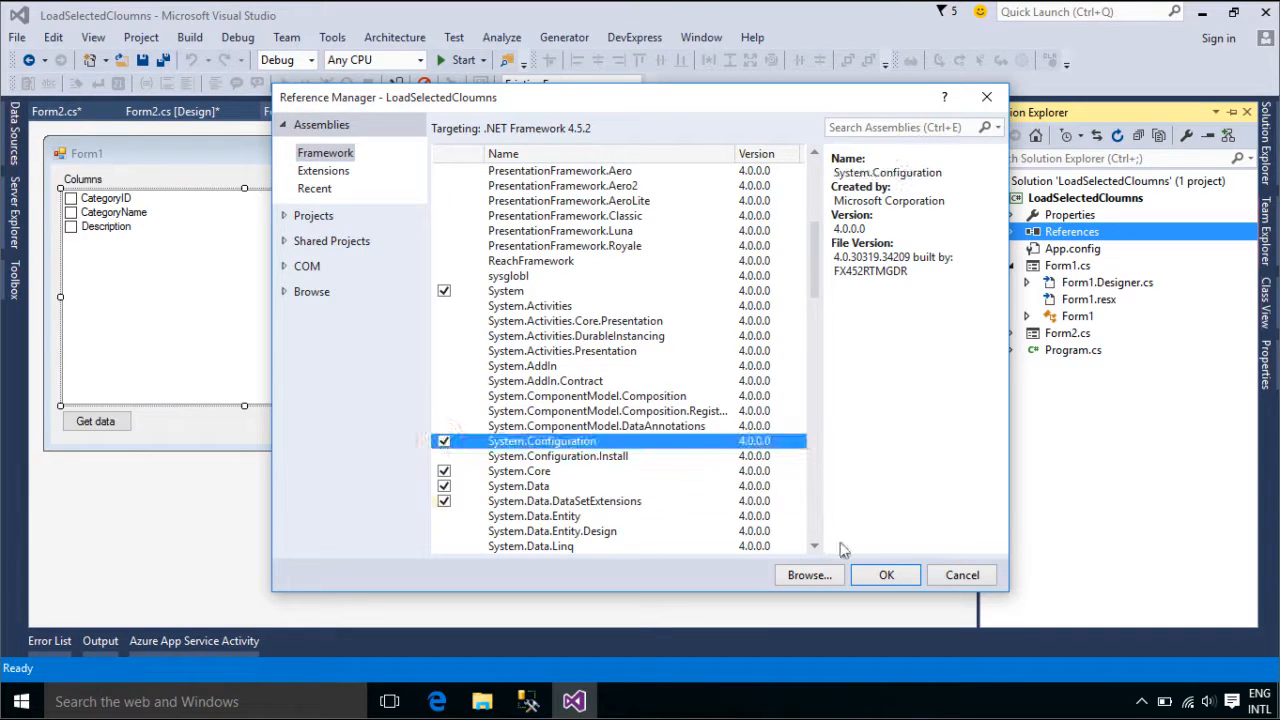
pyautogui.click(885, 575)
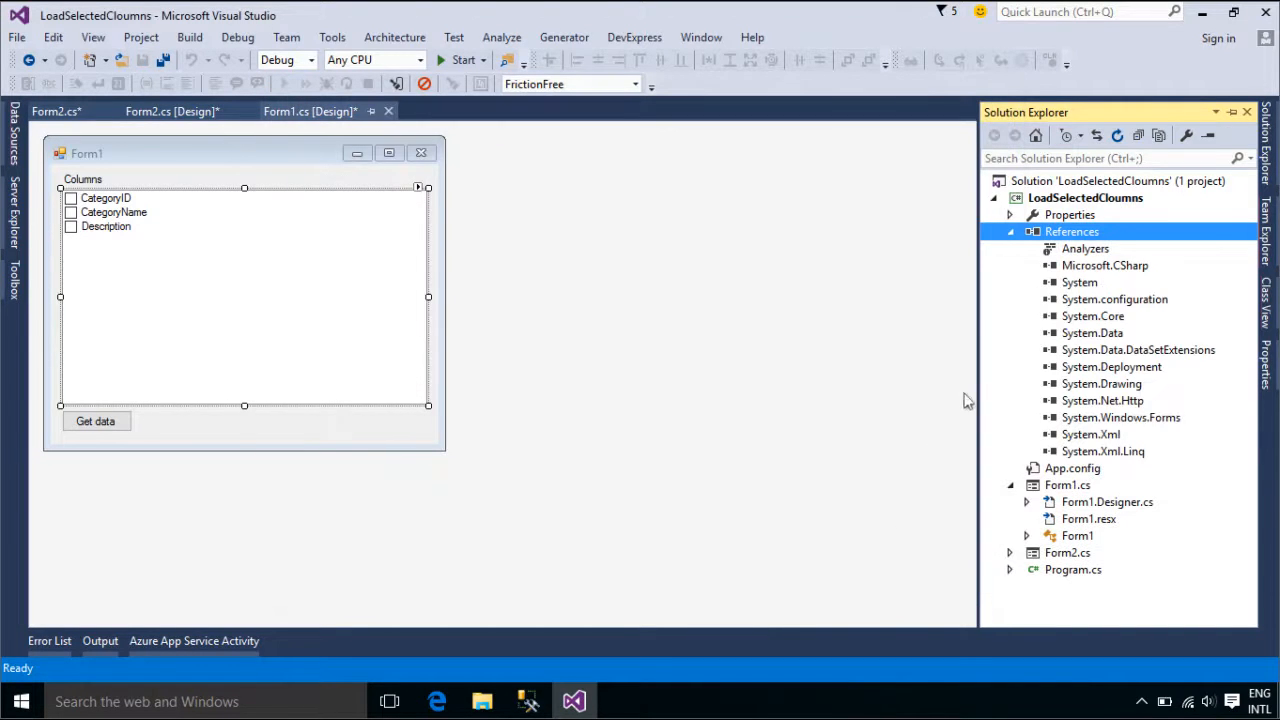
# Step: In App.config, name the connection string cn with data source and initial catalog
pyautogui.doubleClick(1072, 468)
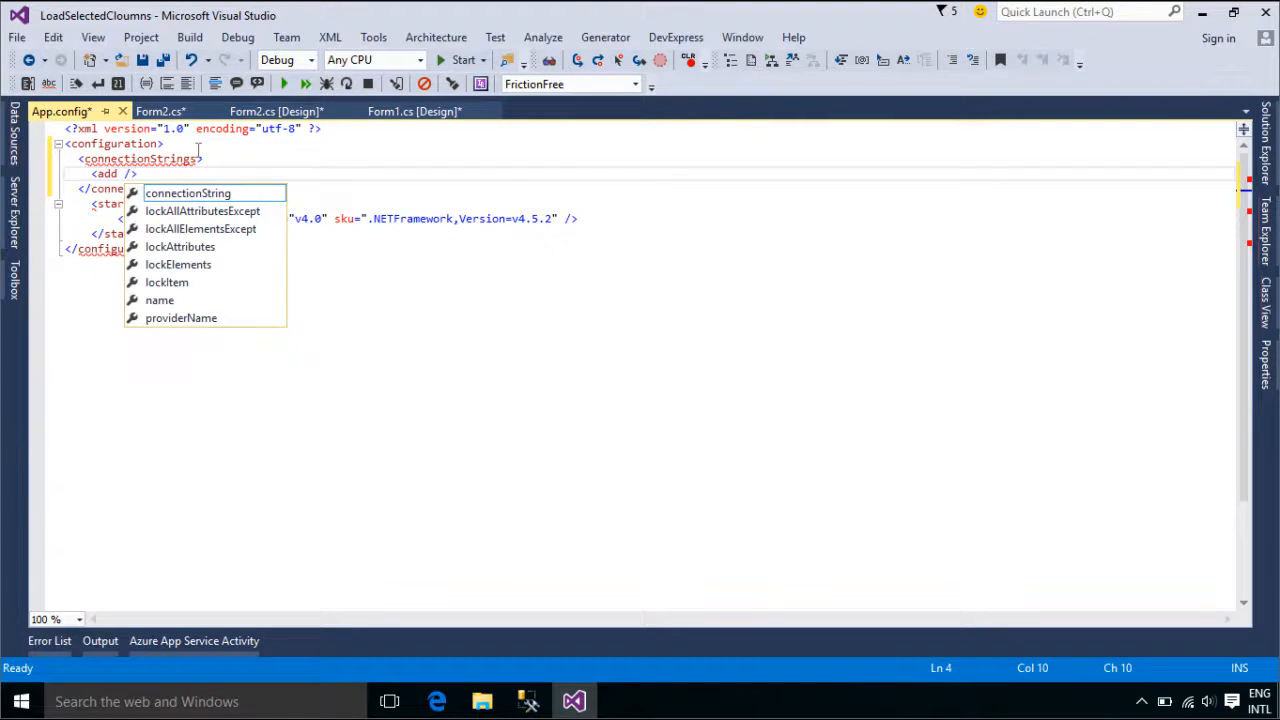
pyautogui.write('na')
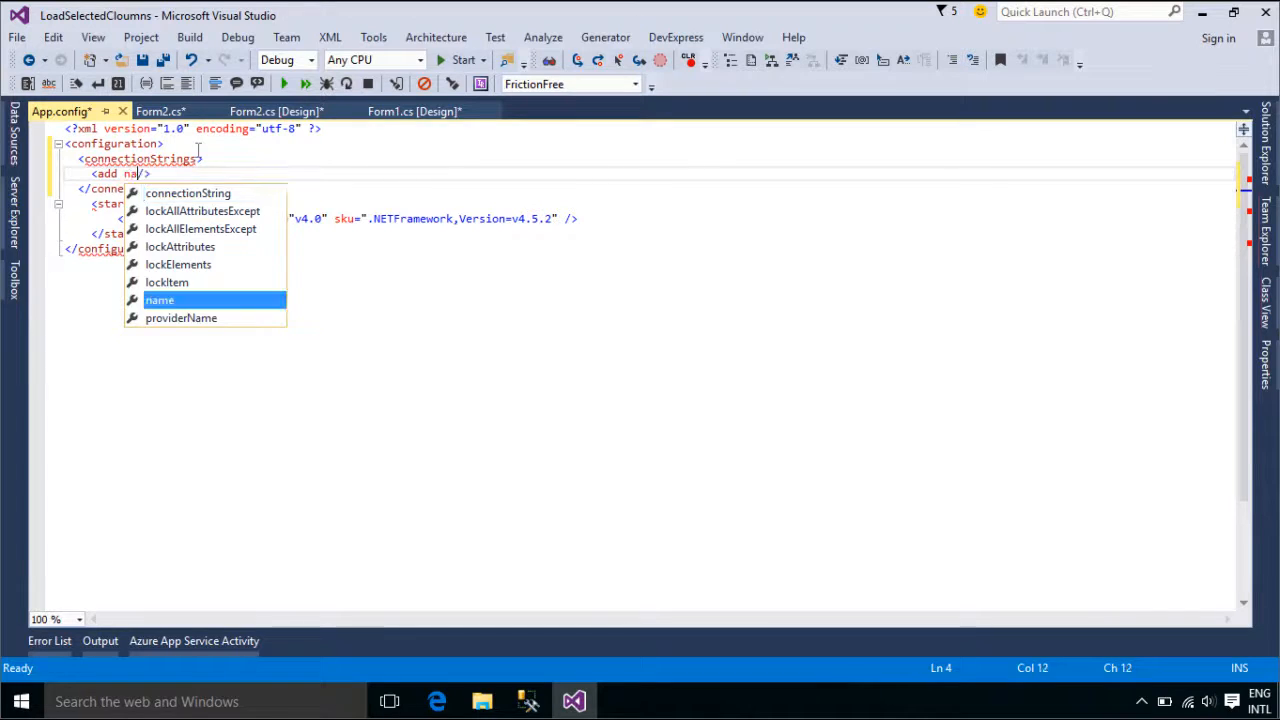
pyautogui.write('="cn"')
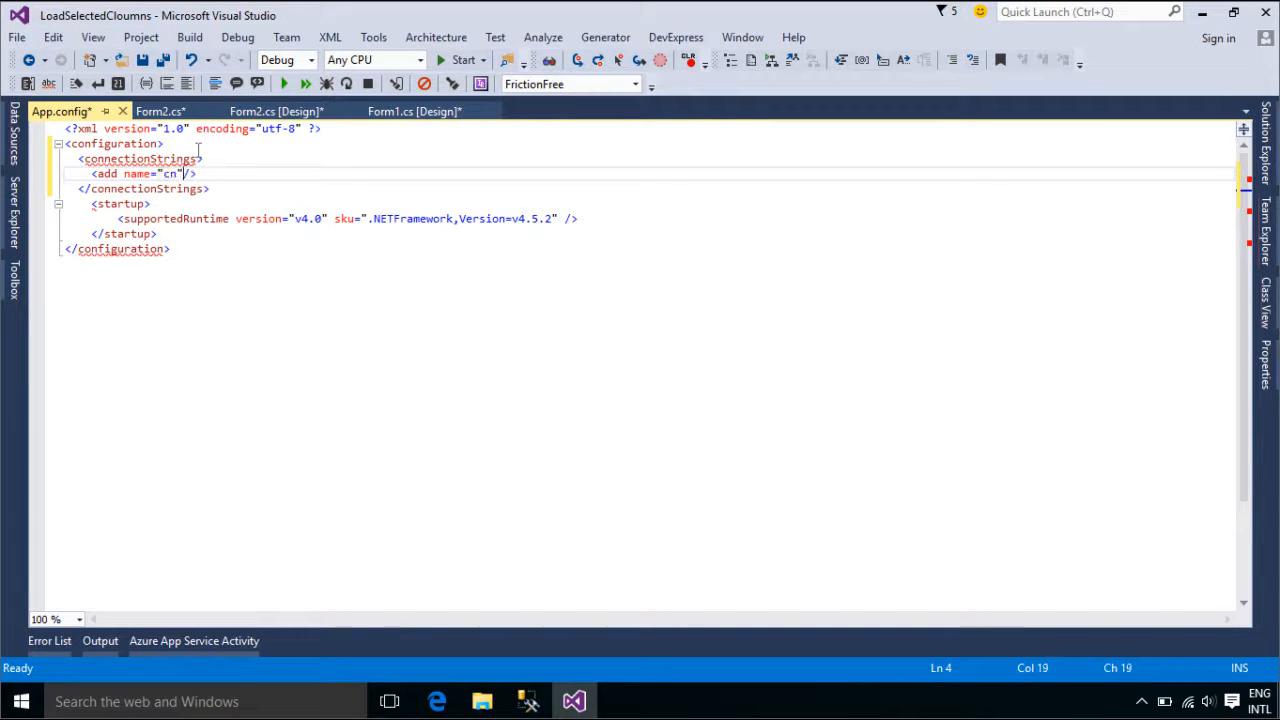
pyautogui.write('connectionString="')
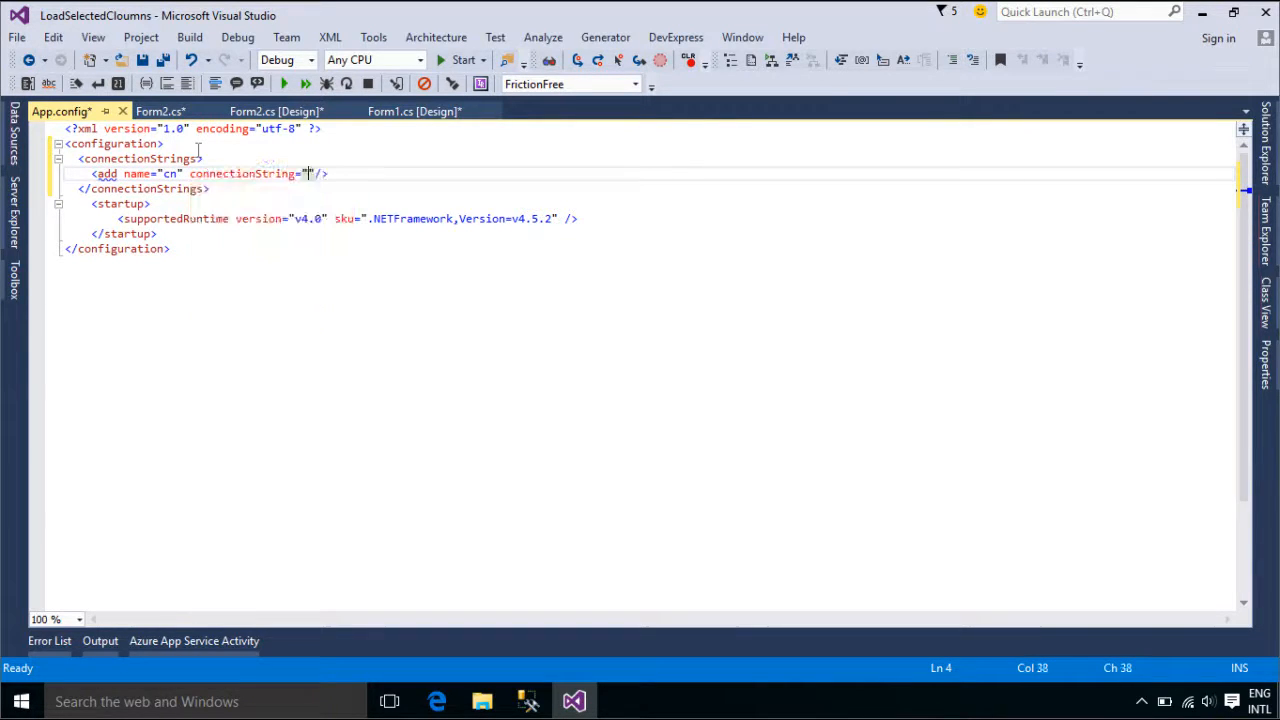
pyautogui.write('data')
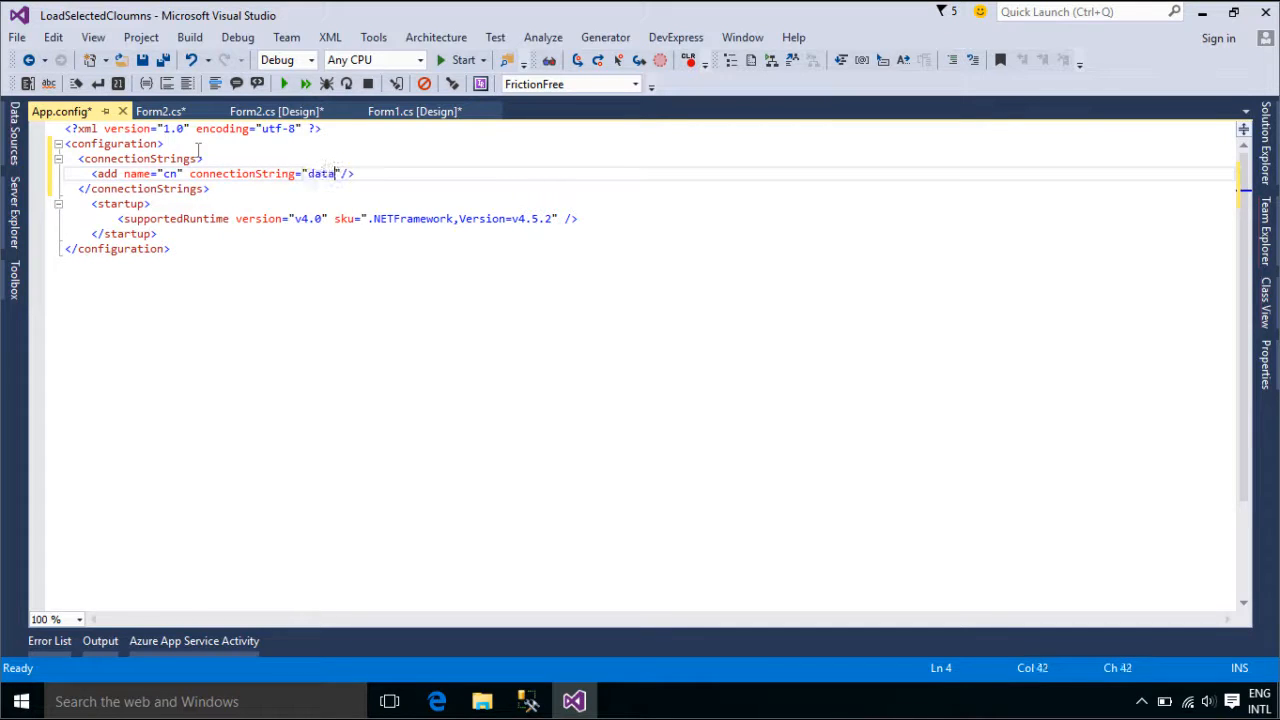
pyautogui.write('source=.')
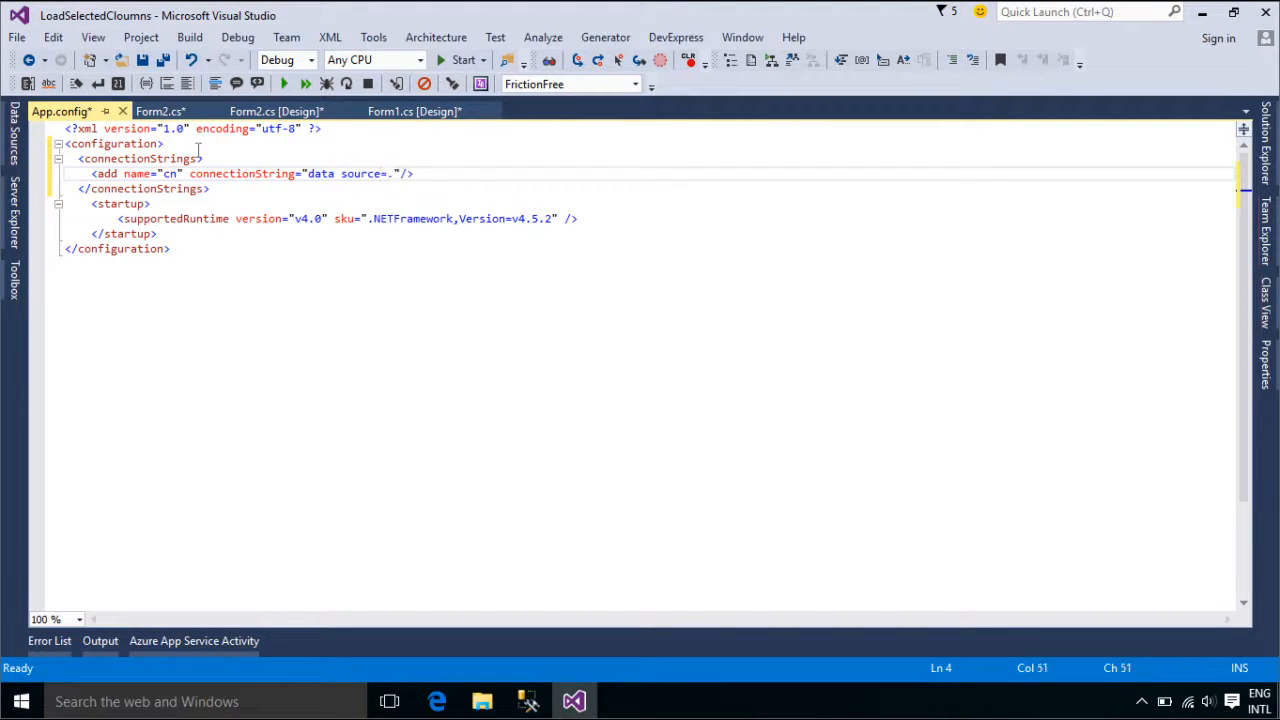
pyautogui.write(';ini')
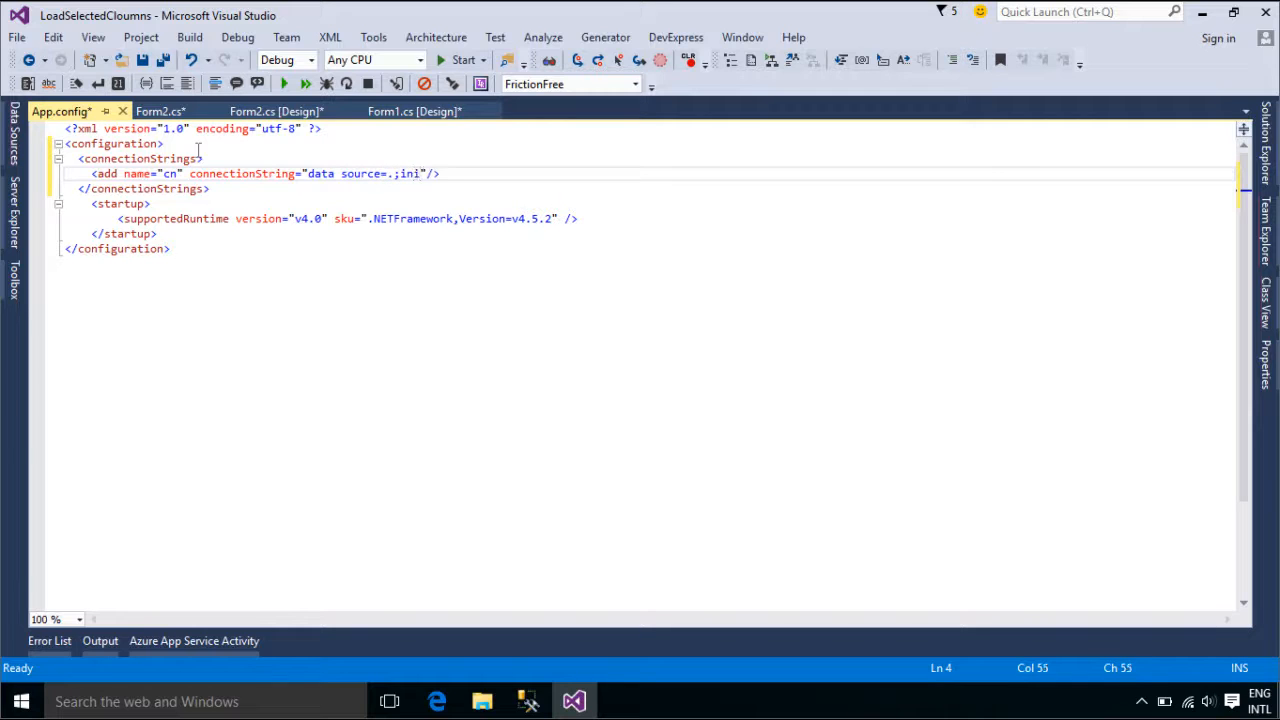
pyautogui.write('initial ca')
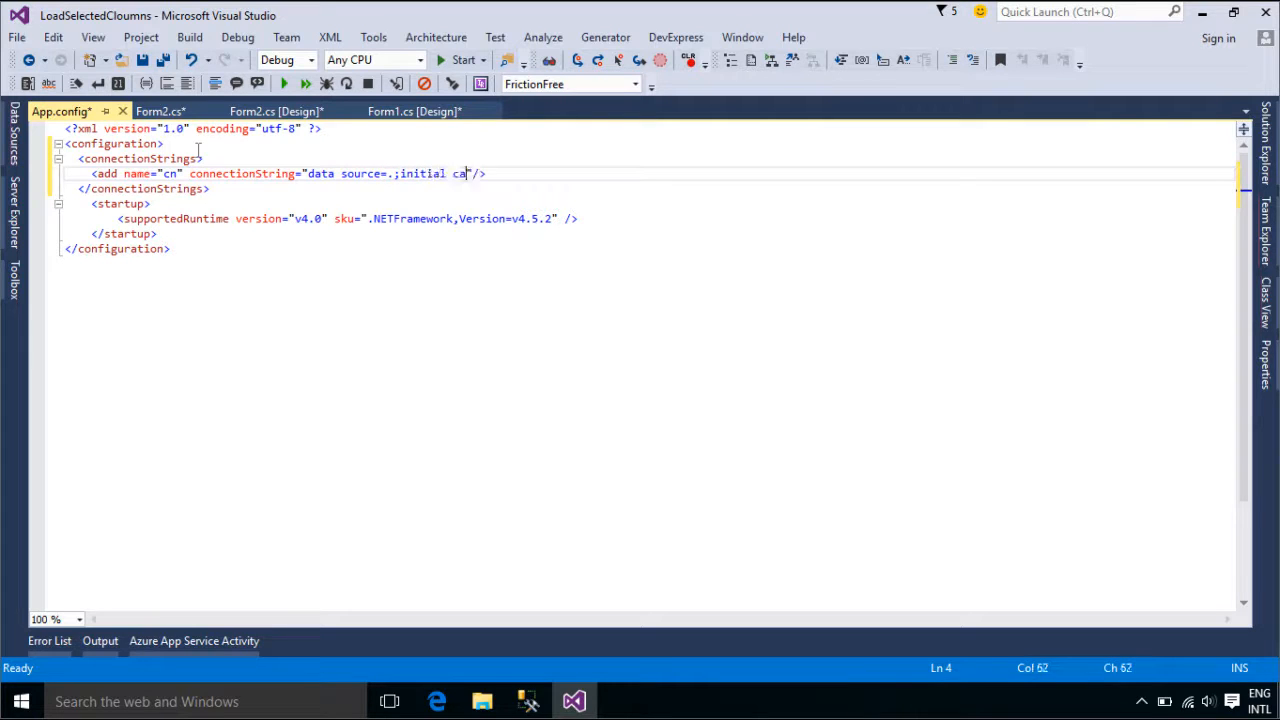
pyautogui.write('talog=')
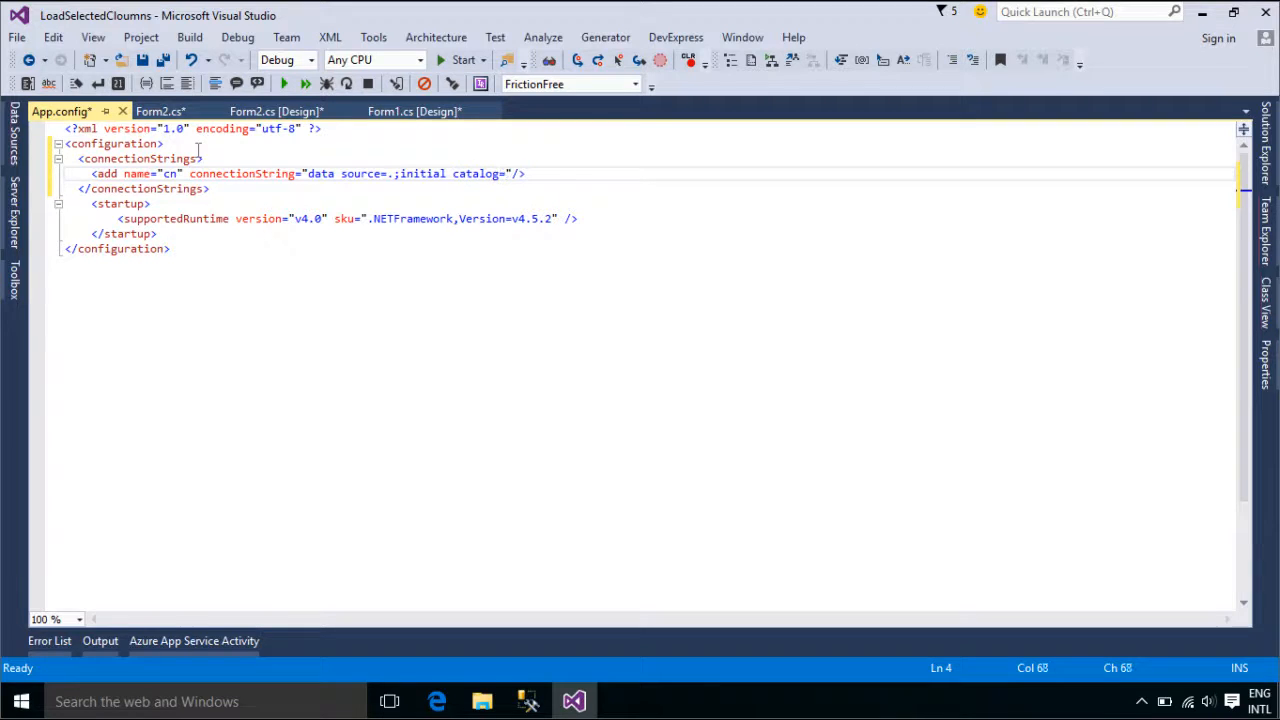
pyautogui.click(527, 701)
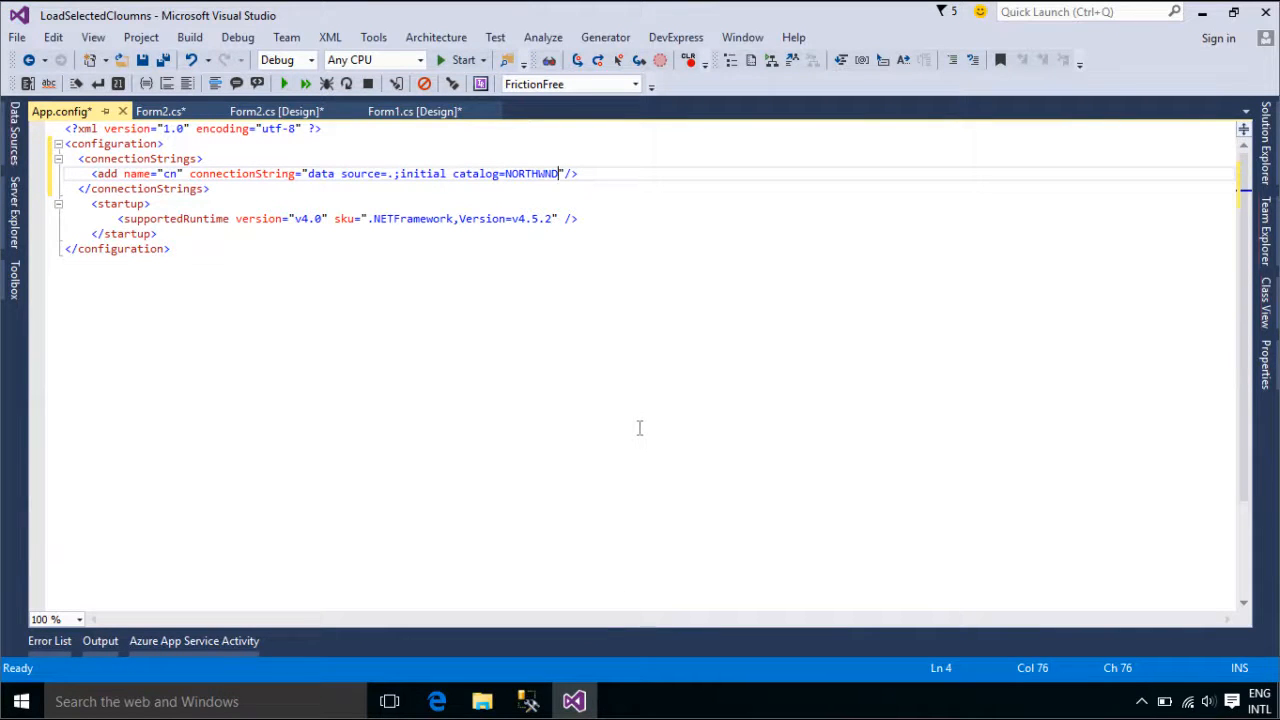
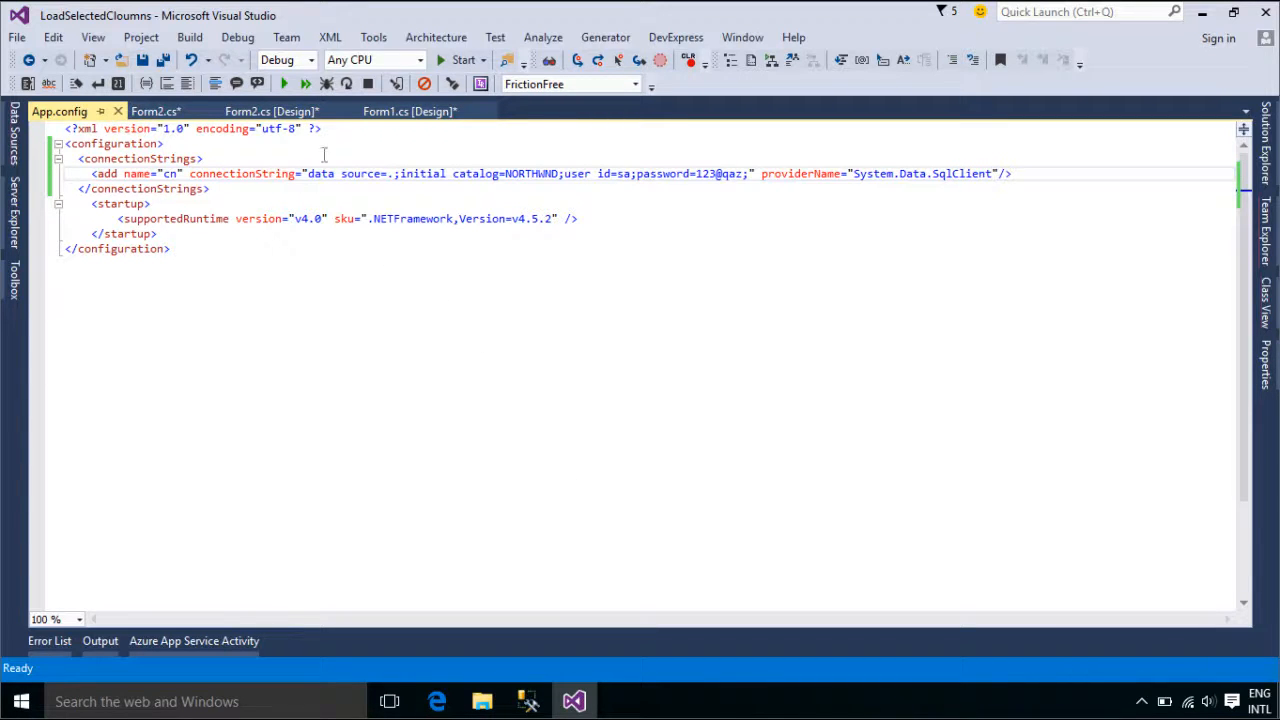
# Step: Create the Get data handler that joins checked items into query and removes the trailing character
pyautogui.click(408, 110)
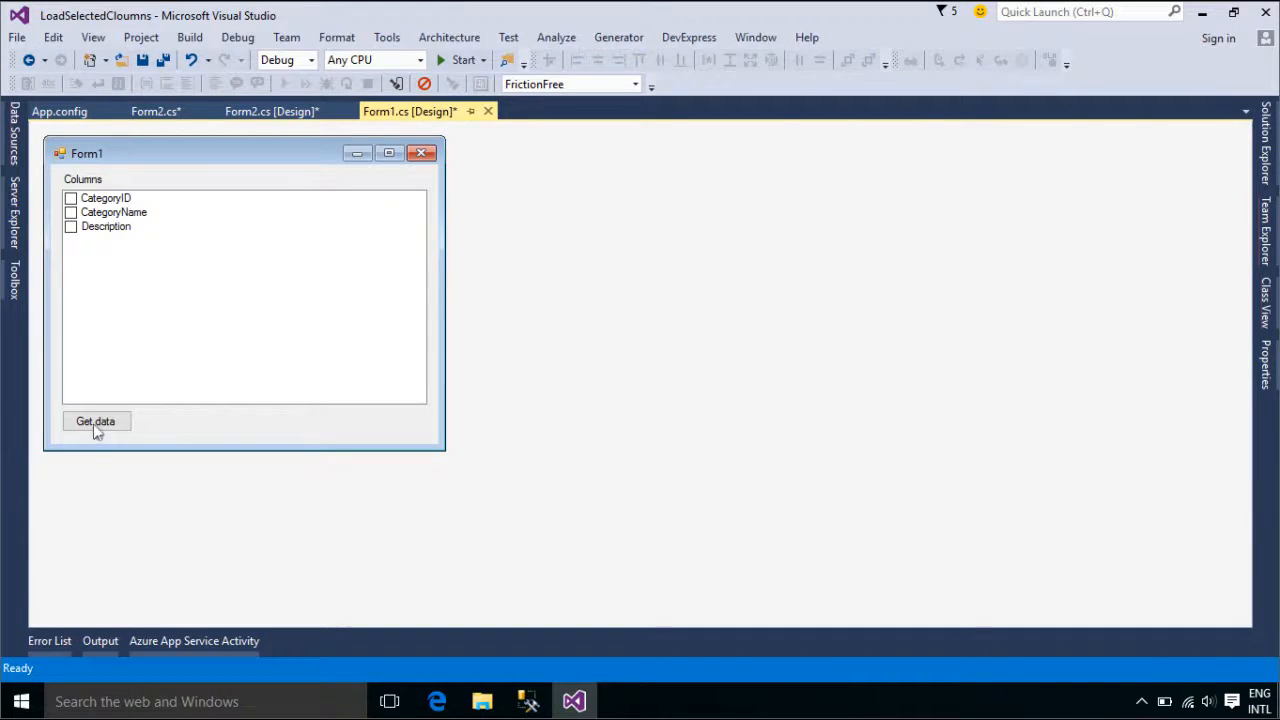
pyautogui.doubleClick(96, 421)
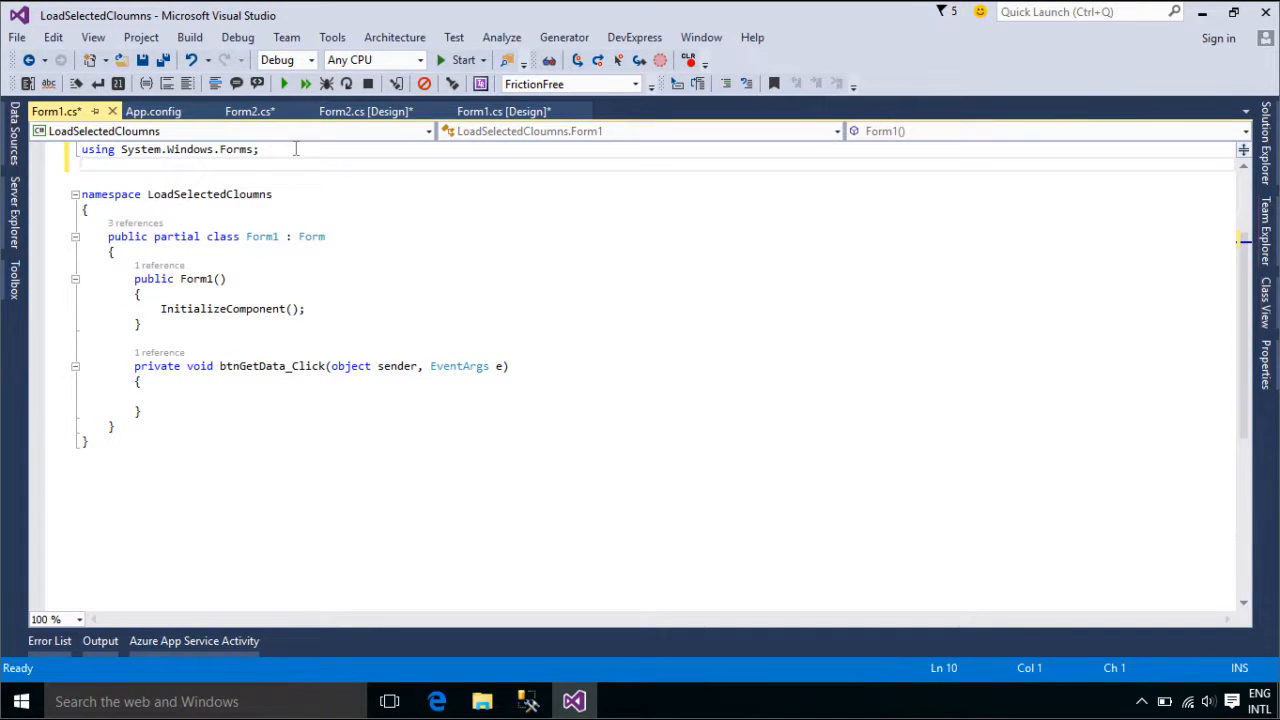
pyautogui.write('using System.Configuration;')
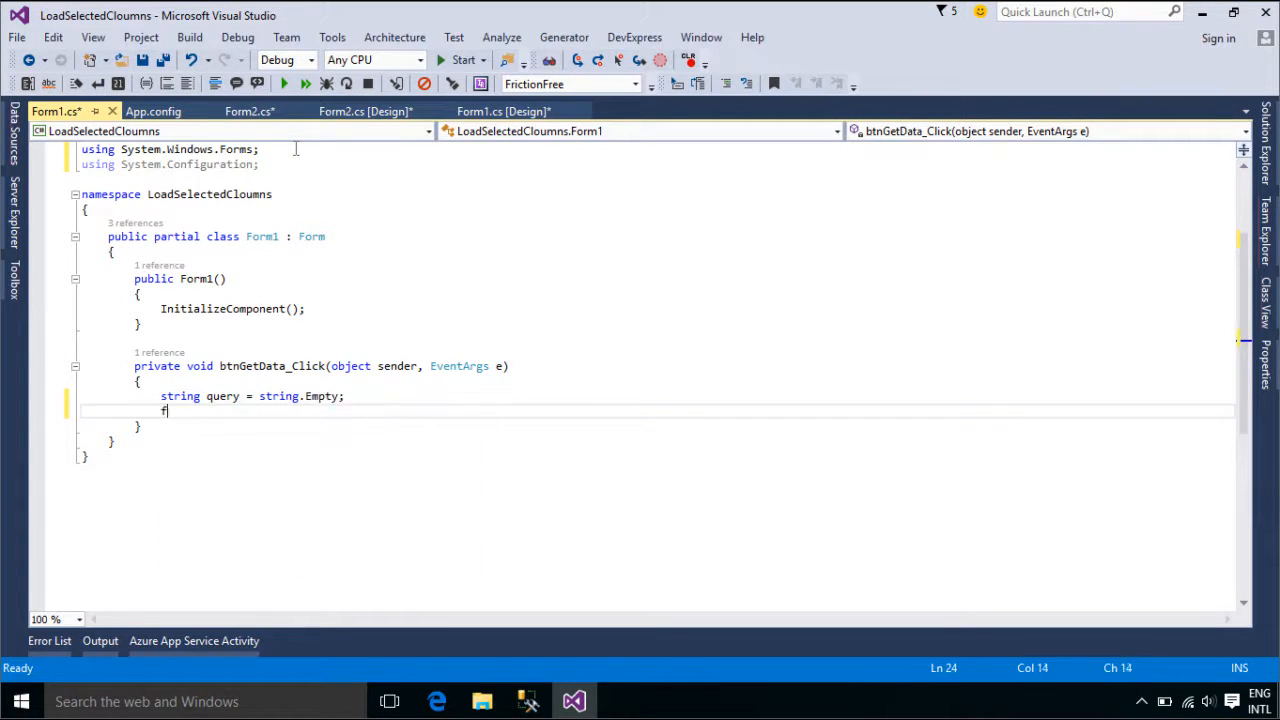
pyautogui.write('oreach()')
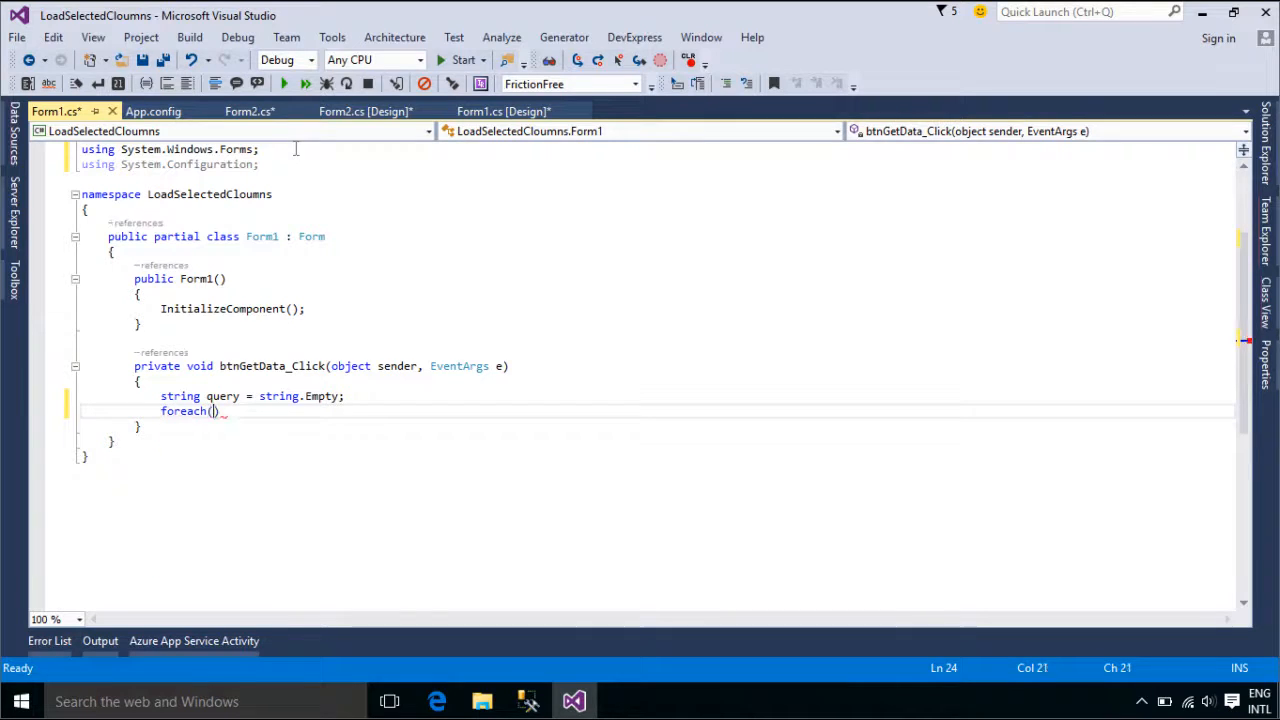
pyautogui.write('string s in ch')
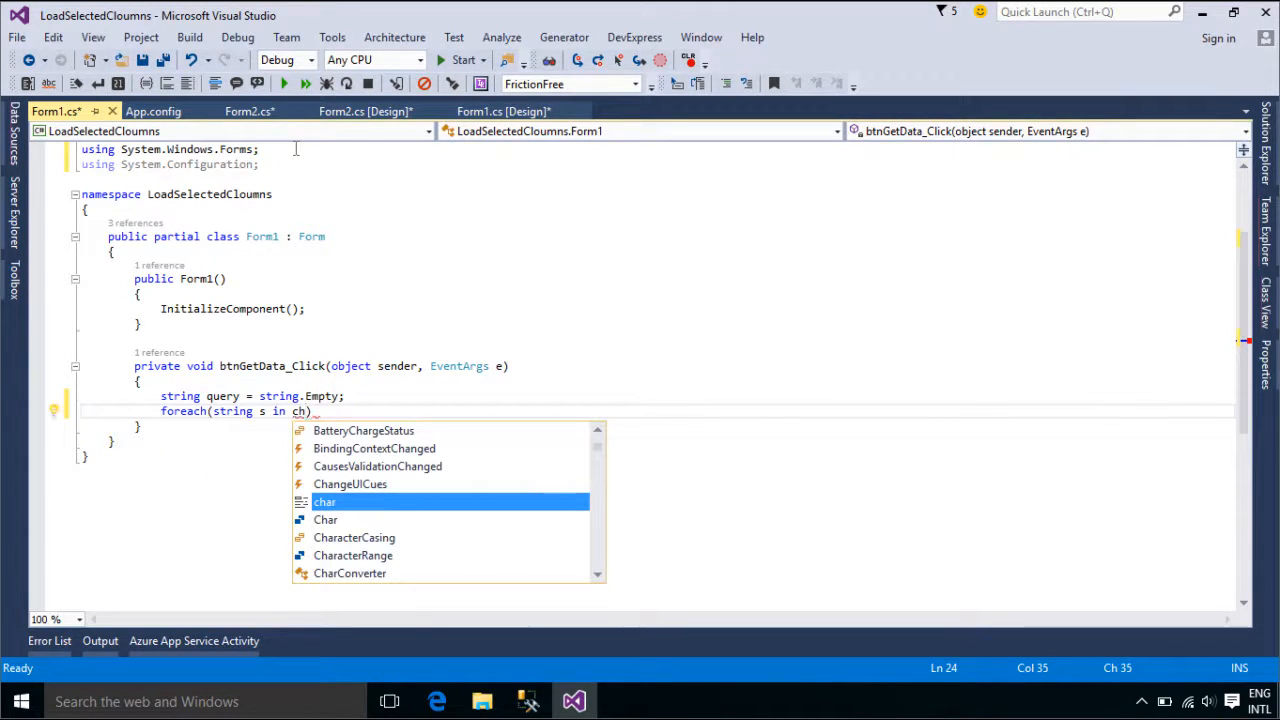
pyautogui.write('eckedListBox.CheckedItems')
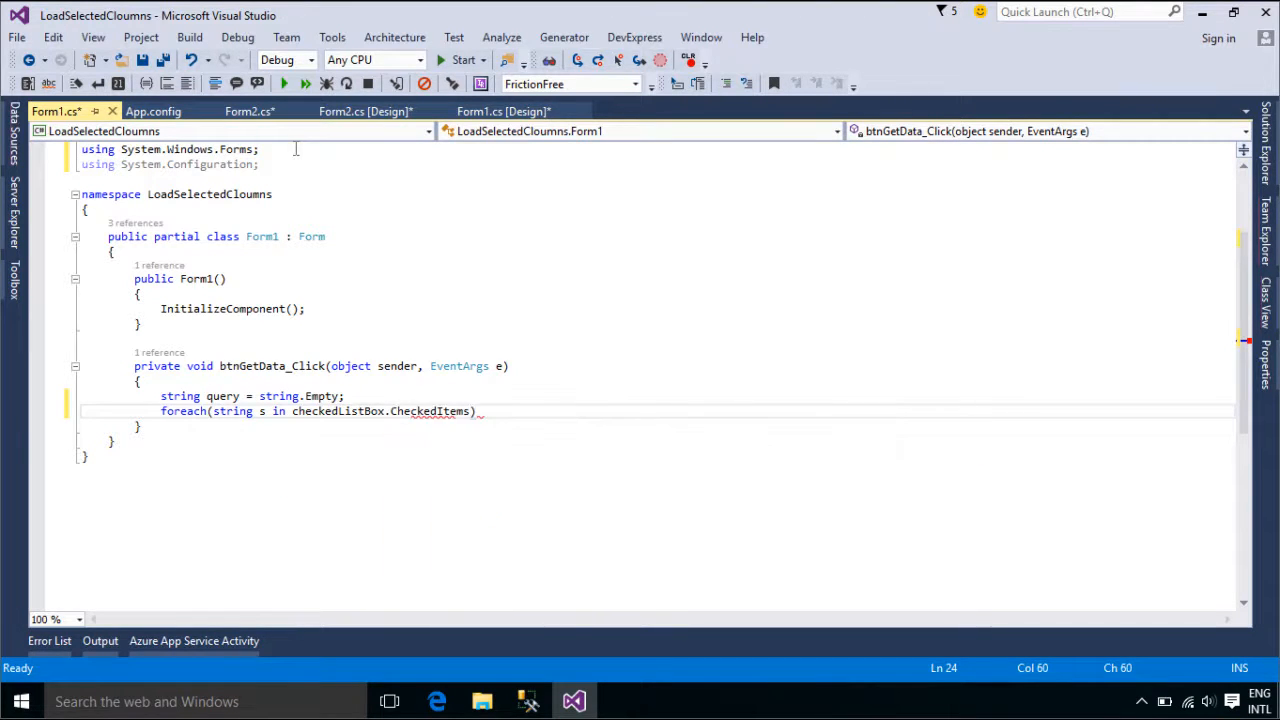
pyautogui.write('query')
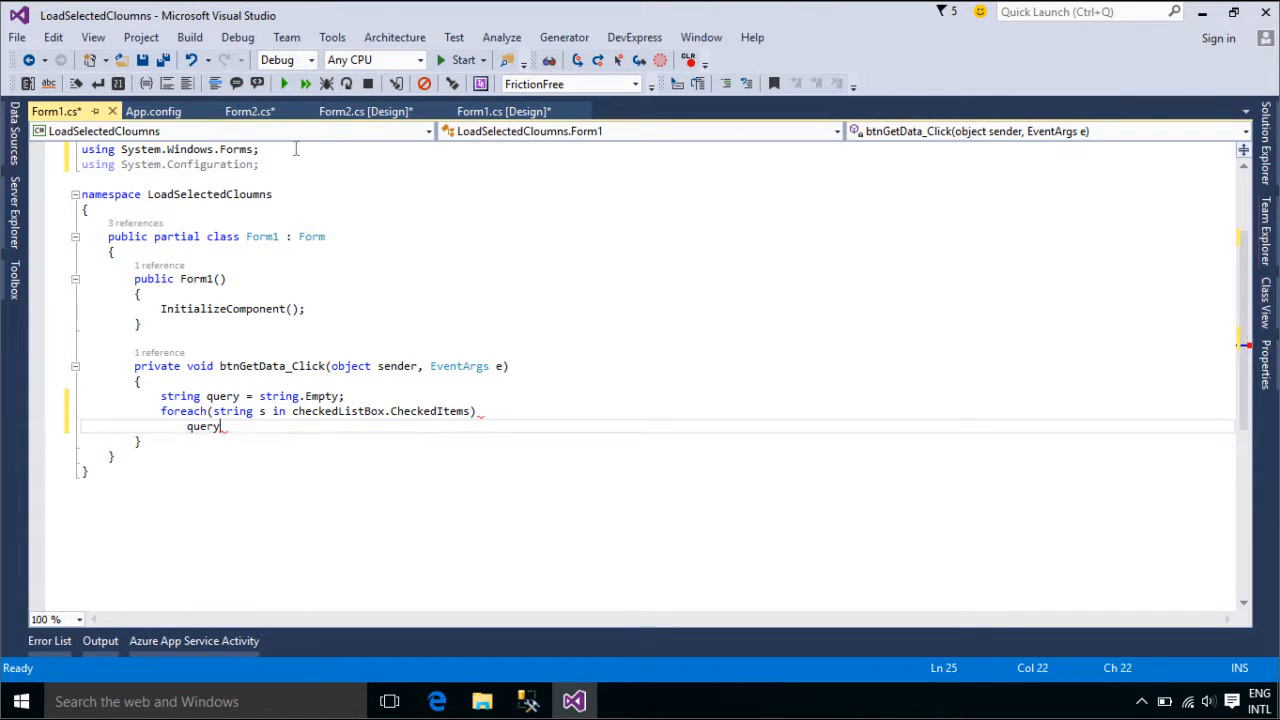
pyautogui.write('+=')
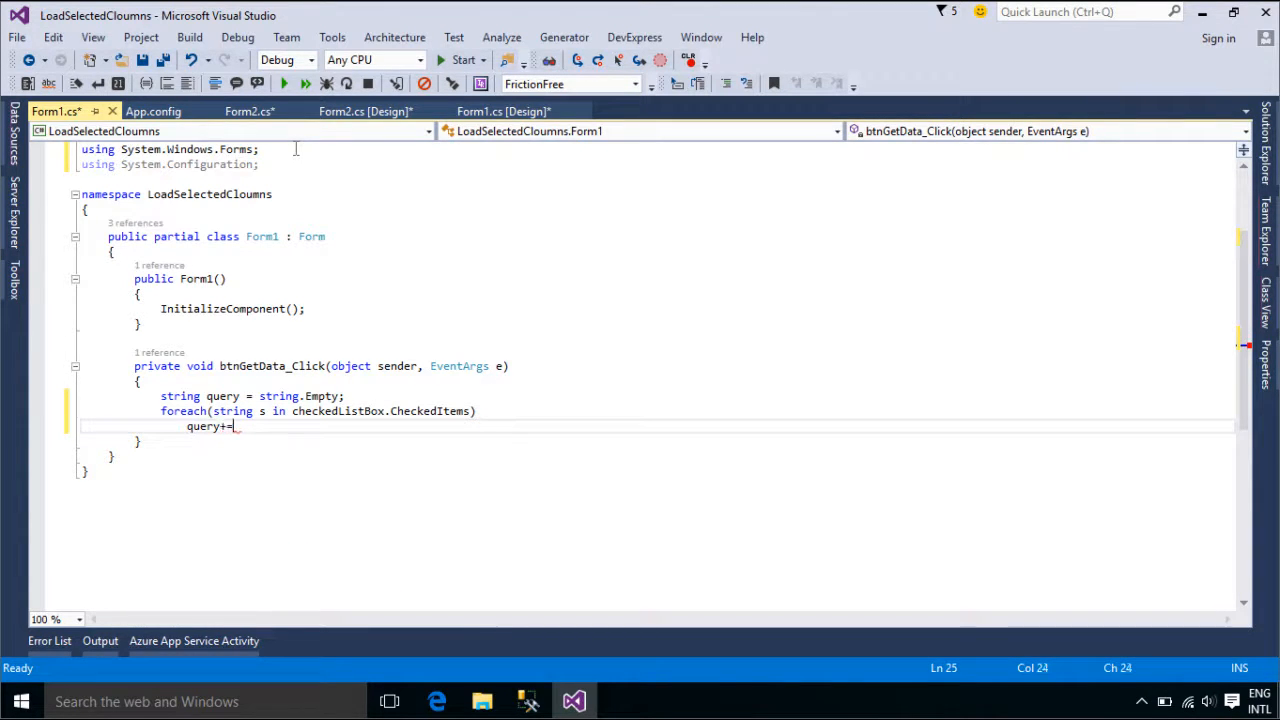
pyautogui.write('s')
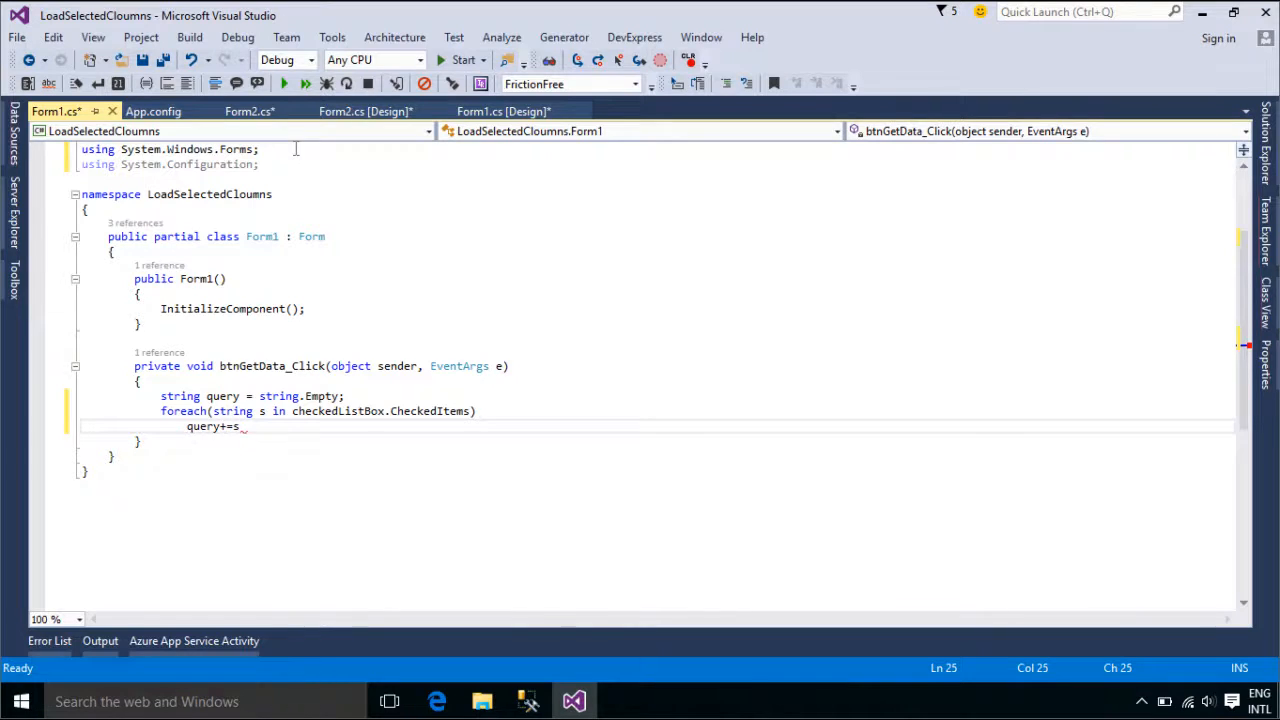
pyautogui.write('+')
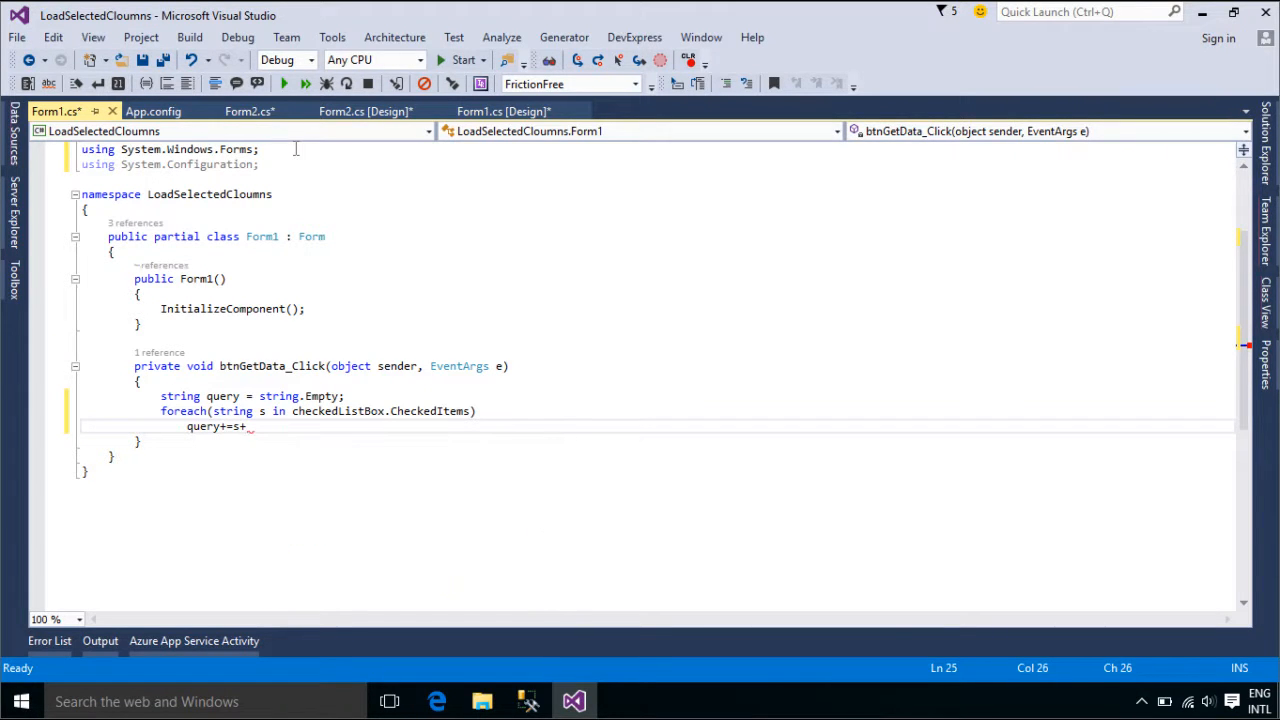
pyautogui.write('"')
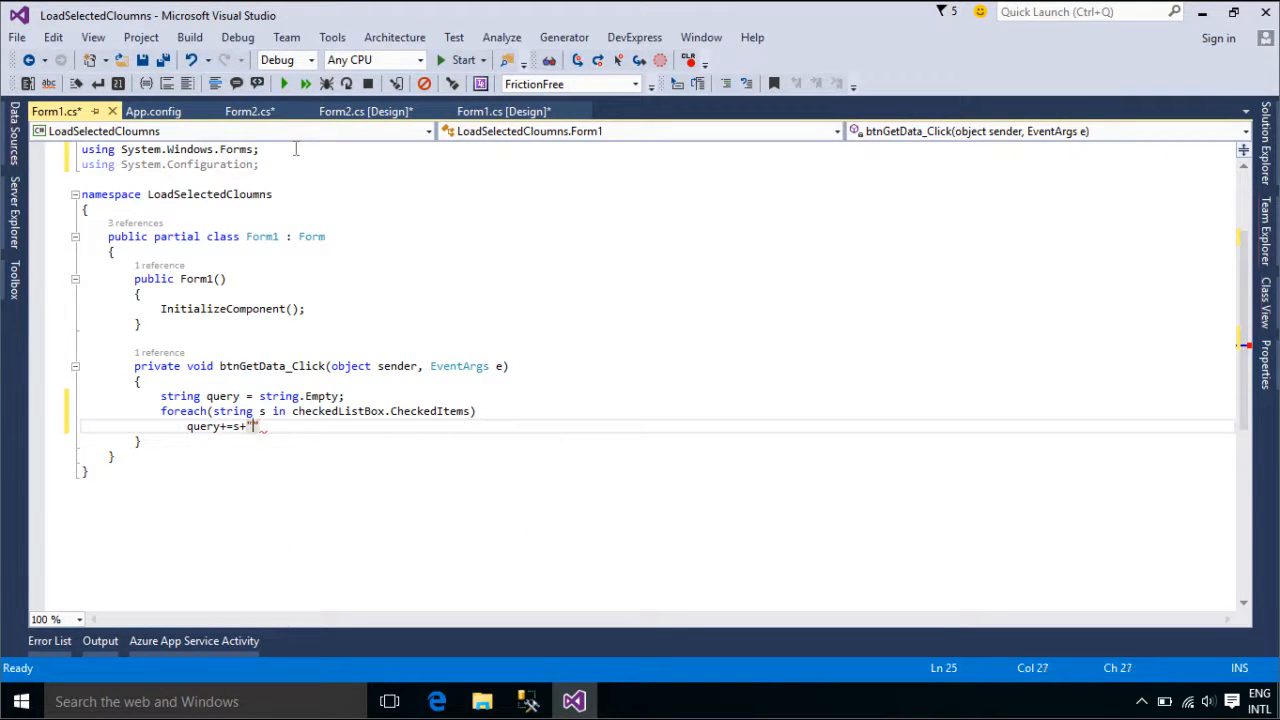
pyautogui.write('query=query.Remove')
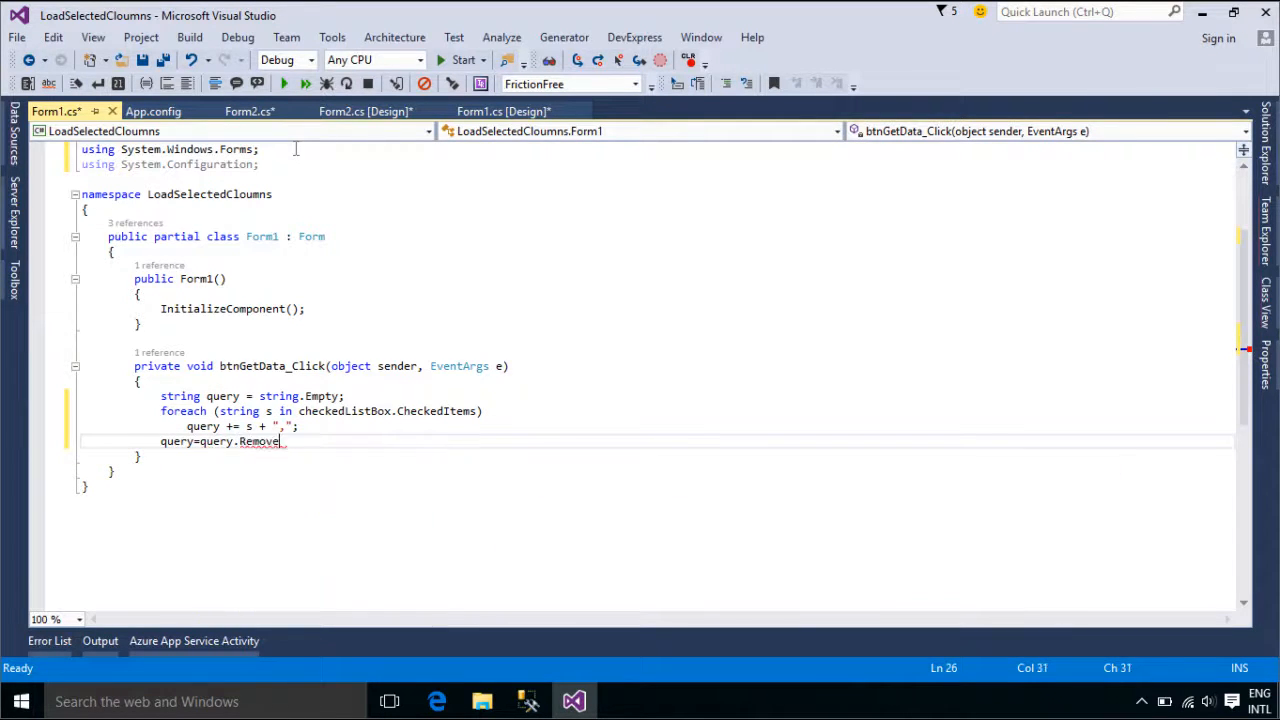
pyautogui.write('(query.Length')
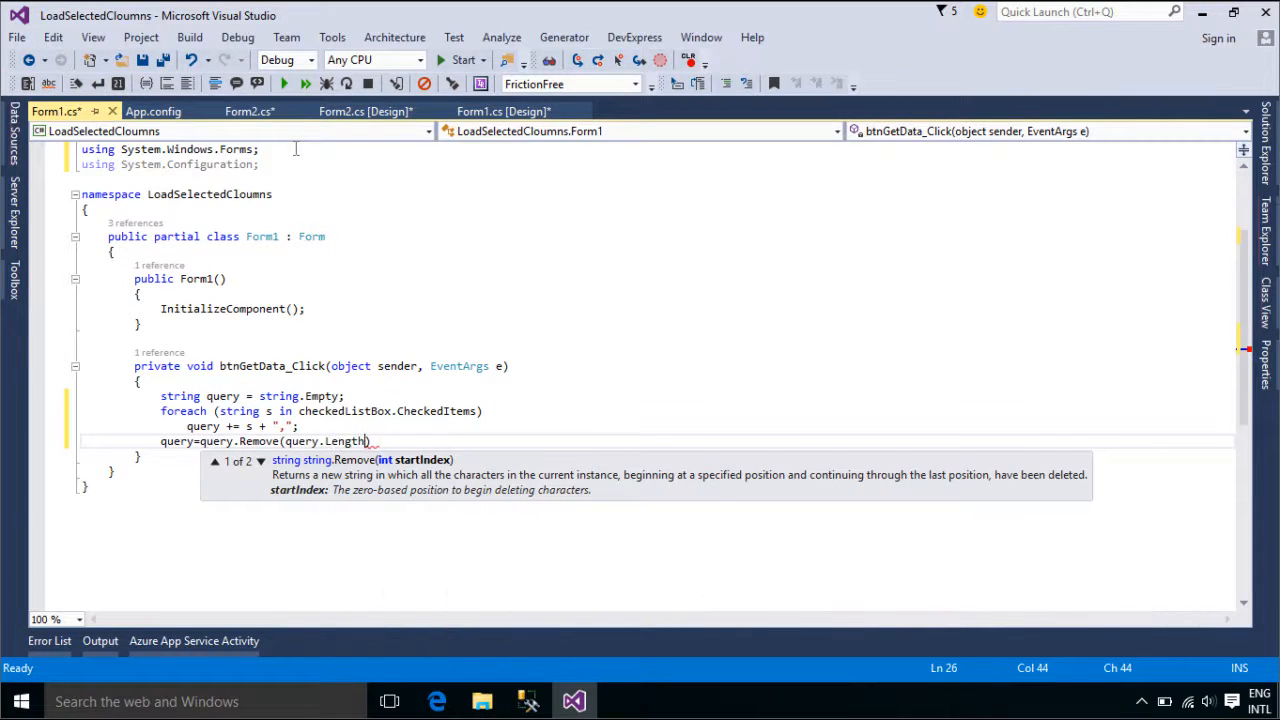
pyautogui.write('-1,')
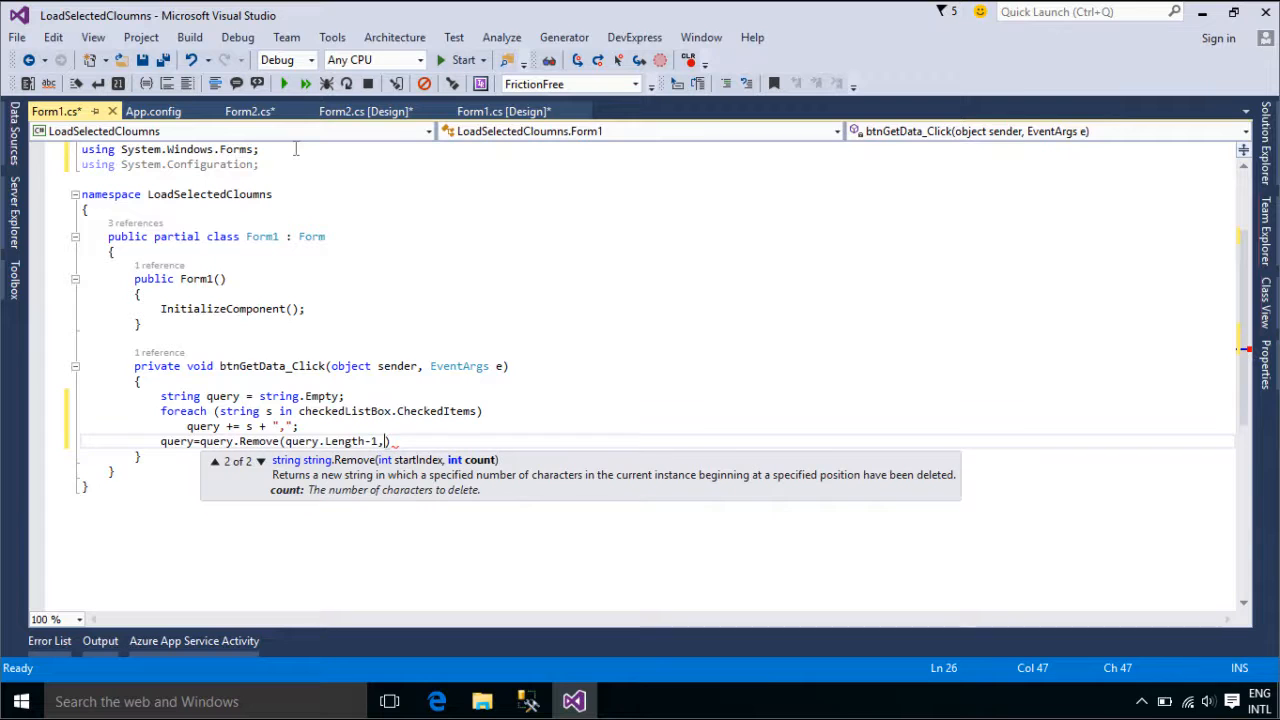
pyautogui.write('1)')
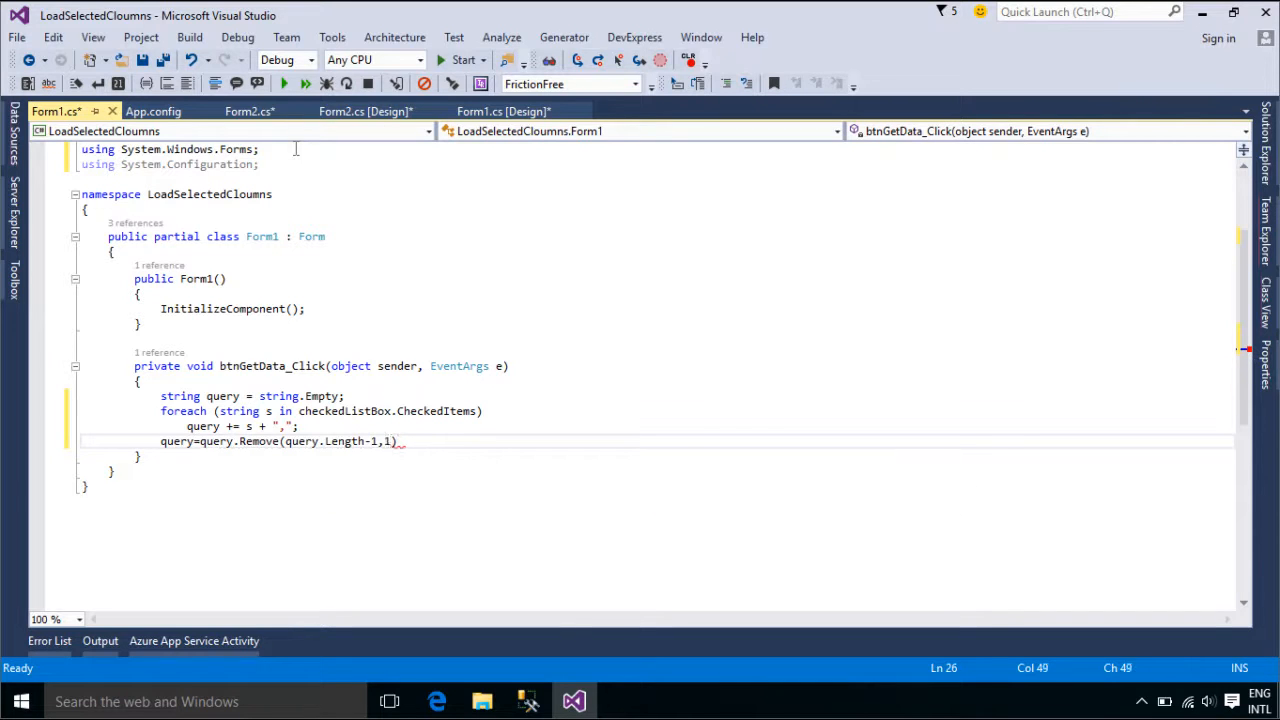
# Step: Add string sql = string.Format("select {0} from categories", query)
pyautogui.write('string')
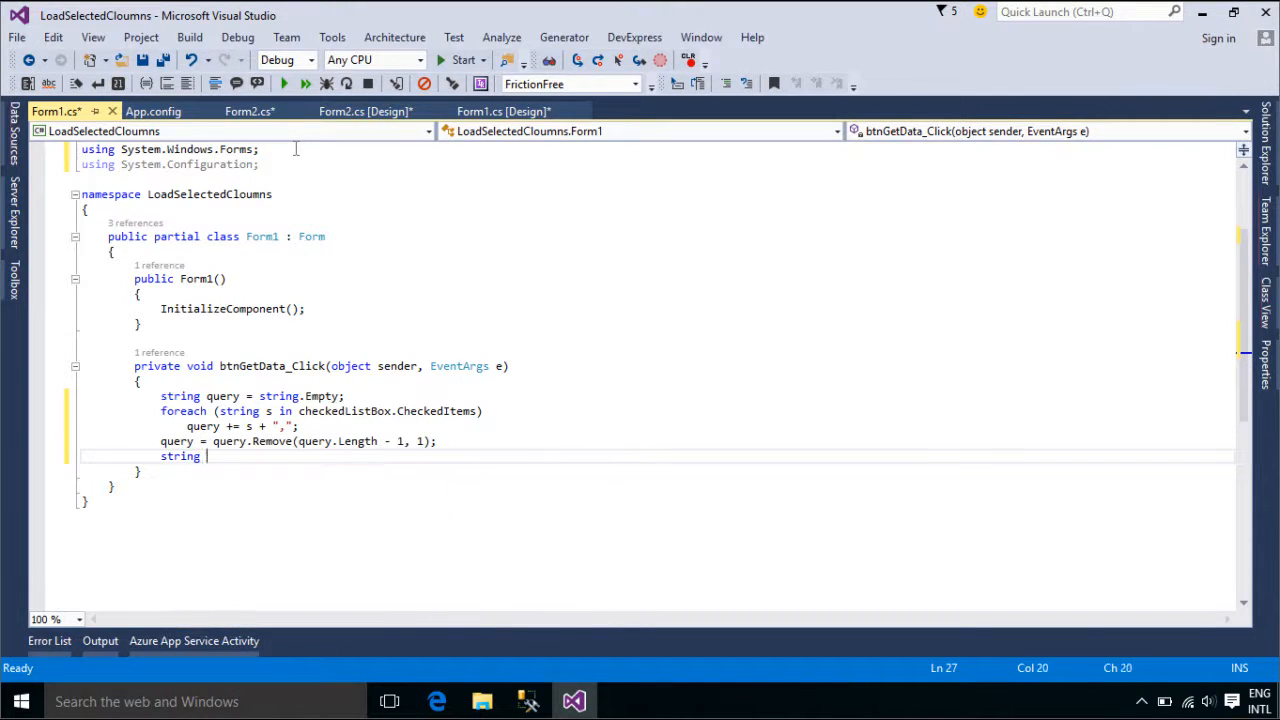
pyautogui.write('sql=')
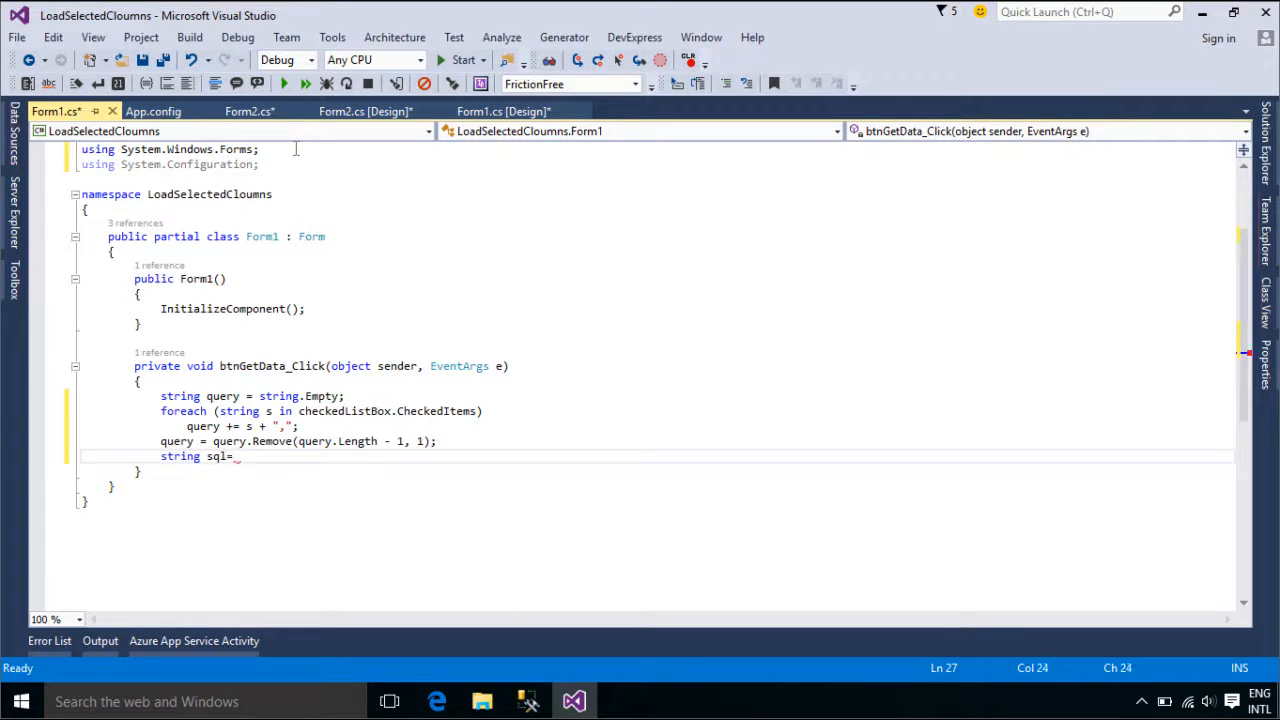
pyautogui.write('string.Format')
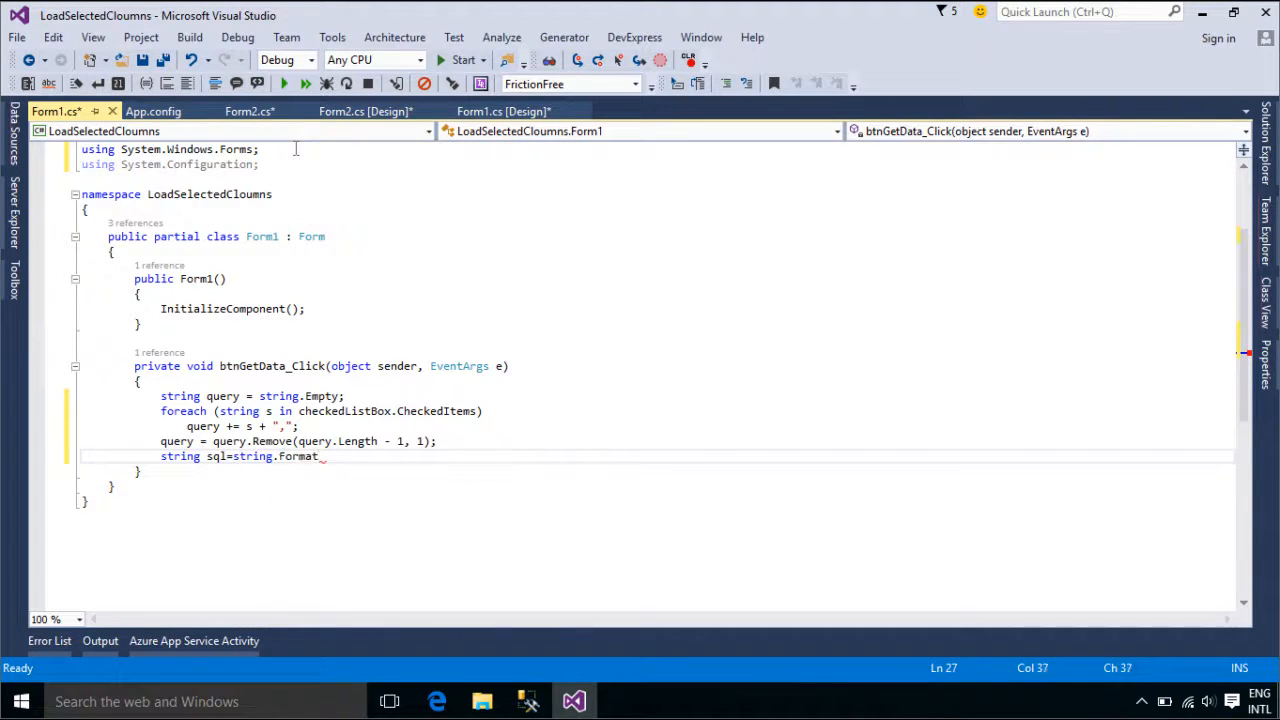
pyautogui.write('()')
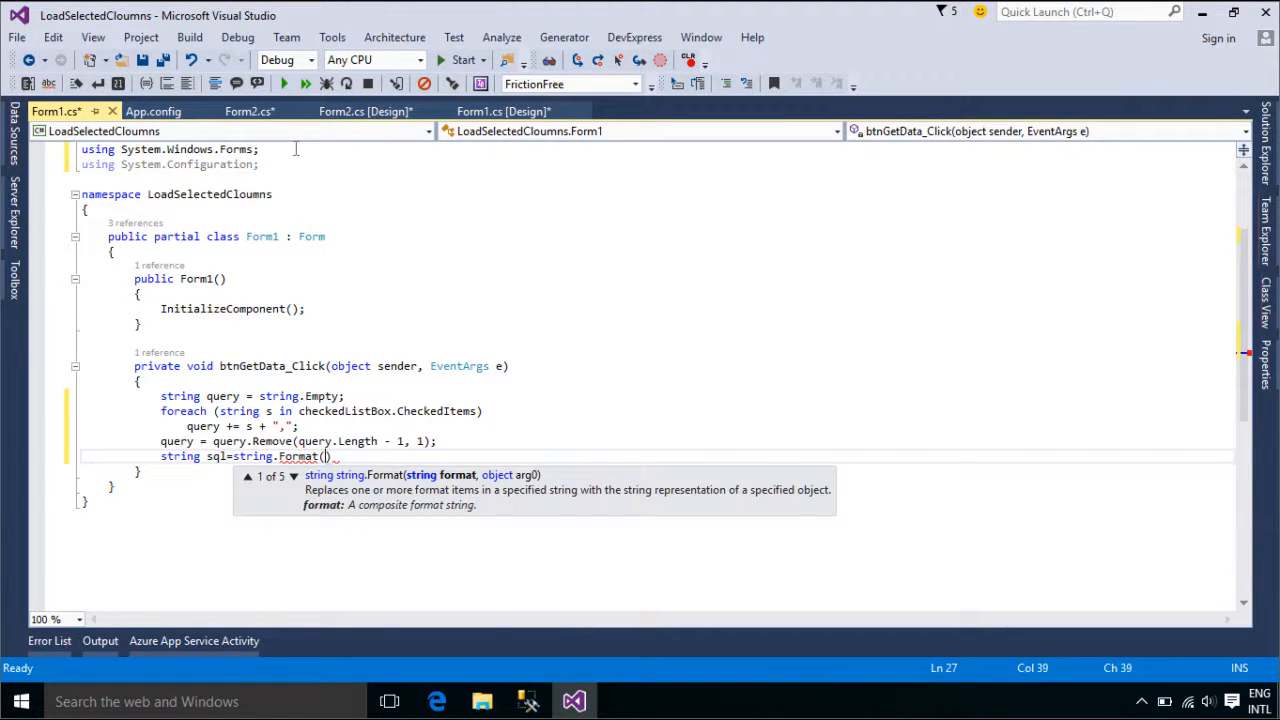
pyautogui.write('"sele"')
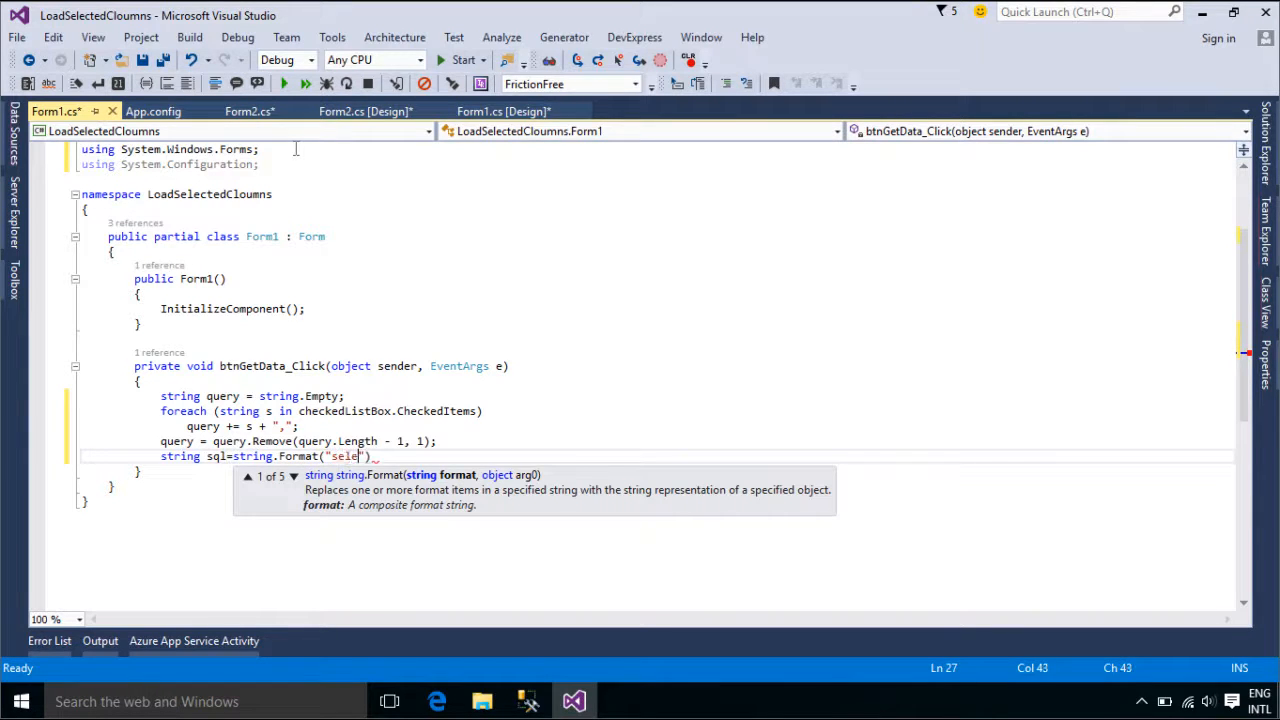
pyautogui.write('ct')
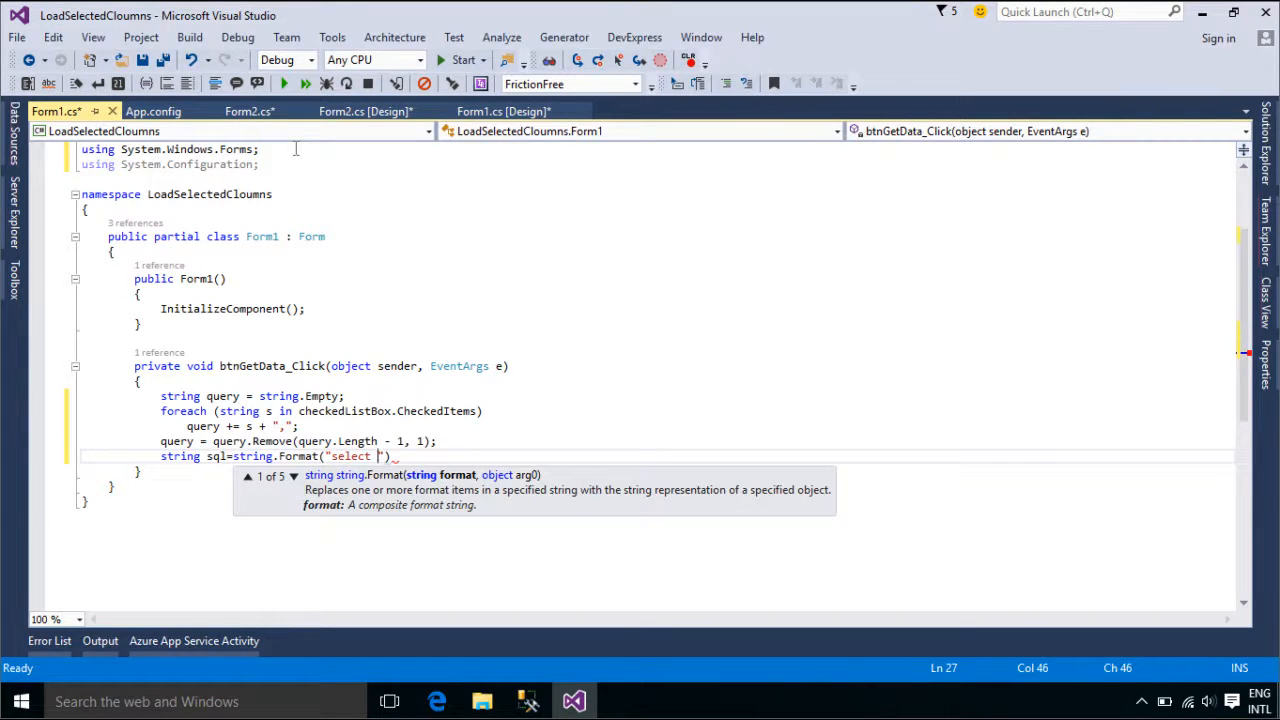
pyautogui.write('{0} from cat')
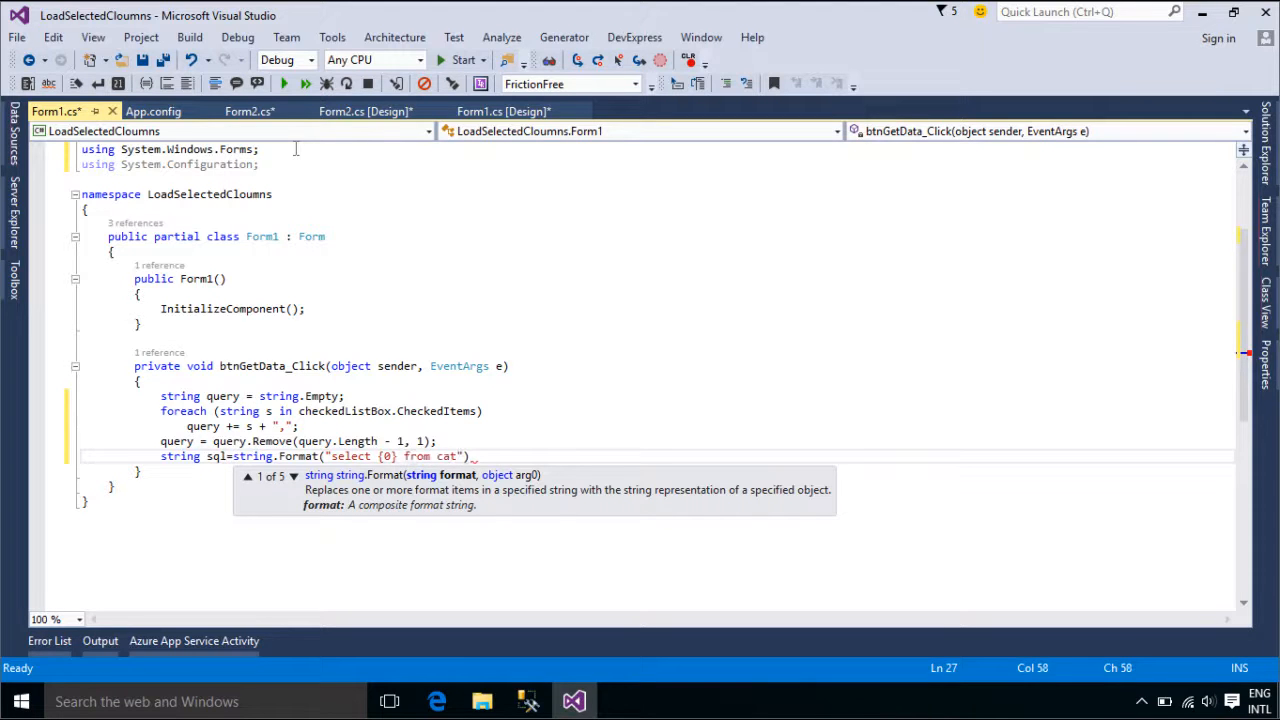
pyautogui.write('egories')
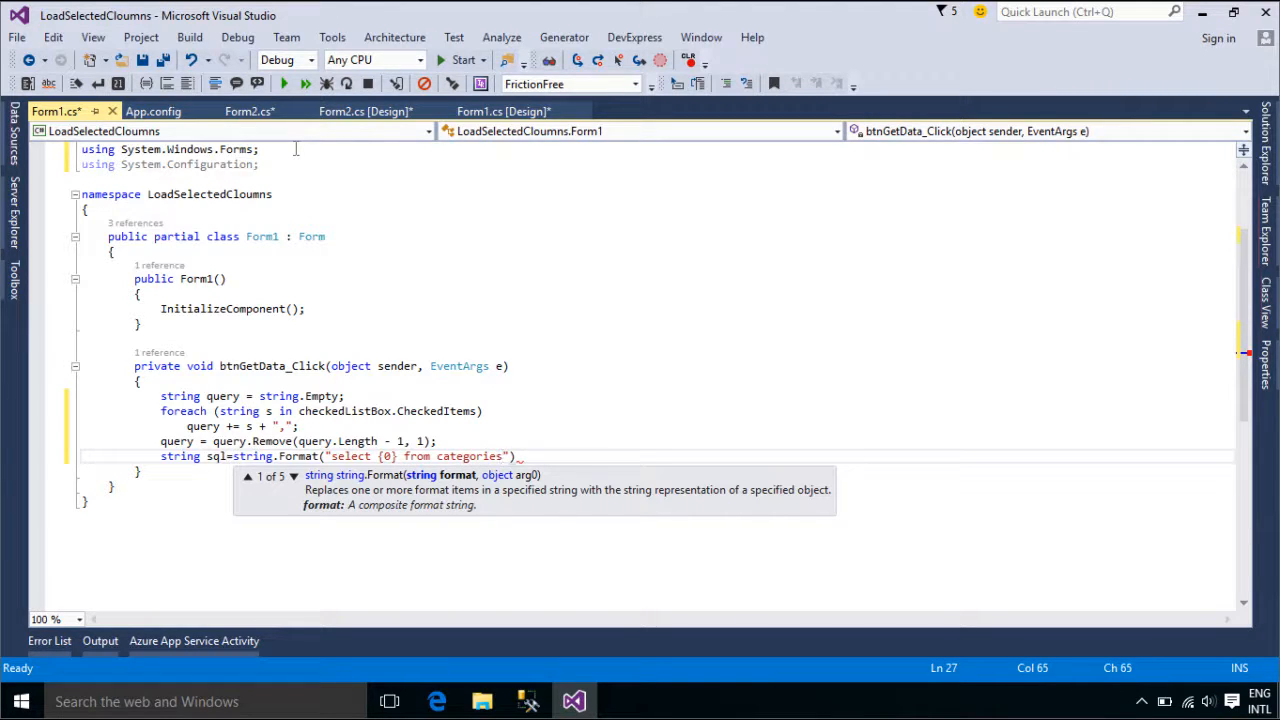
pyautogui.write(',que')
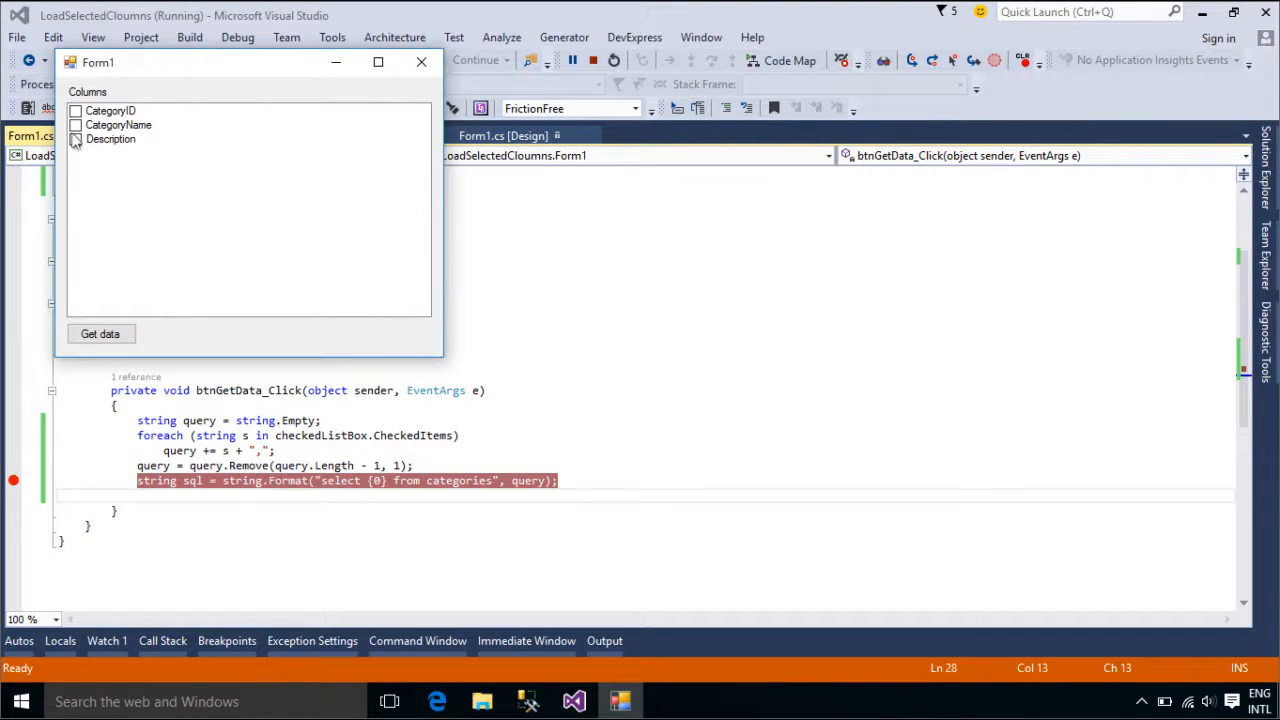
# Step: Check the Description column on Form1 in the debugged app
pyautogui.click(80, 110)
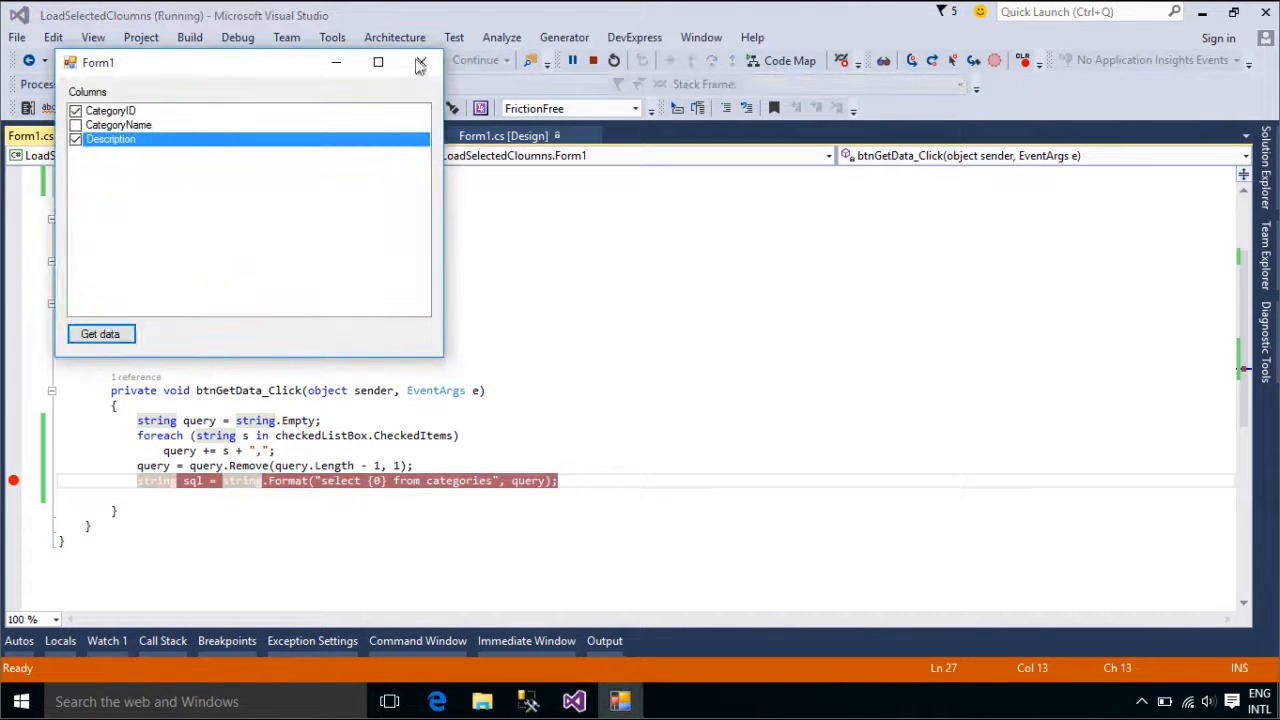
# Step: Close the running Form1 window to end the debug session
pyautogui.click(415, 62)
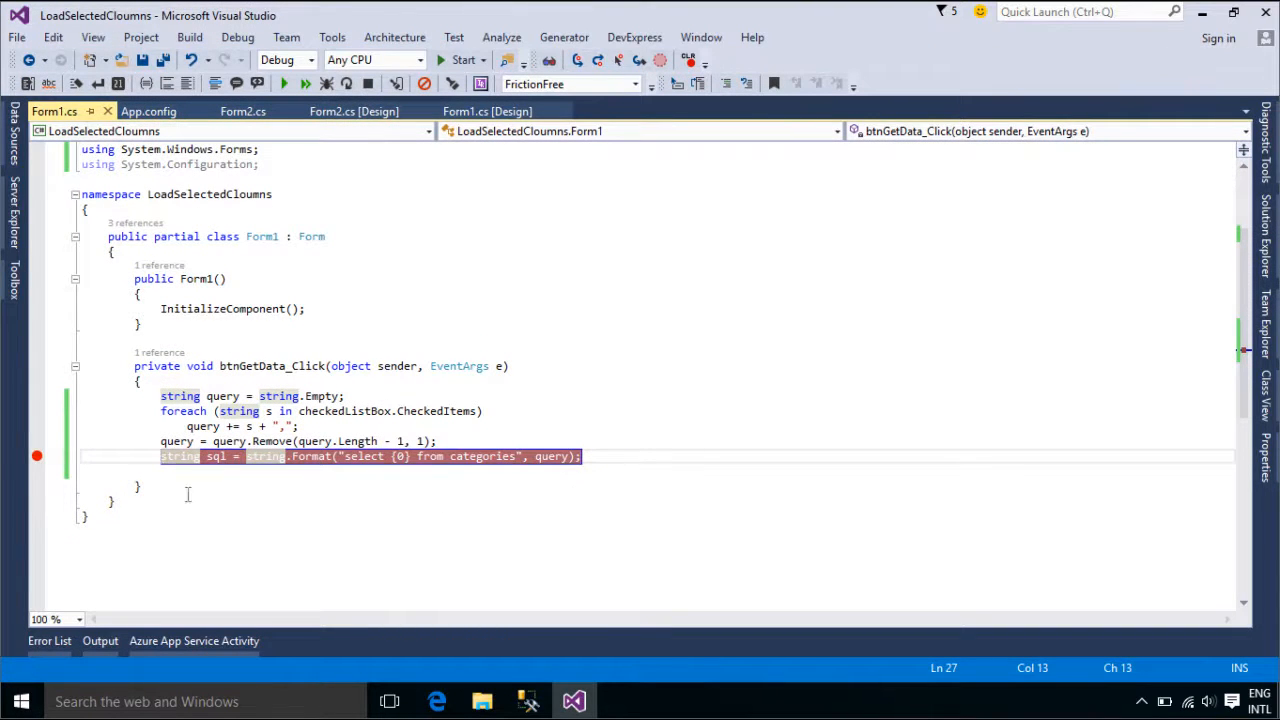
# Step: Type a using block for SqlConnection cn from the "cn" connection string, opening it when State is Closed
pyautogui.write('using(SqlConnecti')
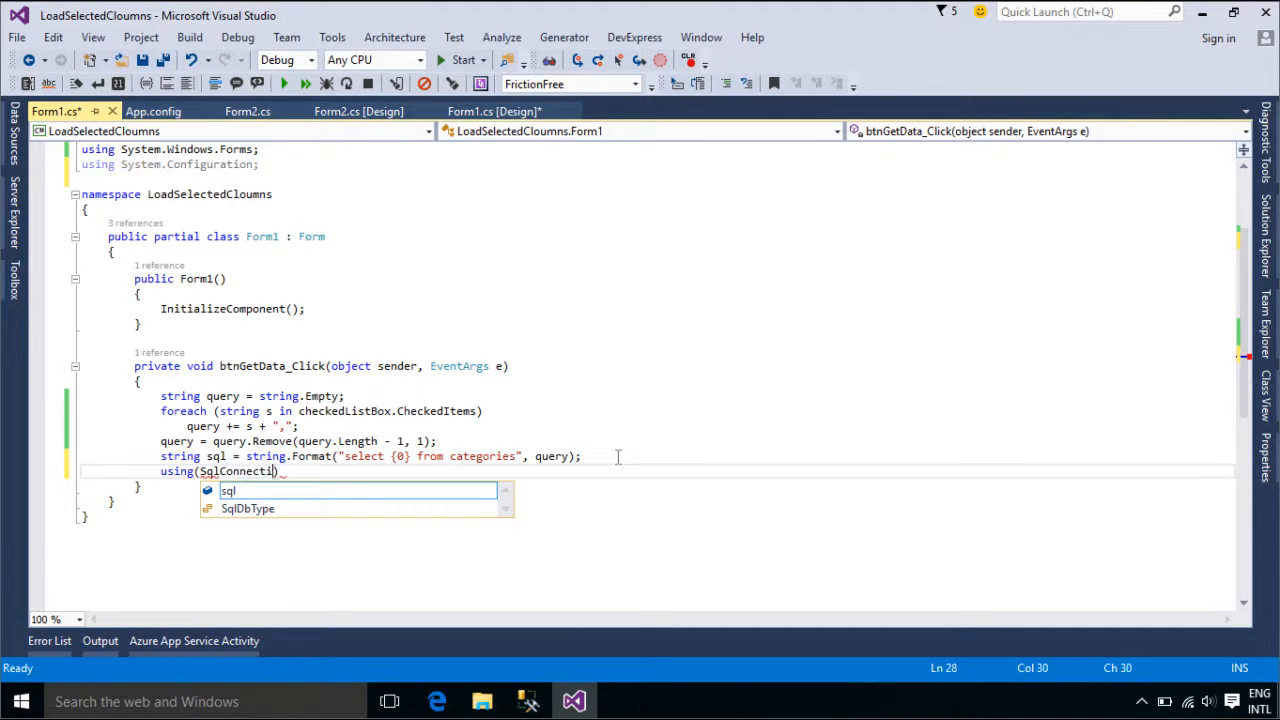
pyautogui.write('on)')
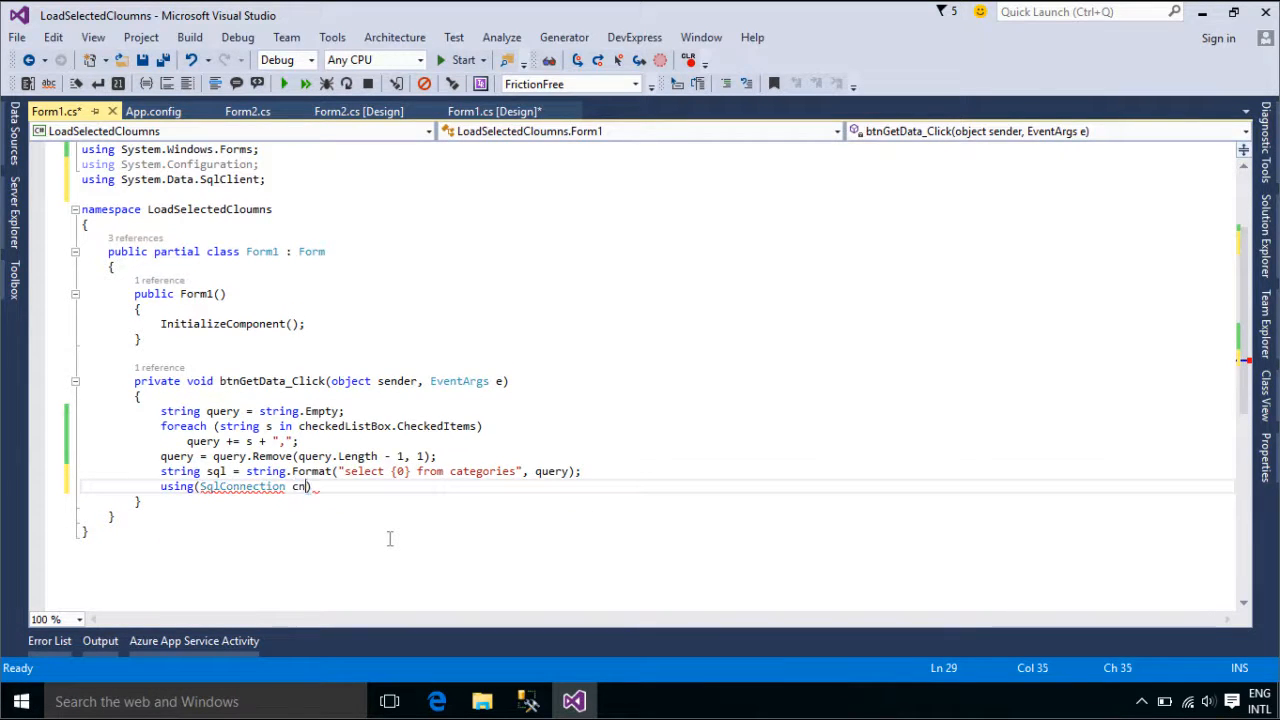
pyautogui.write('= new SqlConnection(C')
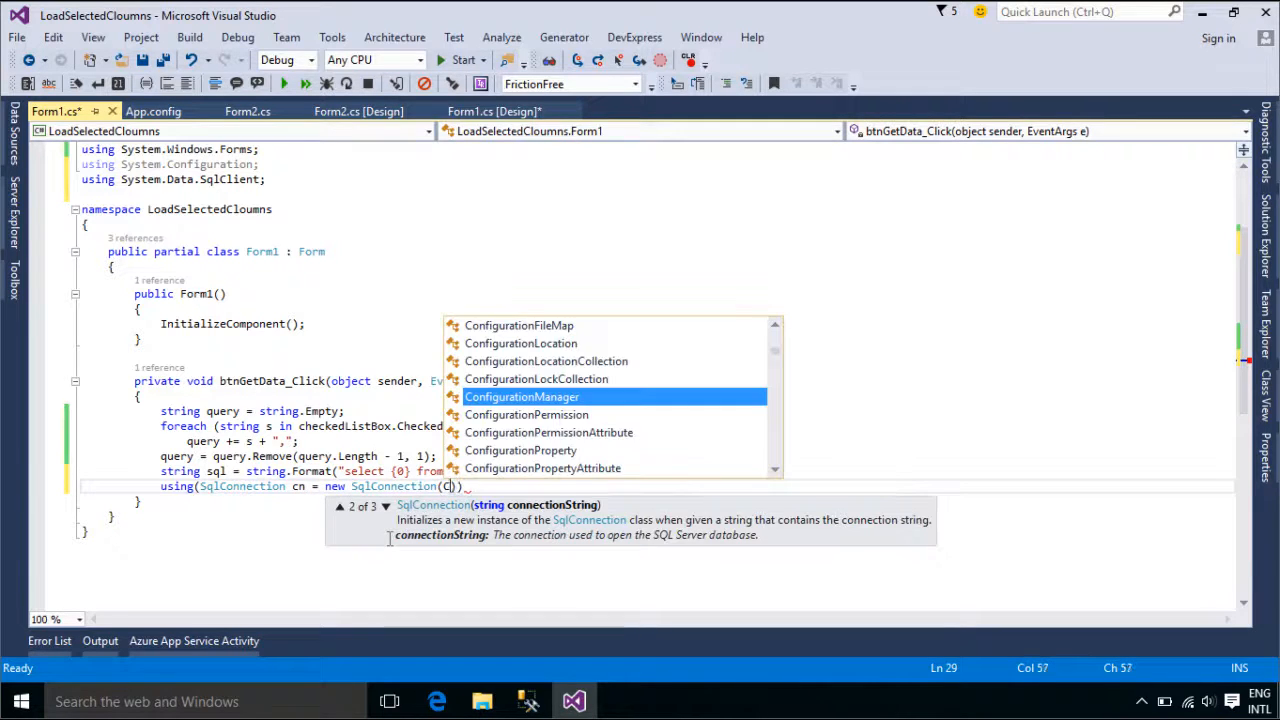
pyautogui.write('onfigurationManager.ConnectionStrings[')
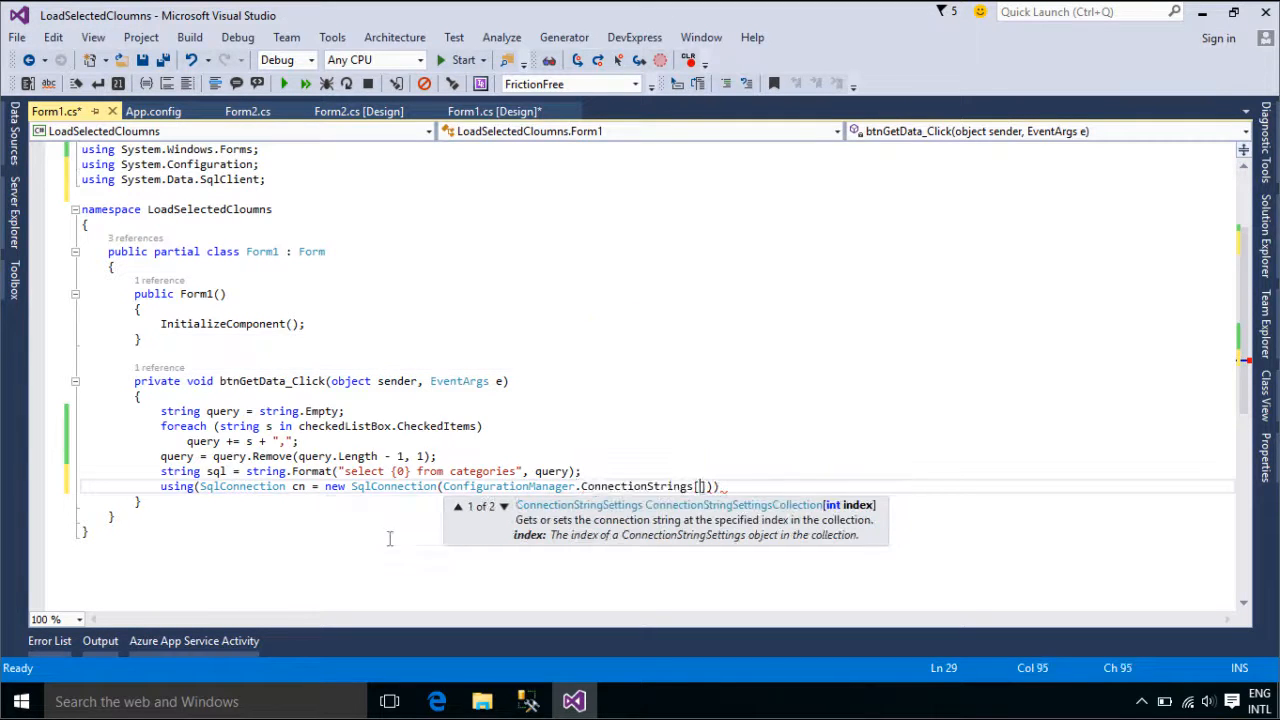
pyautogui.write('"cn"')
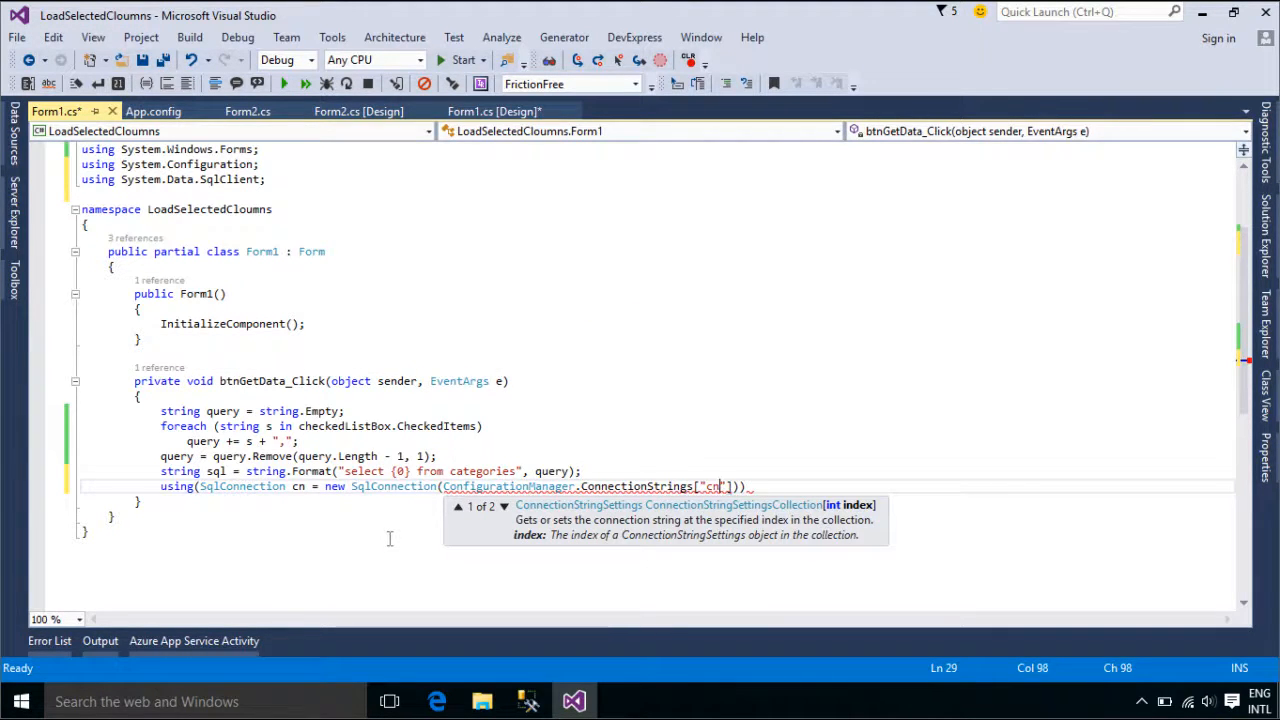
pyautogui.write('].connectionString')
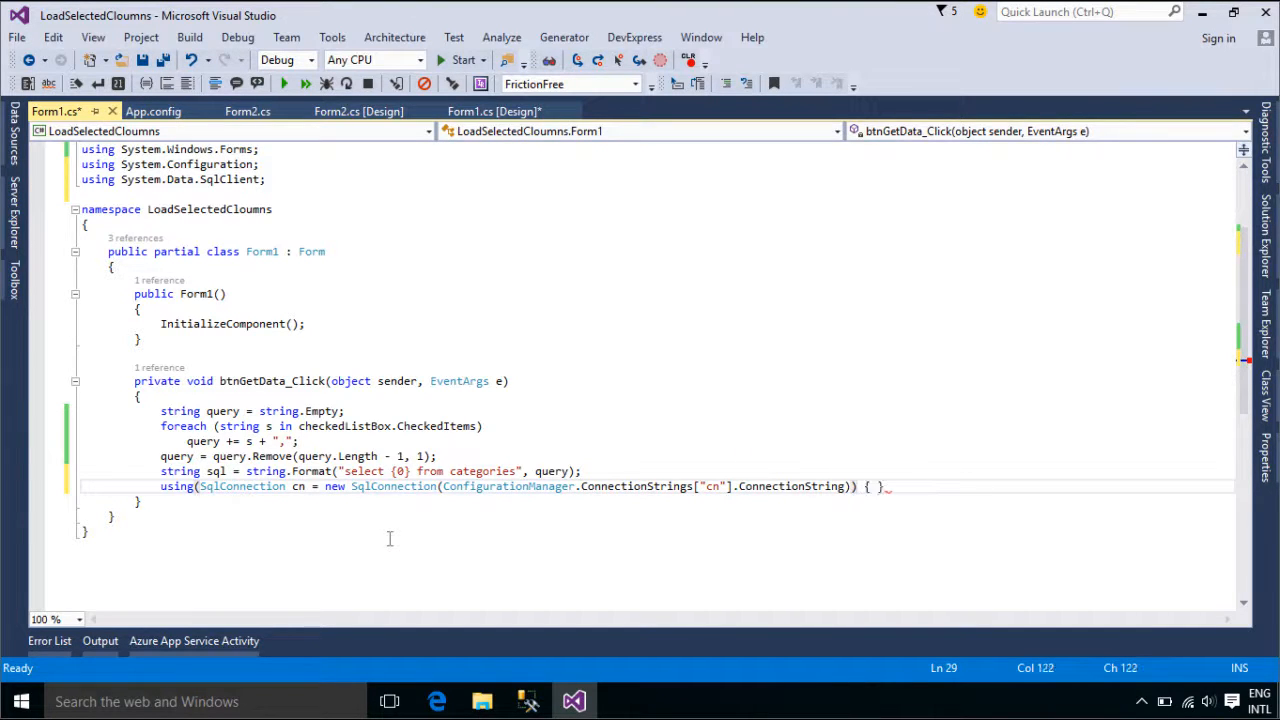
pyautogui.write('if(cn.sta)')
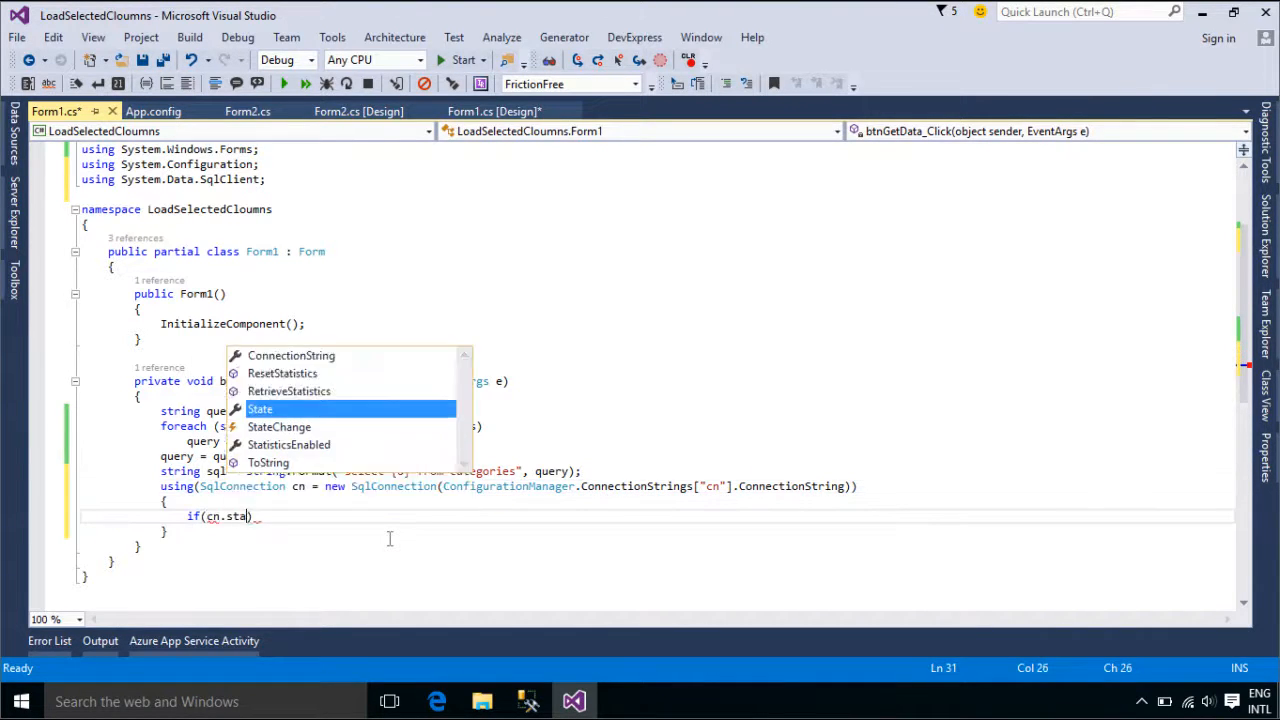
pyautogui.write('State==')
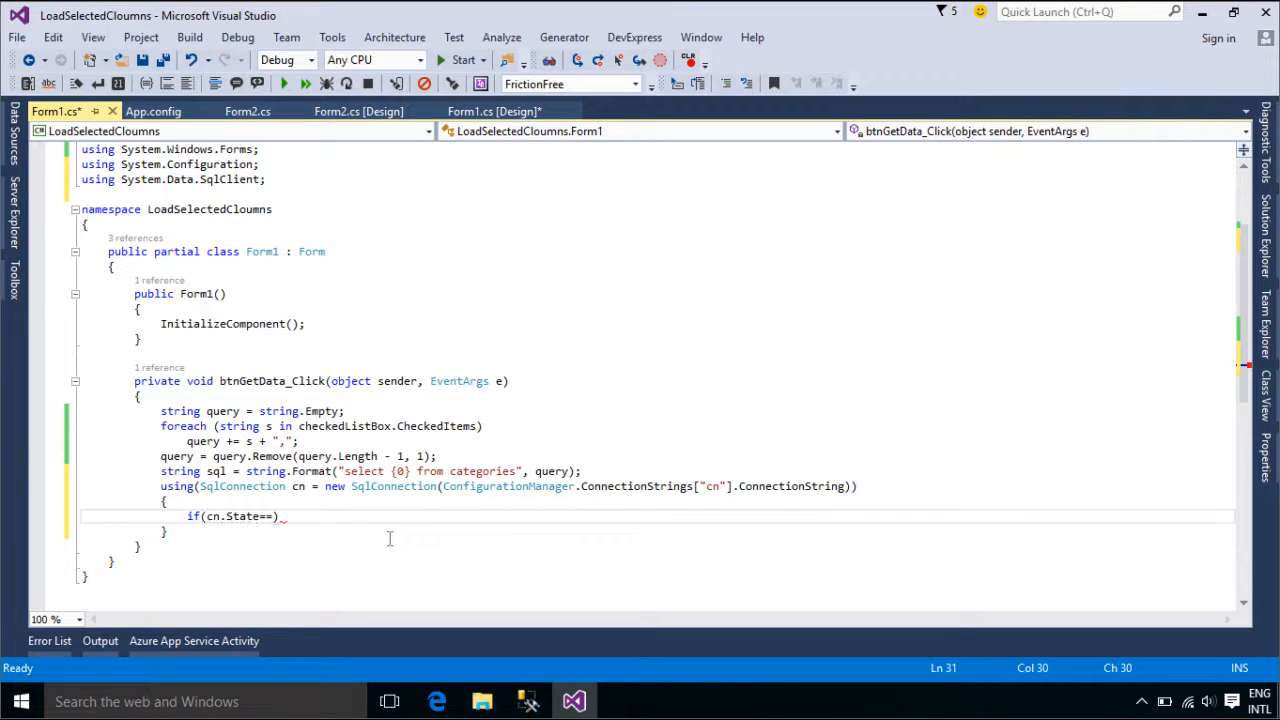
pyautogui.write('connec')
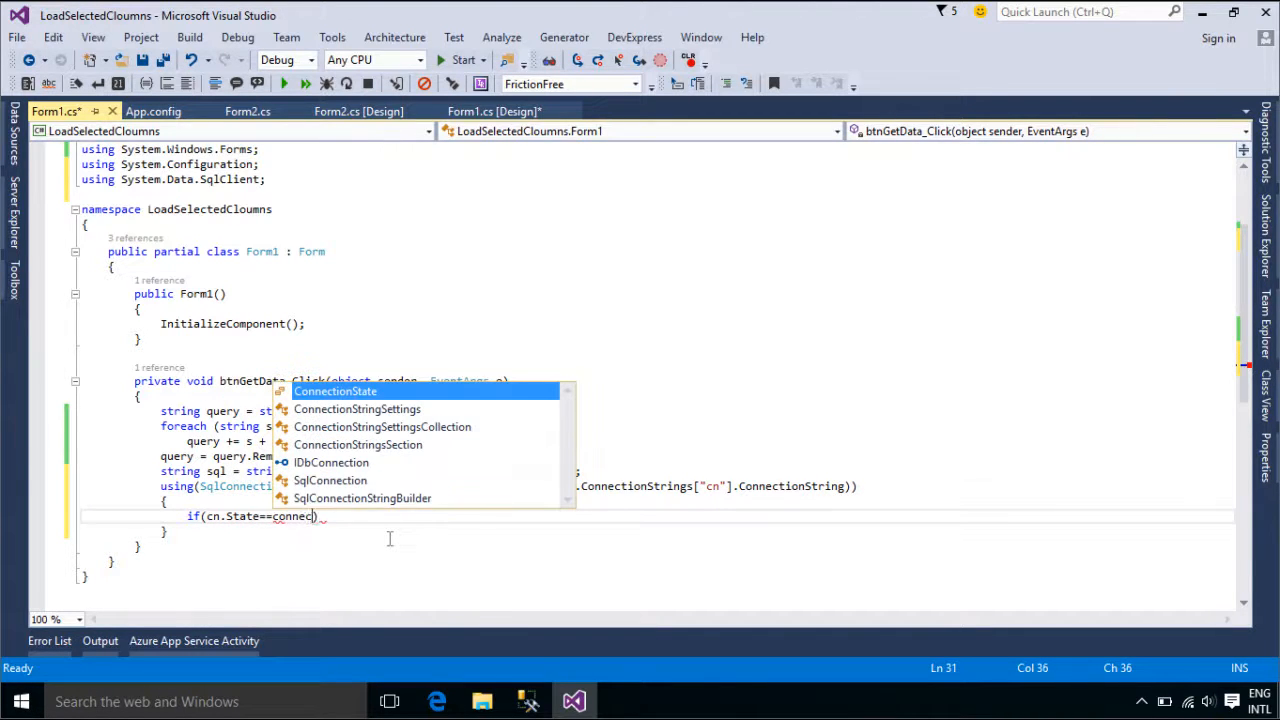
pyautogui.write('ConnectionState.Closed')
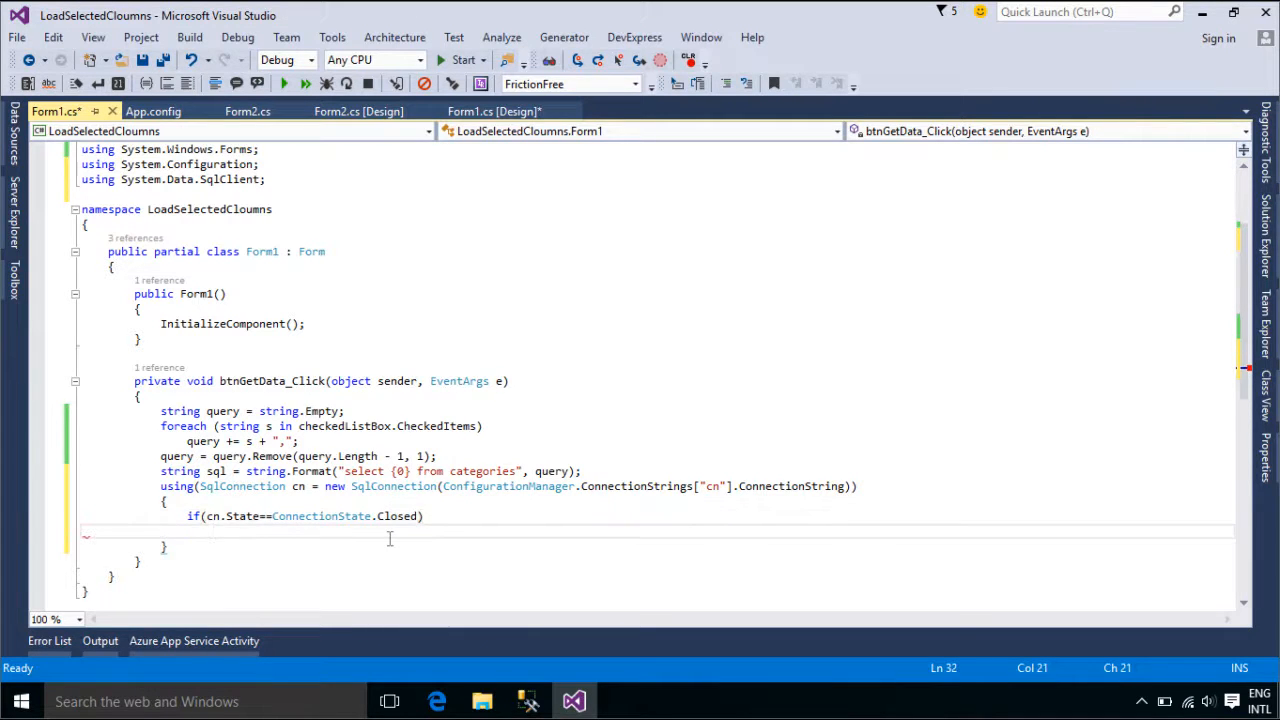
pyautogui.write('cn.')
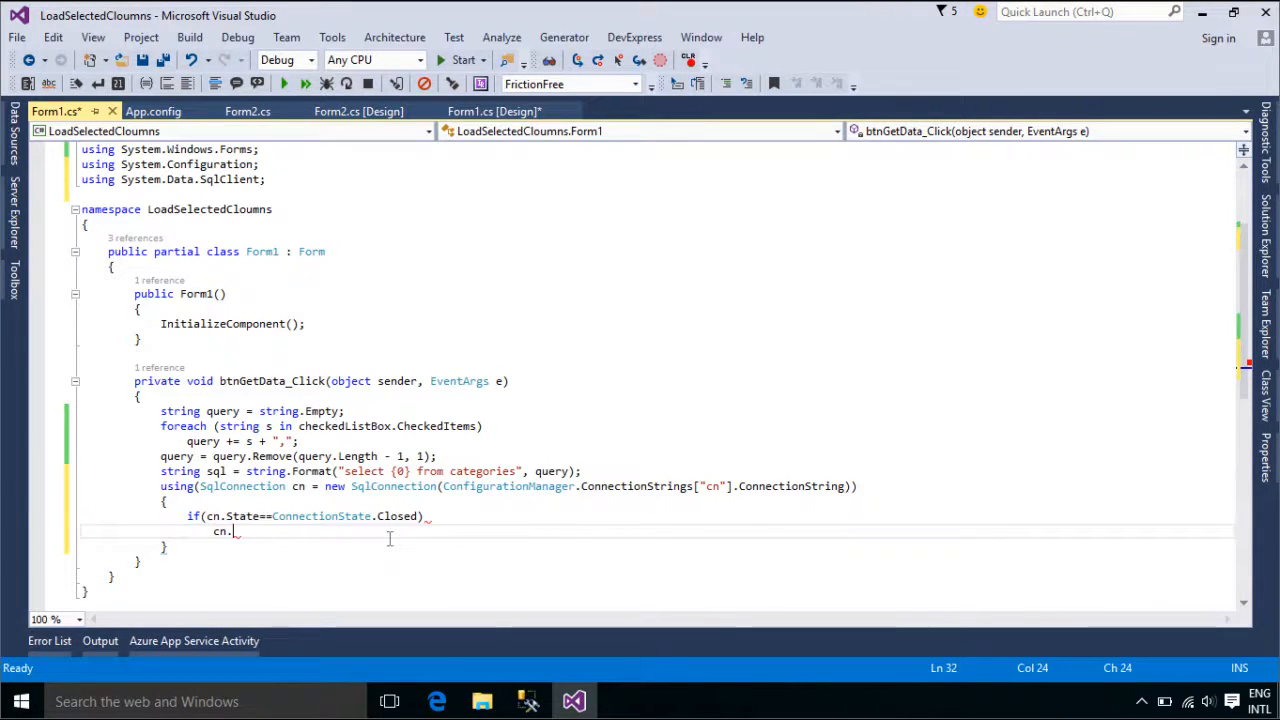
# Step: Finish cn.Open(), then add SqlCommand cmd(sql, cn) with CommandType Text and SqlDataAdapter sda
pyautogui.write('Open();')
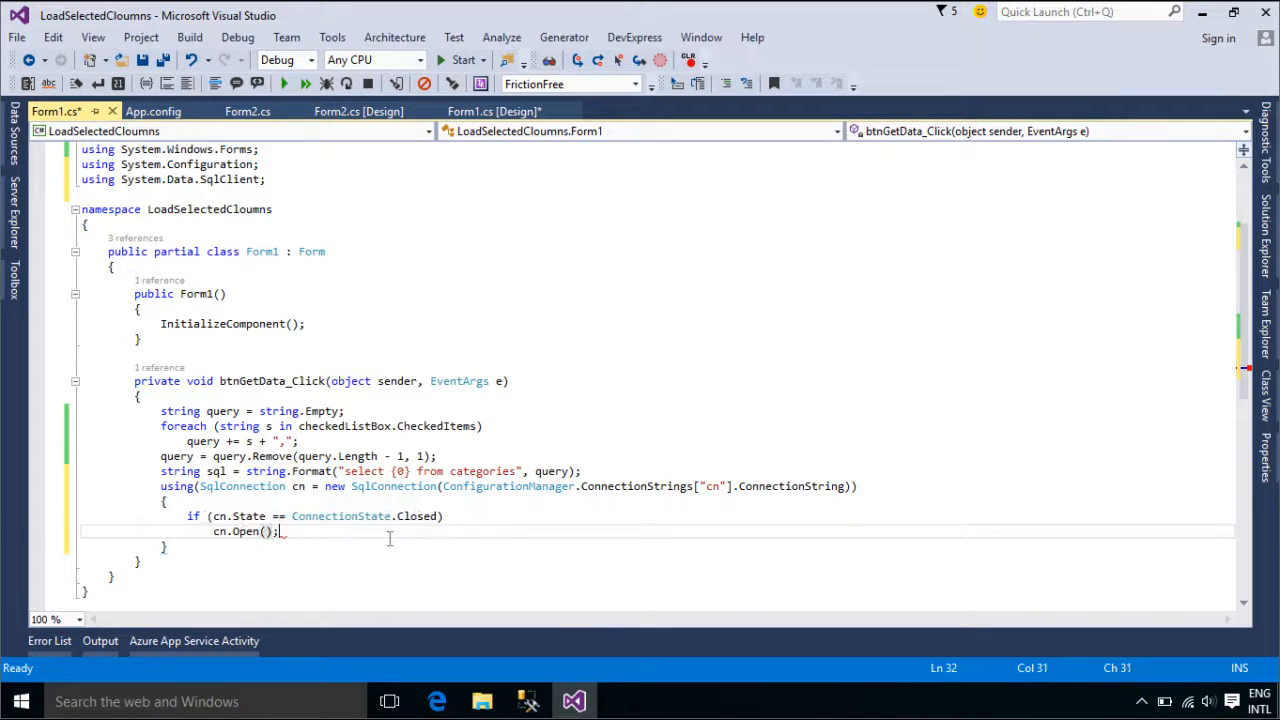
pyautogui.write('Sqlco')
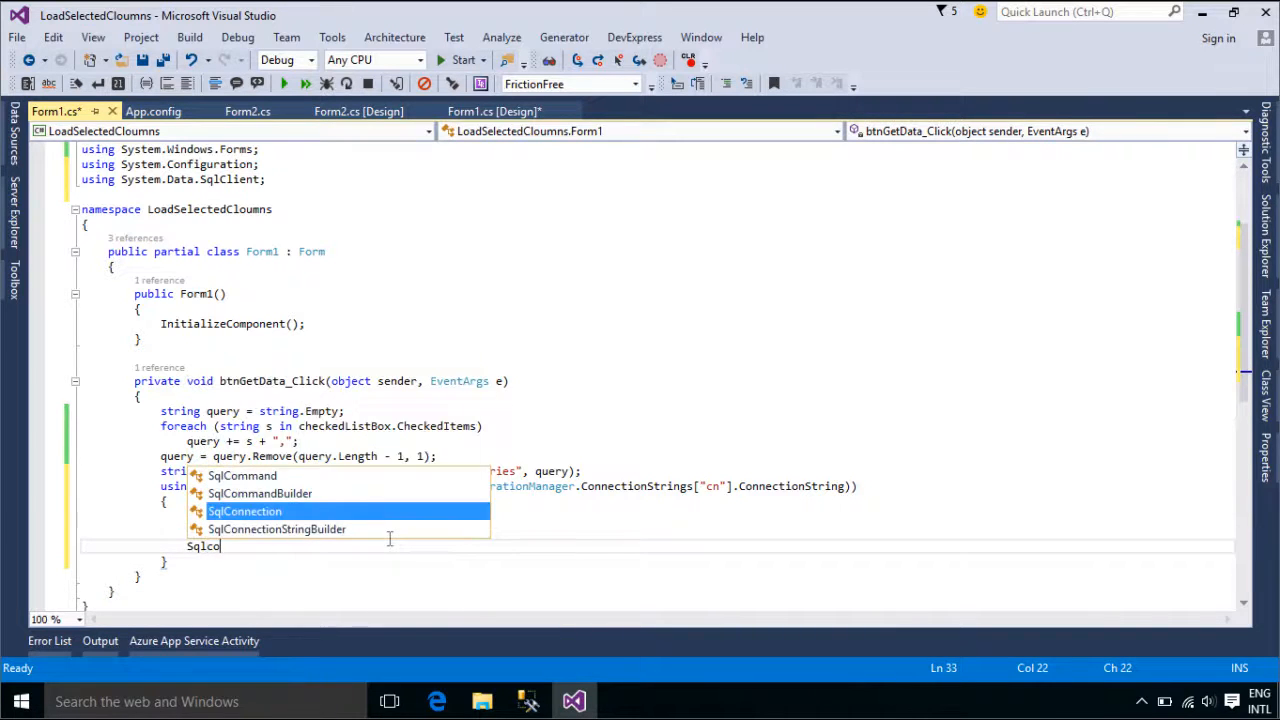
pyautogui.write('mmand cmd=')
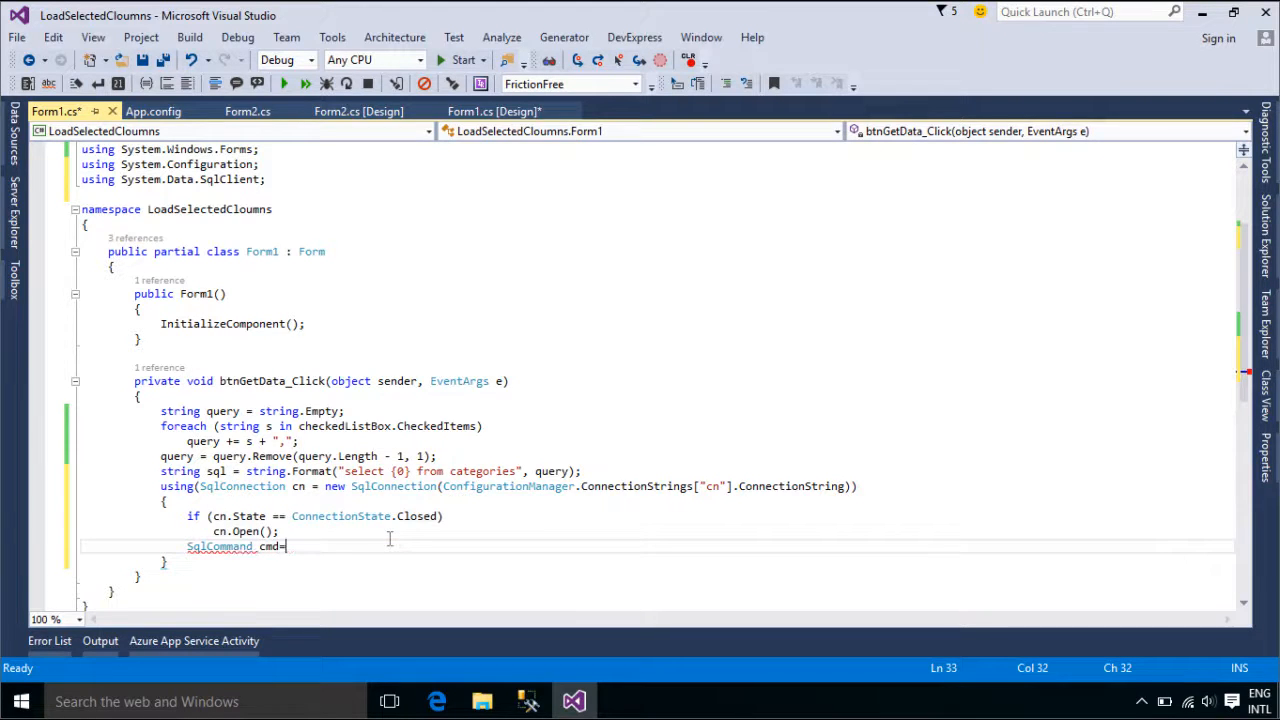
pyautogui.write('new SqlCommand()')
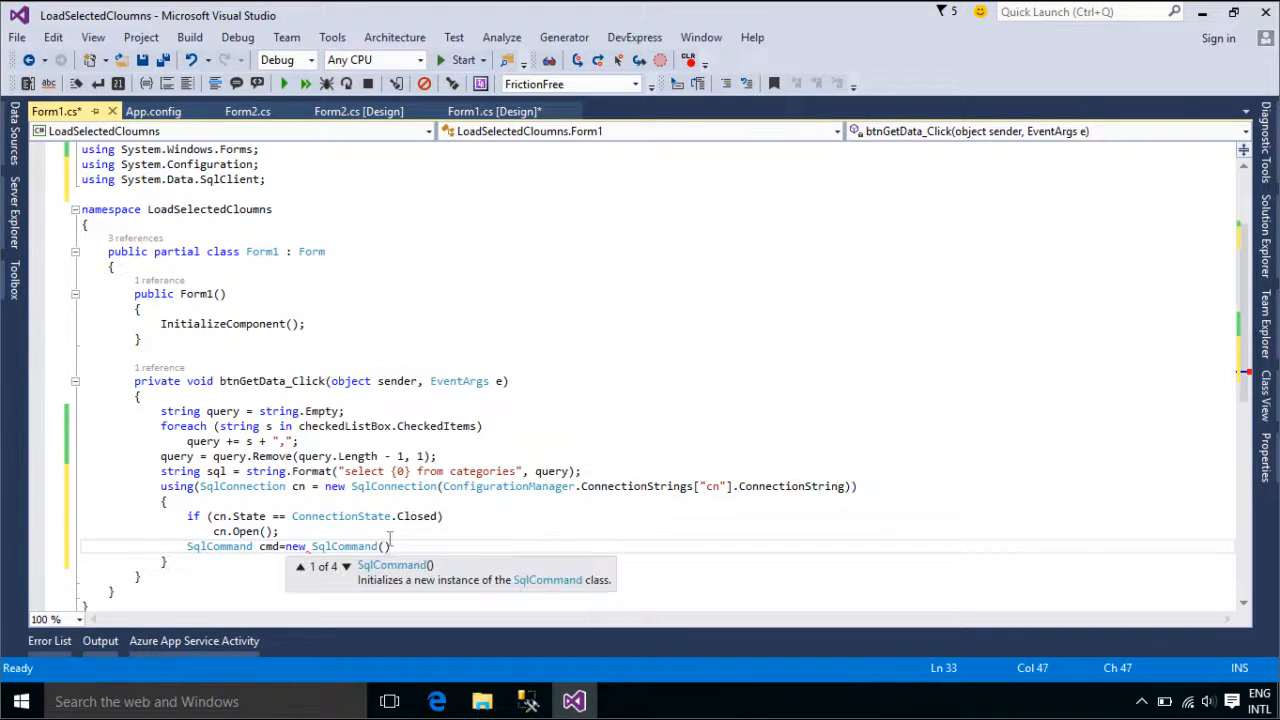
pyautogui.write('sql, cn')
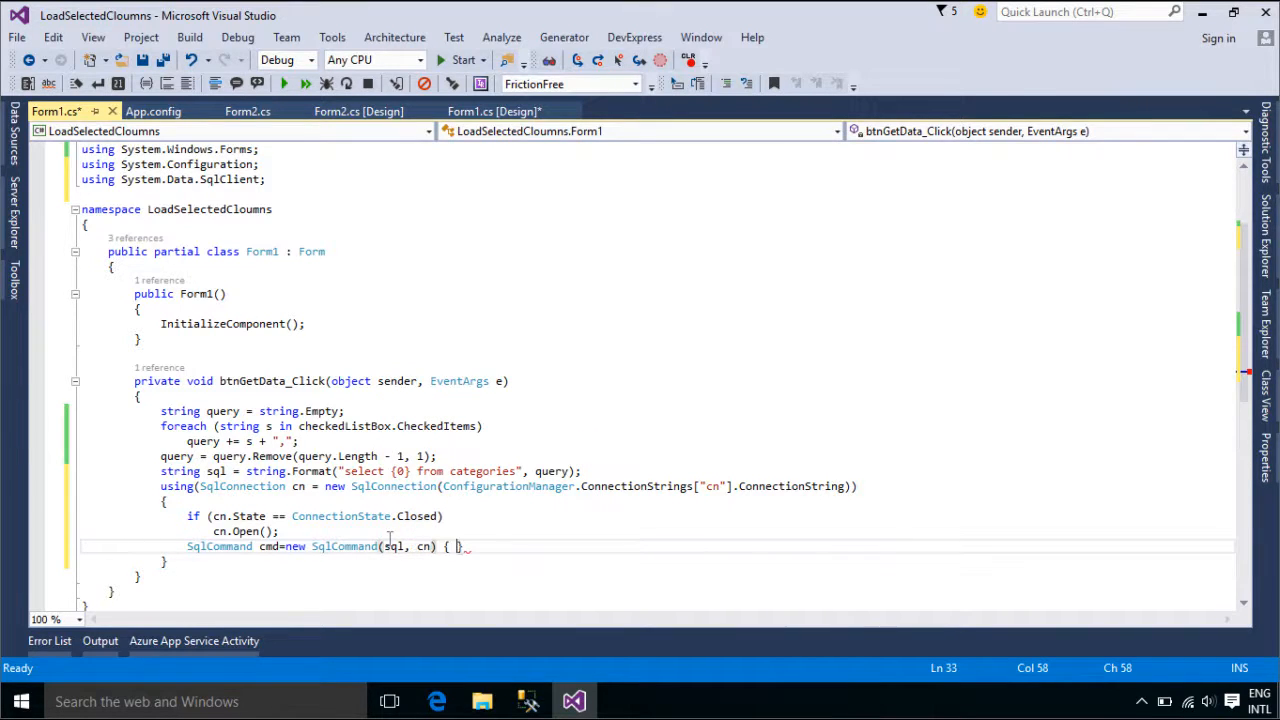
pyautogui.write('com')
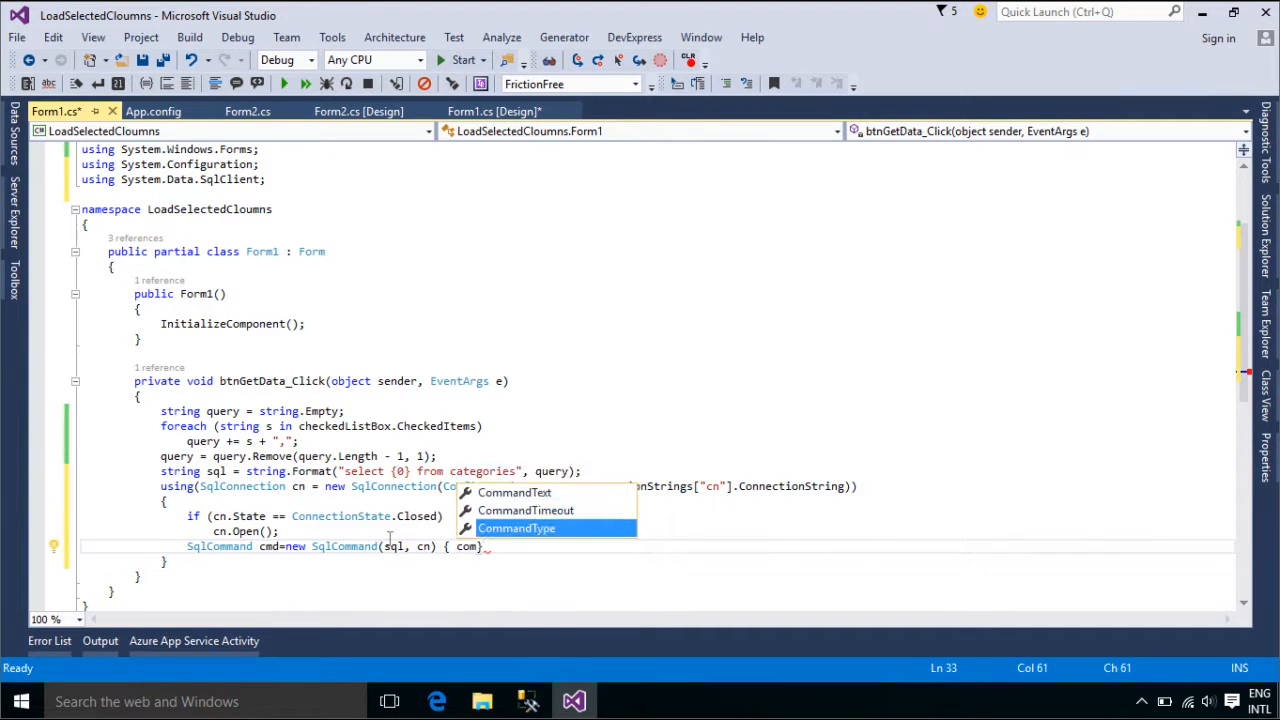
pyautogui.write('CommandType=commandType.Text')
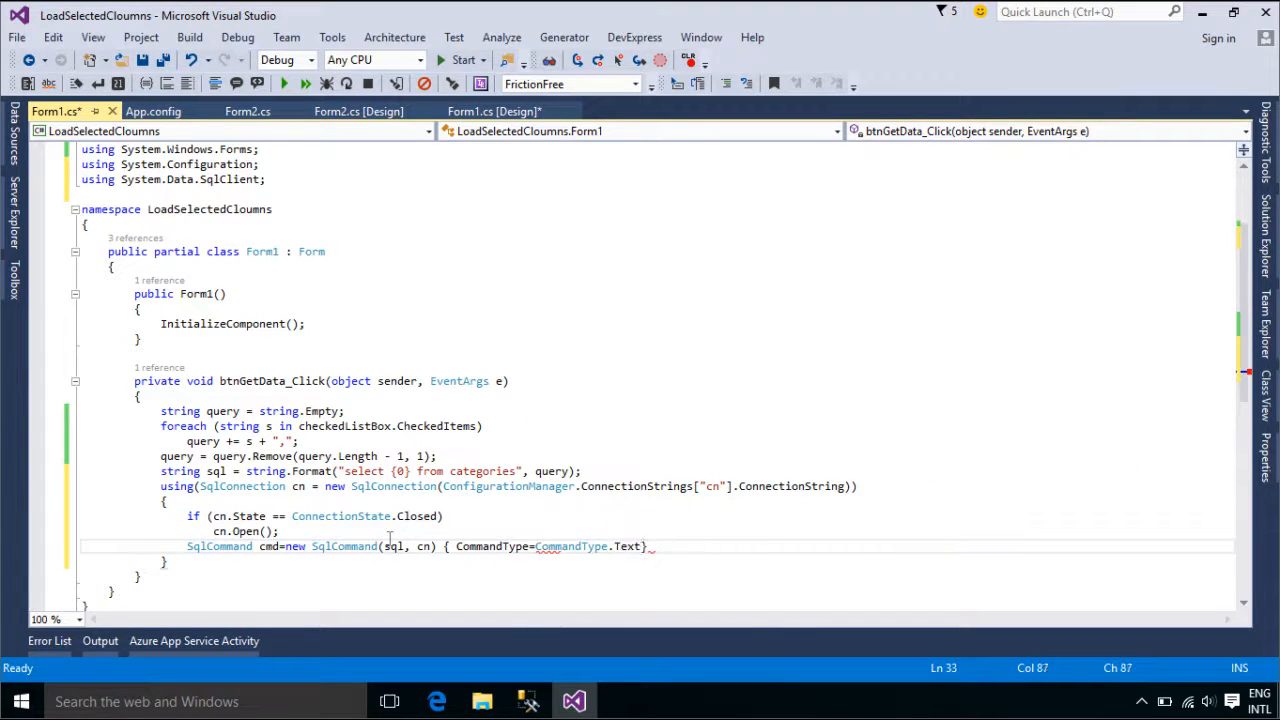
pyautogui.write('s')
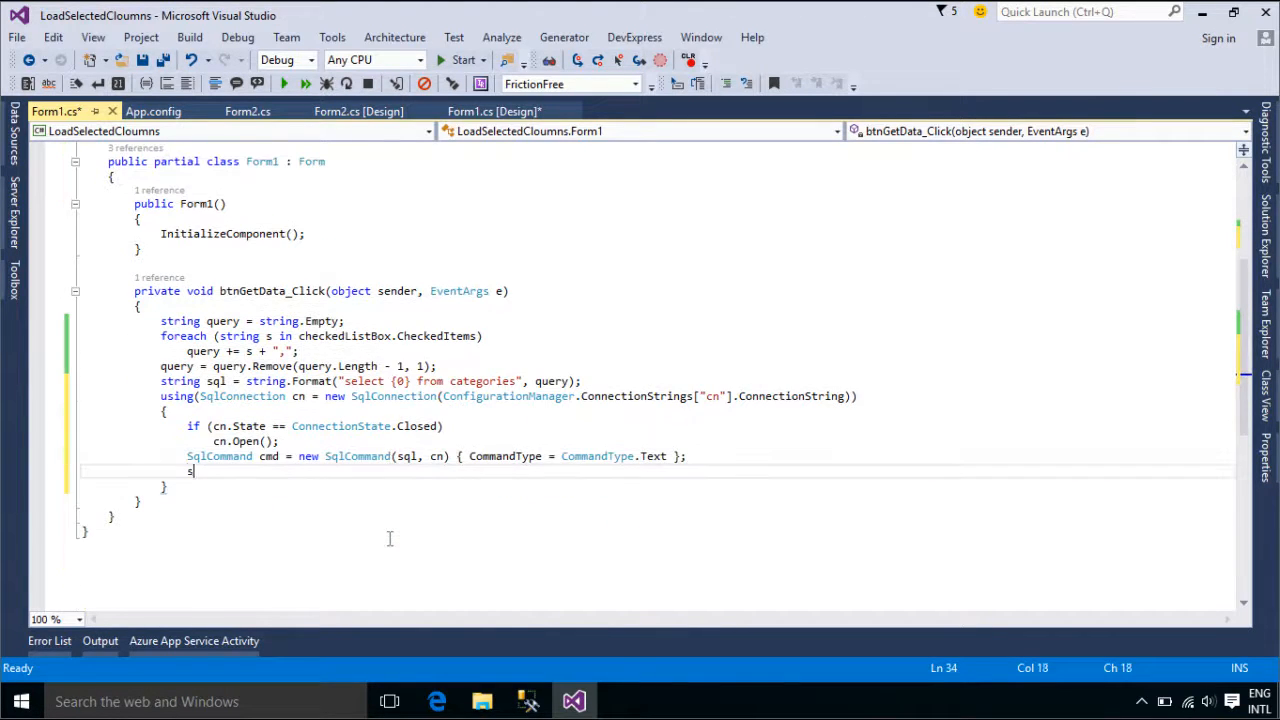
pyautogui.write('SqlDataAdapter s')
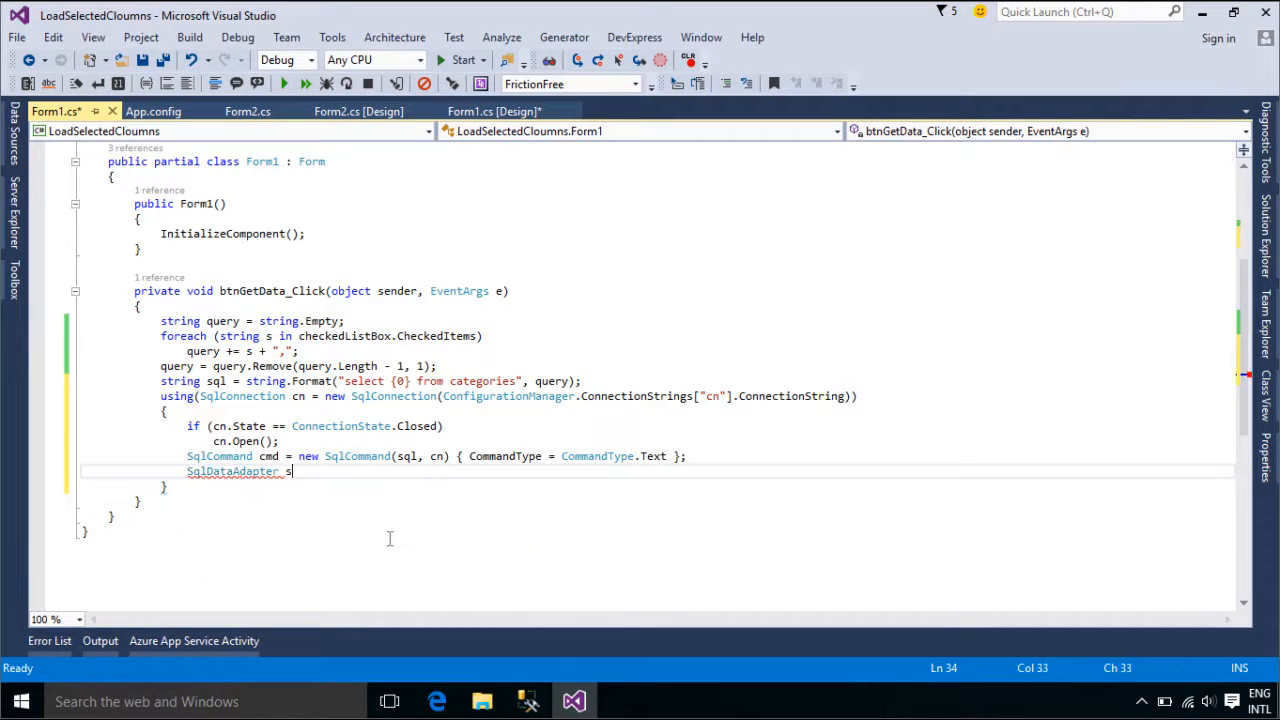
pyautogui.write('da=n')
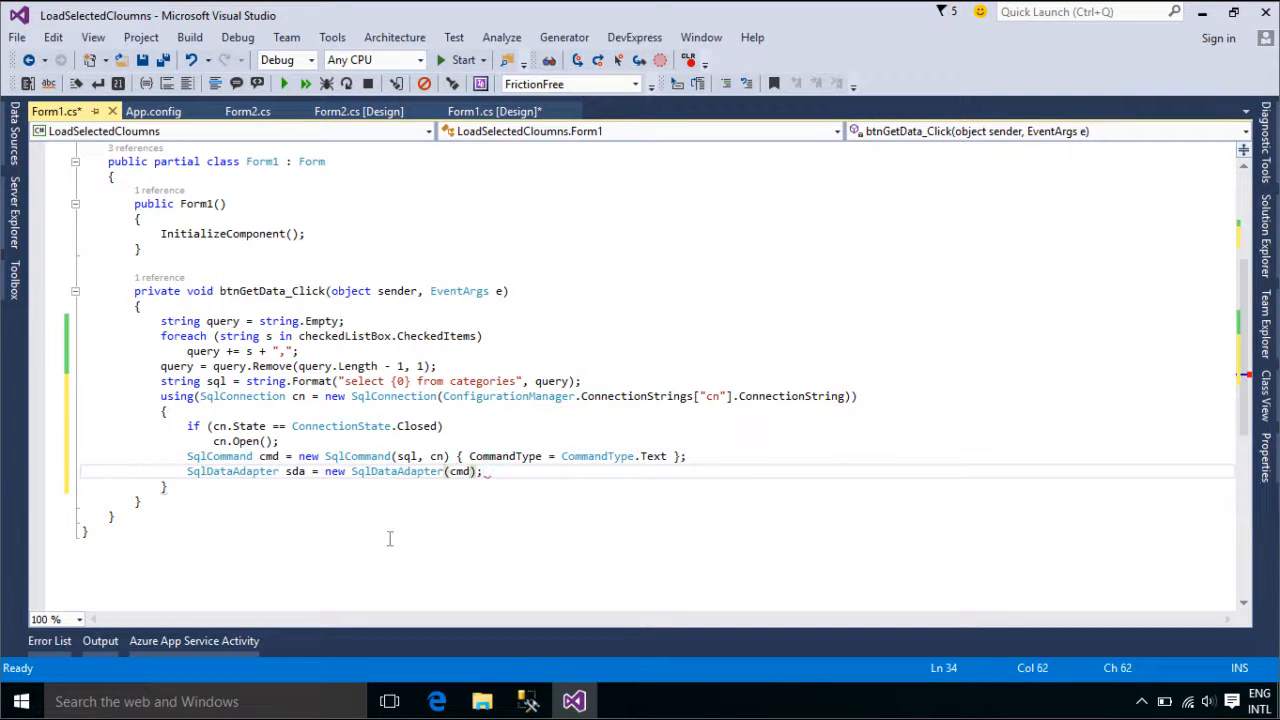
# Step: Add a using block creating DataTable dt "Categories" and fill it with sda.Fill(dt)
pyautogui.write('using(')
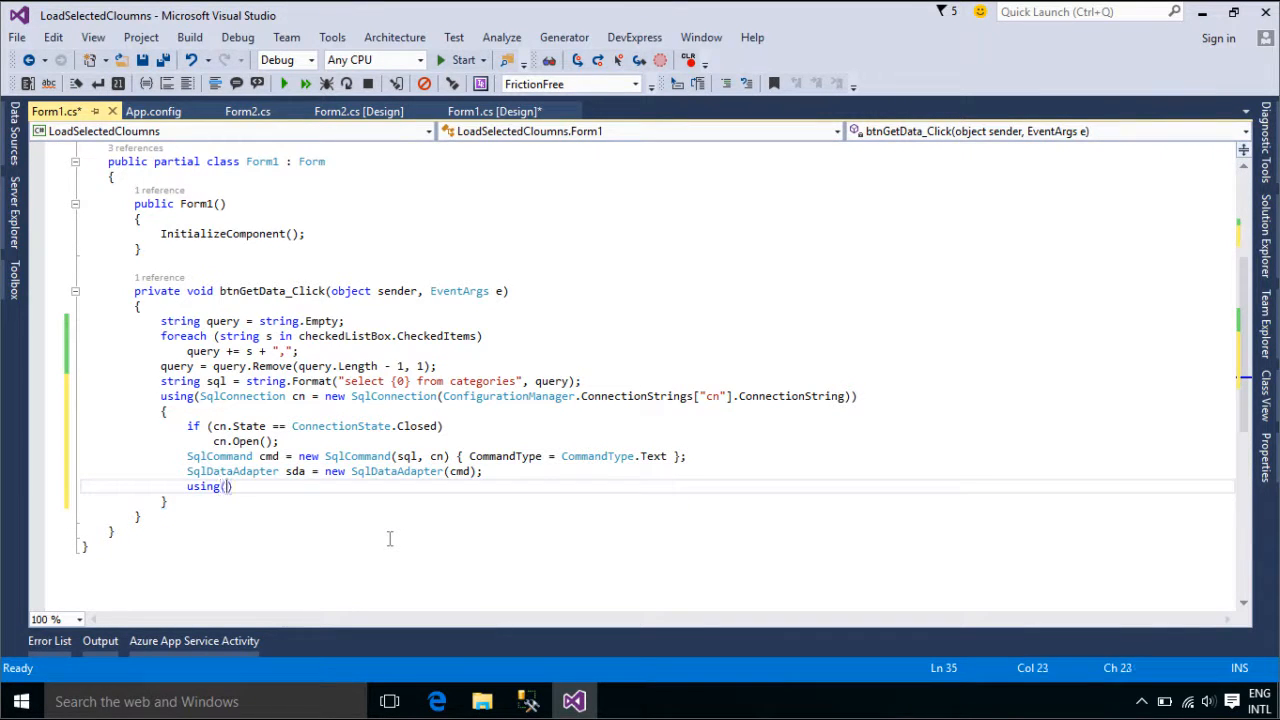
pyautogui.write('DataTable dt = n')
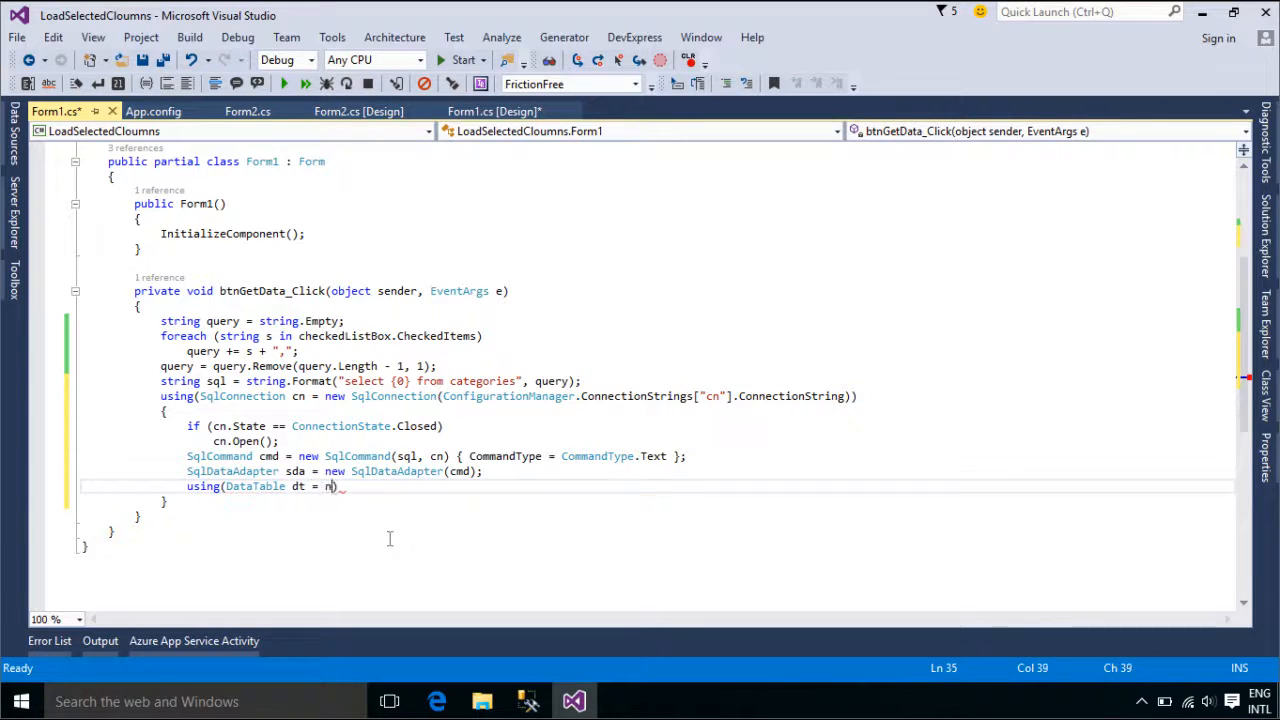
pyautogui.write('ew DataTable()')
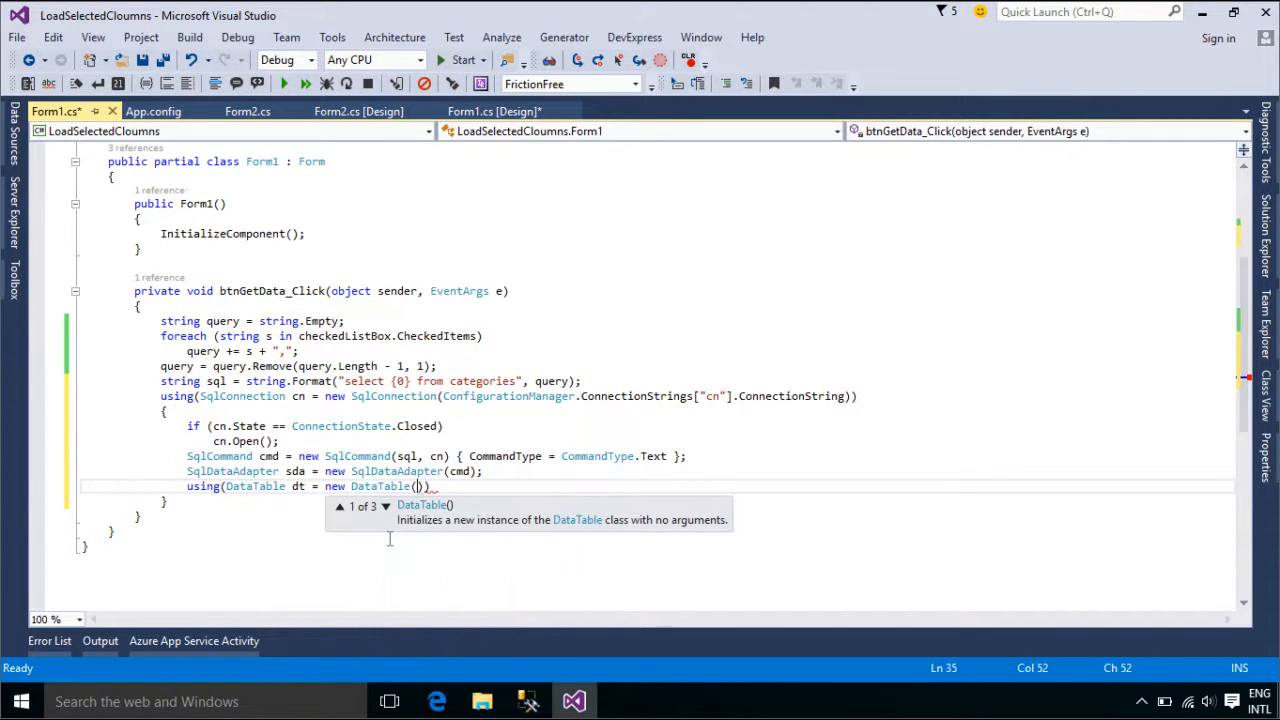
pyautogui.write('"Ca')
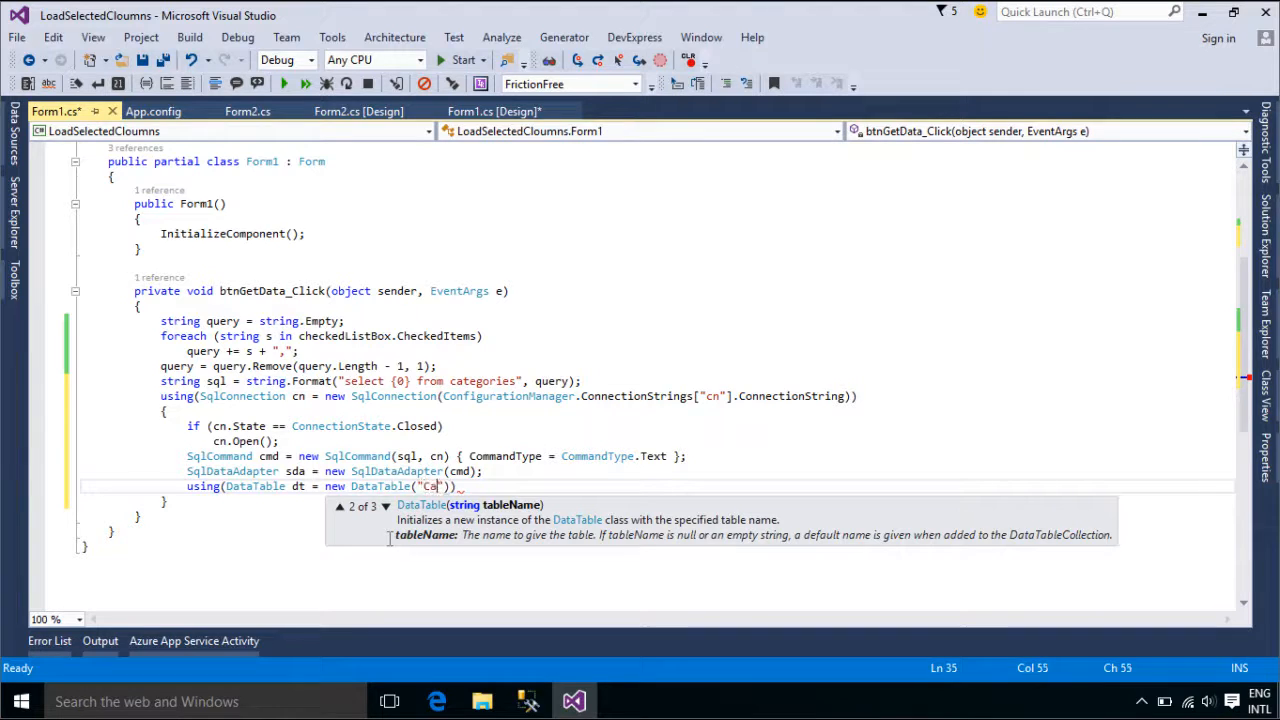
pyautogui.write('ategories')
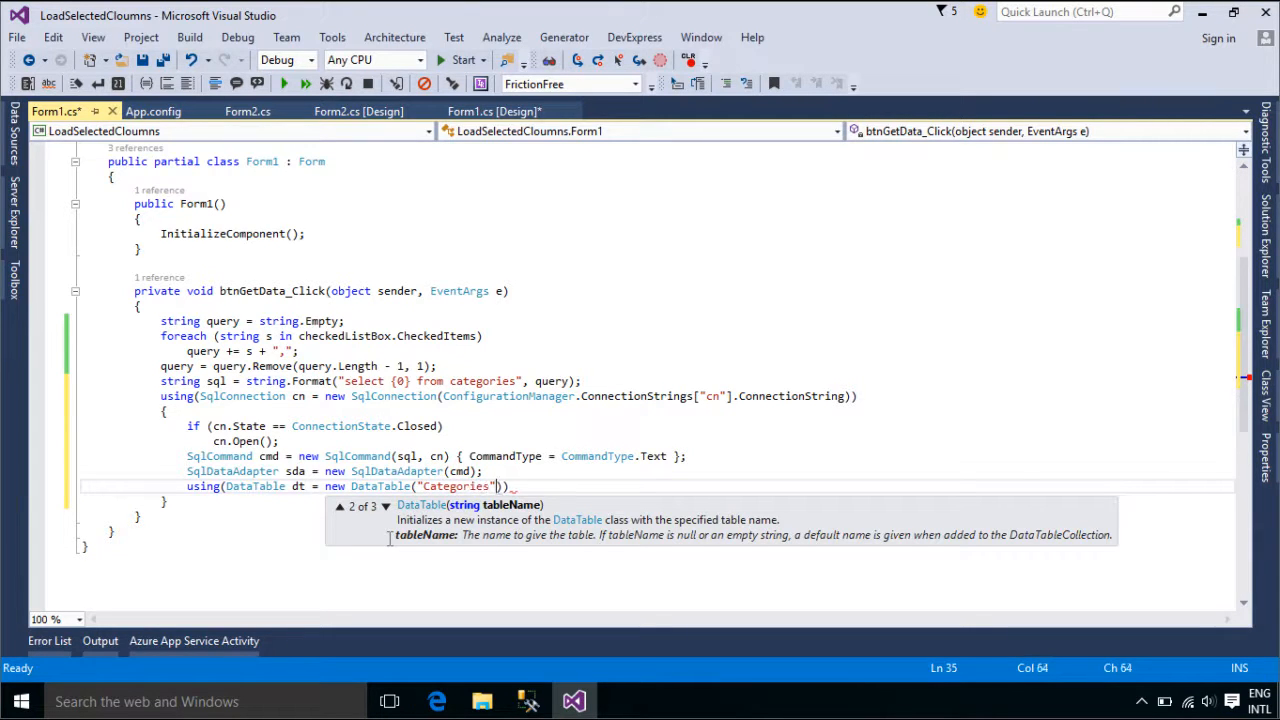
pyautogui.write('s')
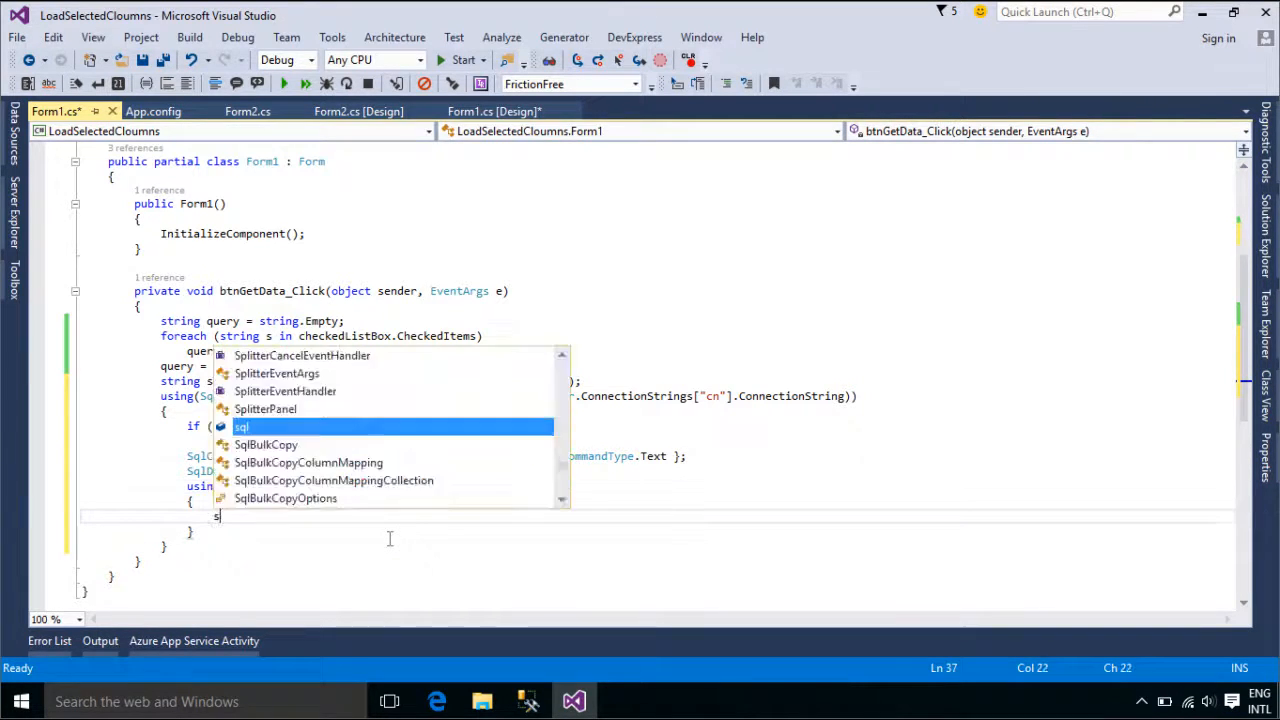
pyautogui.write('da.Fill')
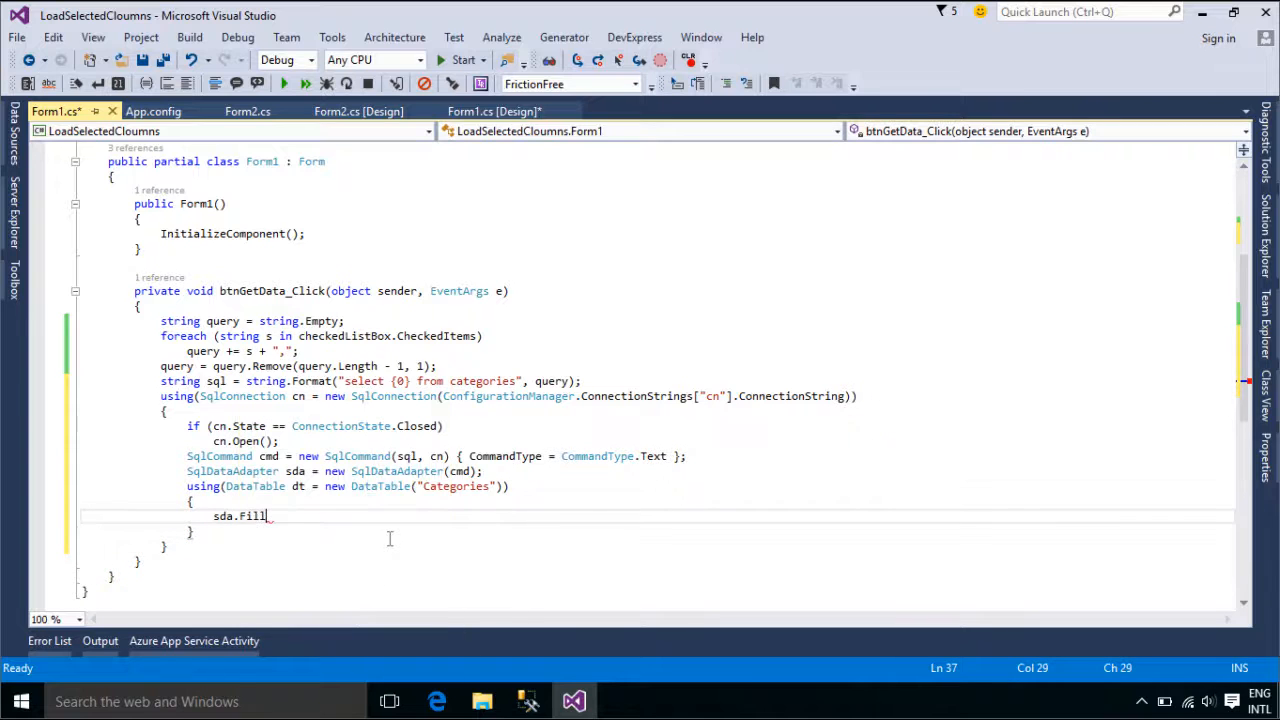
pyautogui.write('(dt)')
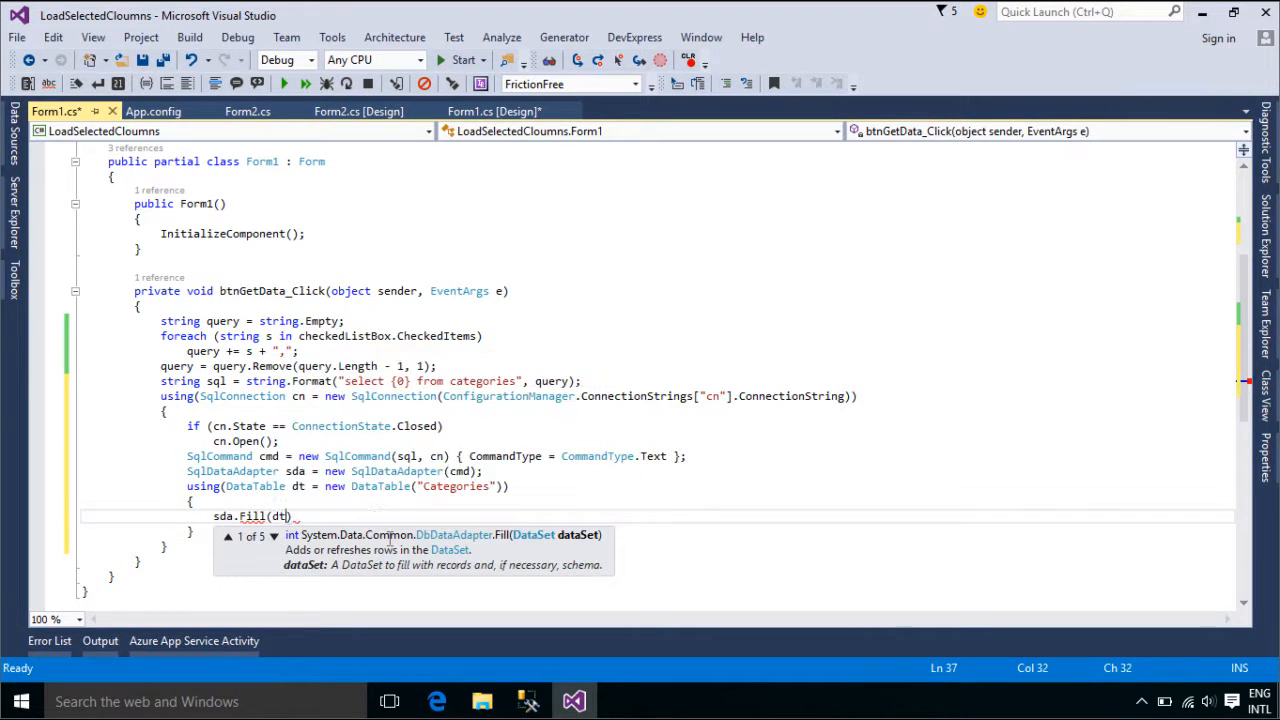
pyautogui.write(');')
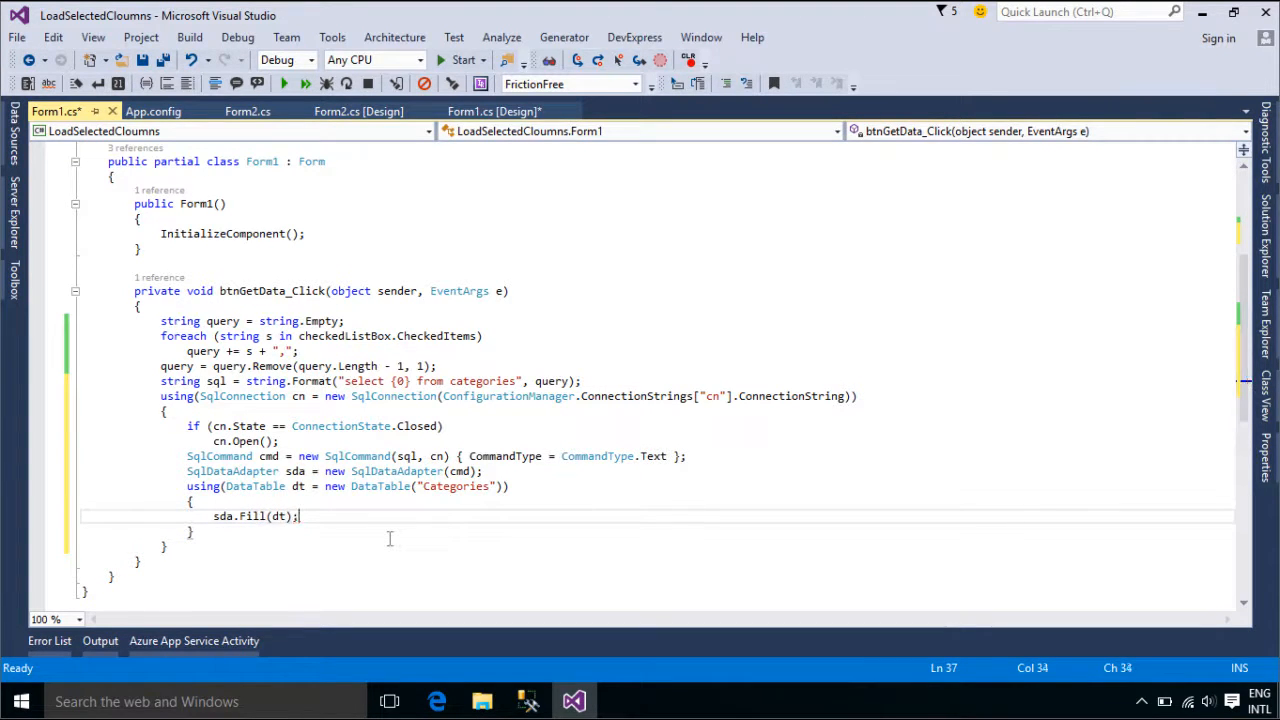
# Step: Nest a using block creating Form2 frm with dt and call frm.ShowDialog()
pyautogui.write('us')
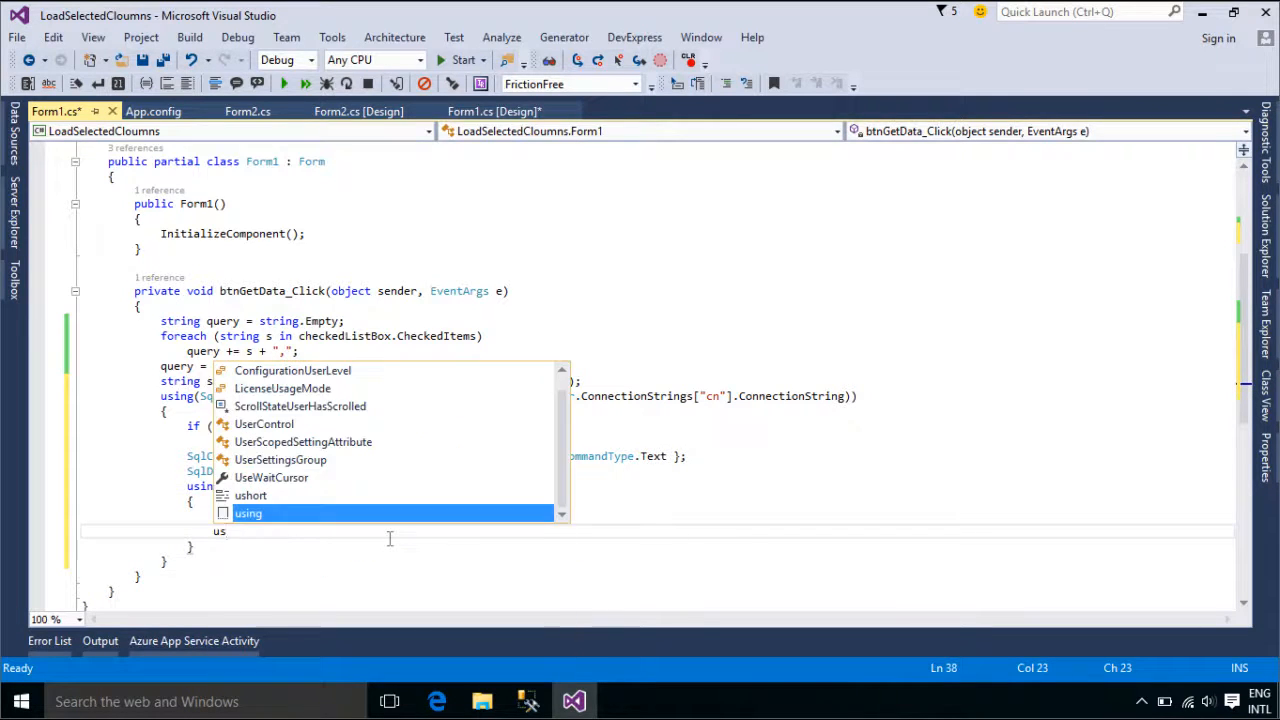
pyautogui.write('form)')
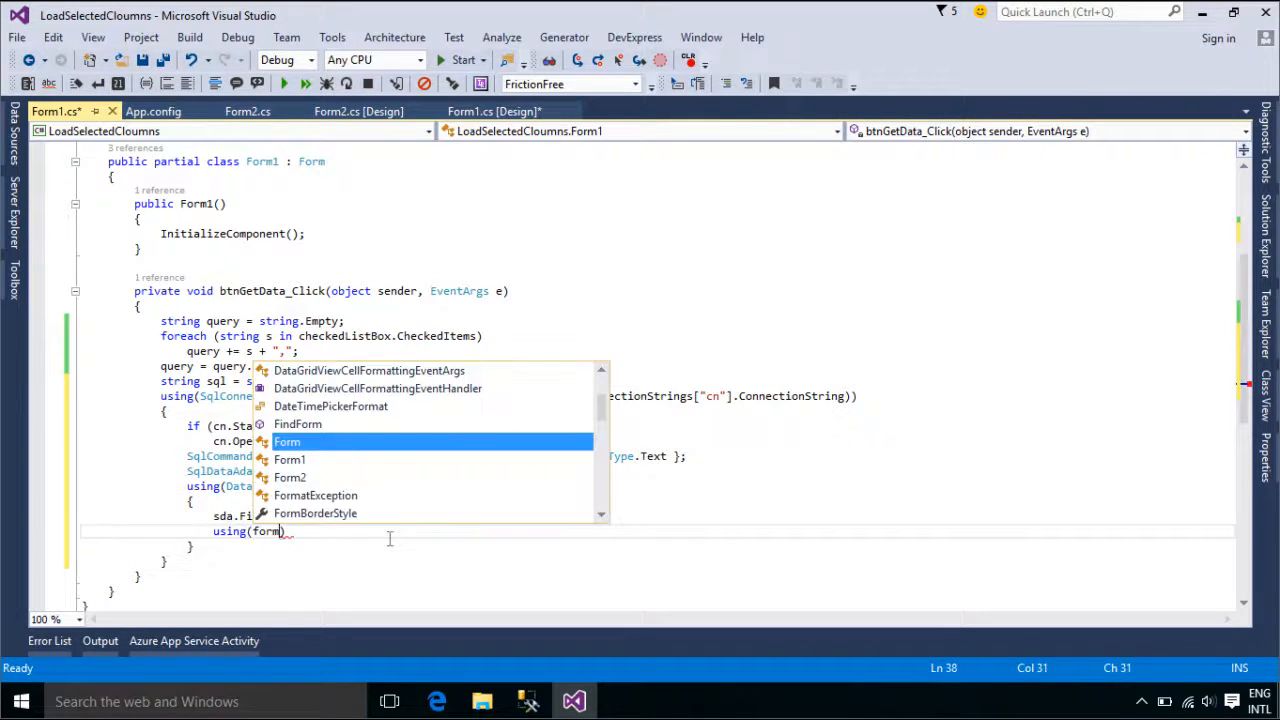
pyautogui.write('Form2 frm = new Form2(dt')
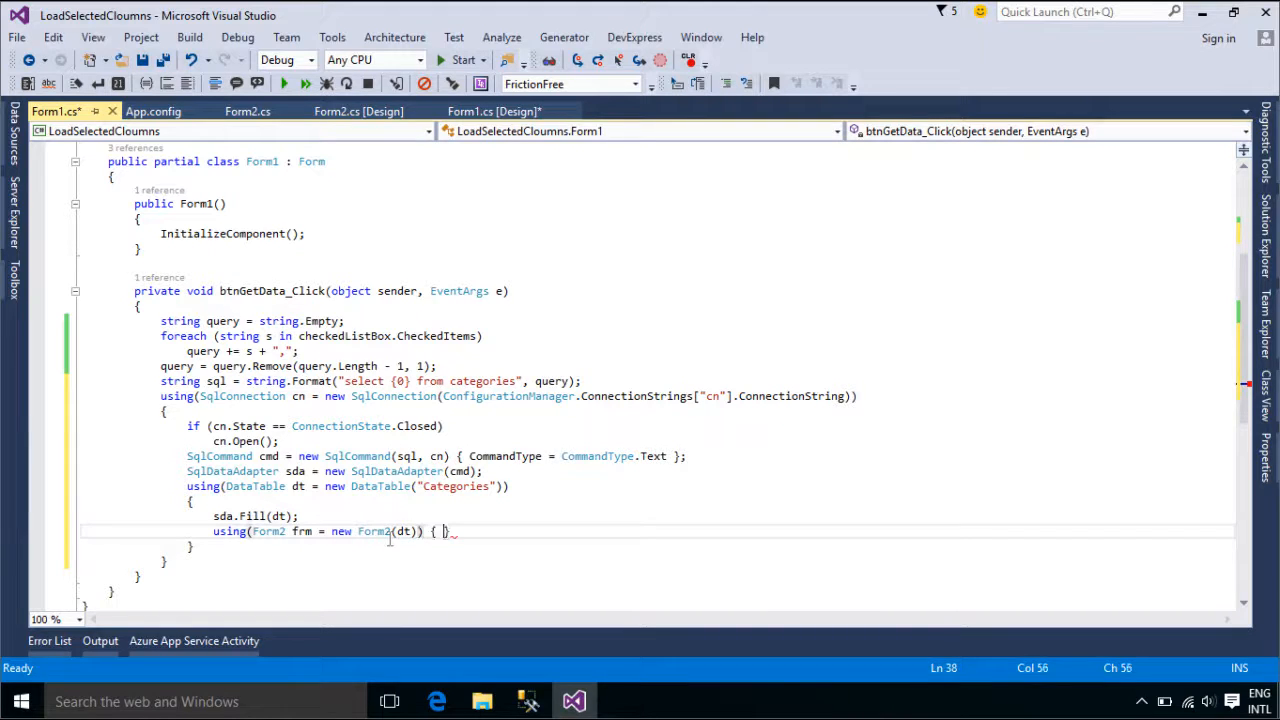
pyautogui.write('{')
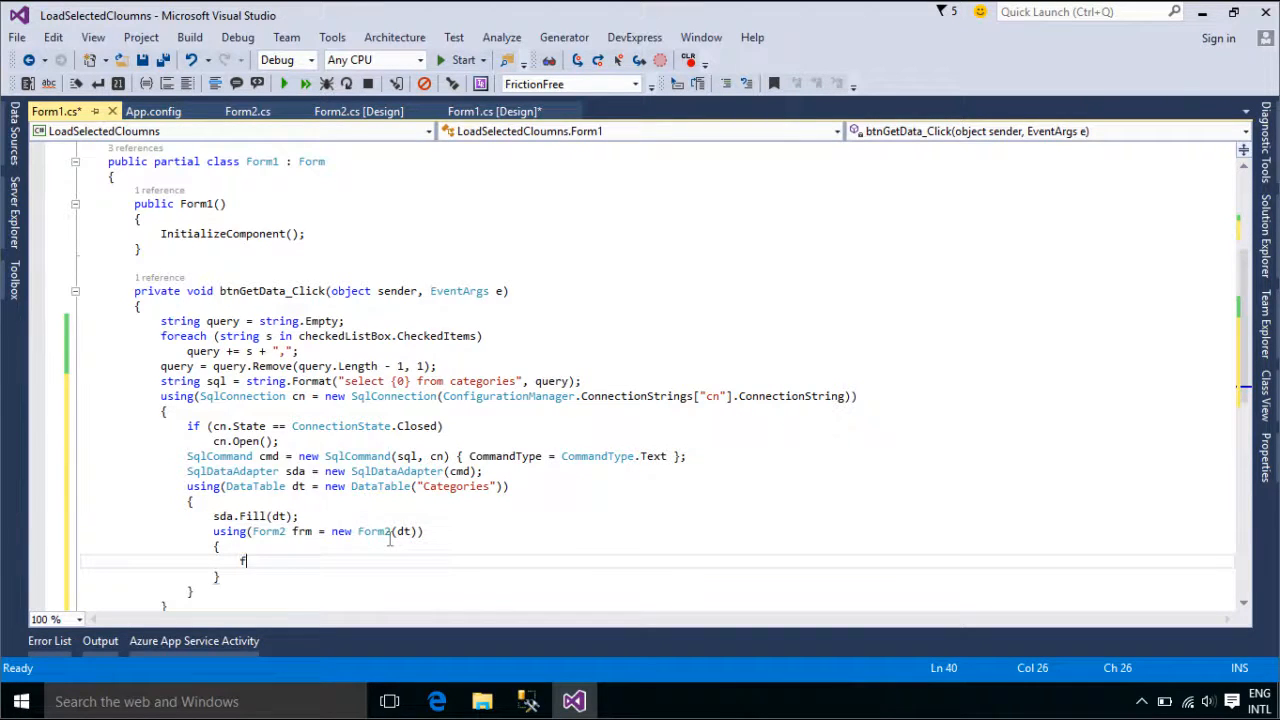
pyautogui.write('frm.showDialog();')
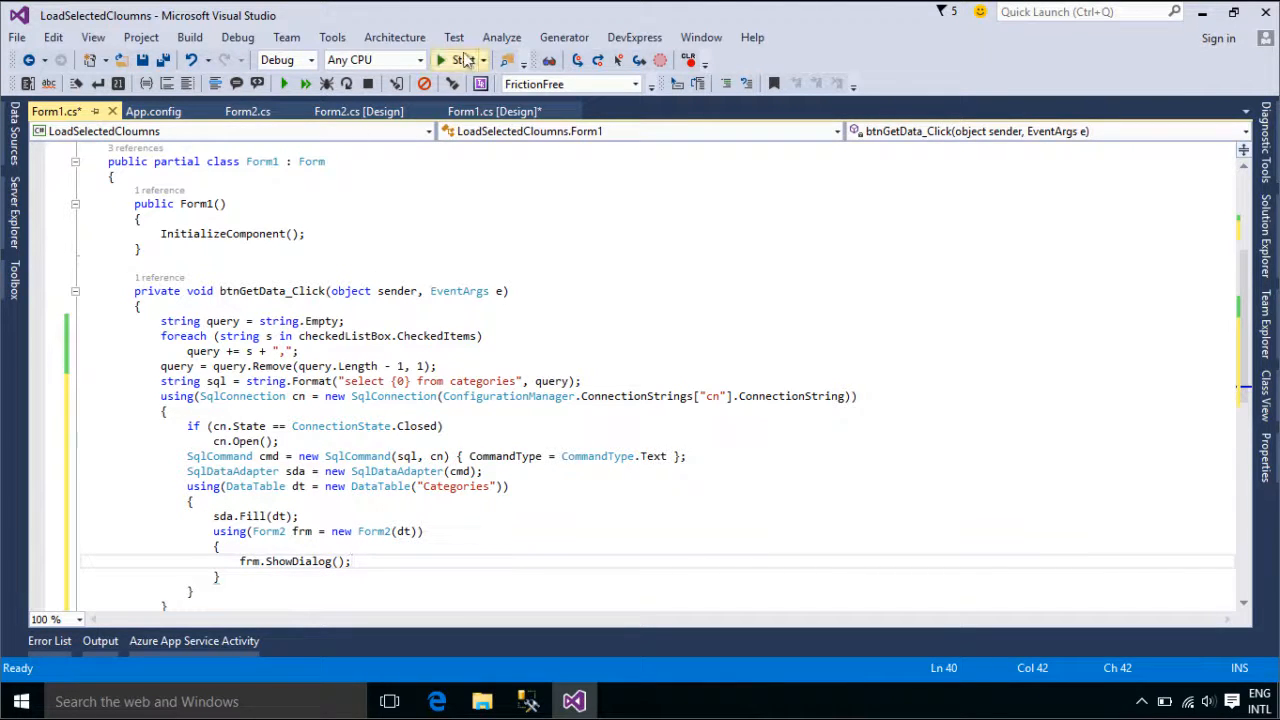
# Step: Launch the app and fetch only the CategoryName column into Form2
pyautogui.click(448, 59)
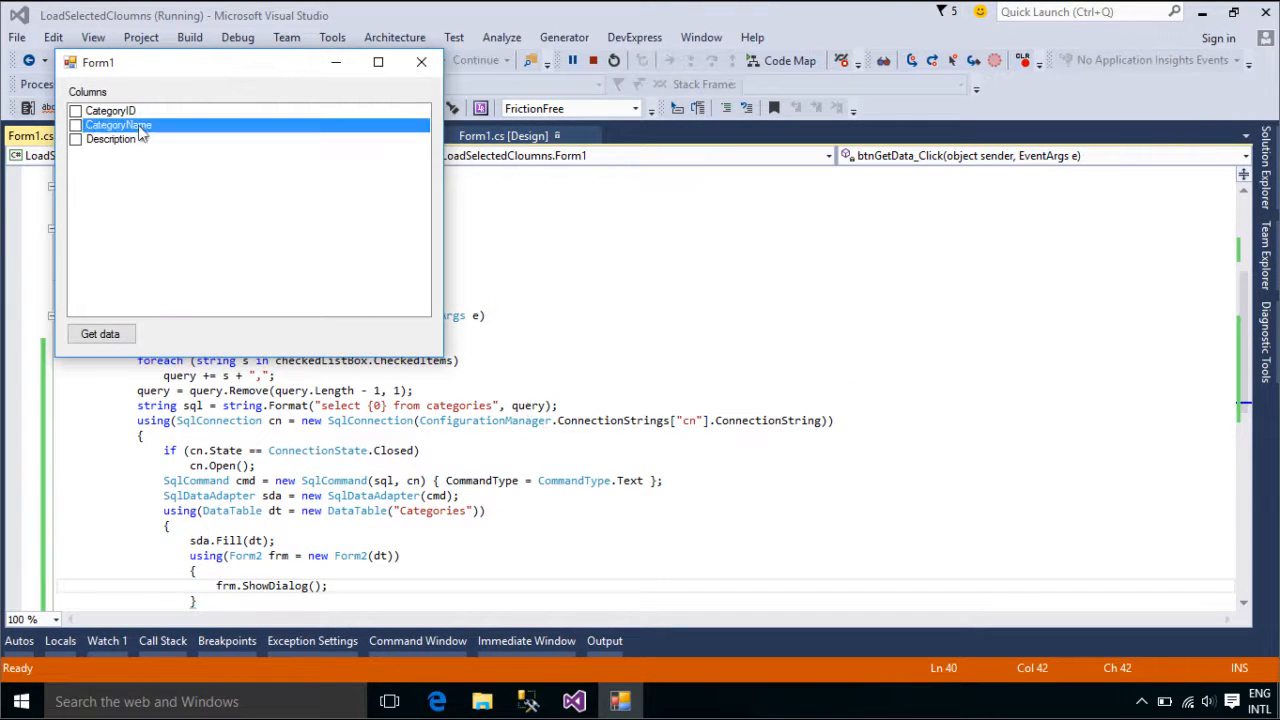
pyautogui.click(99, 334)
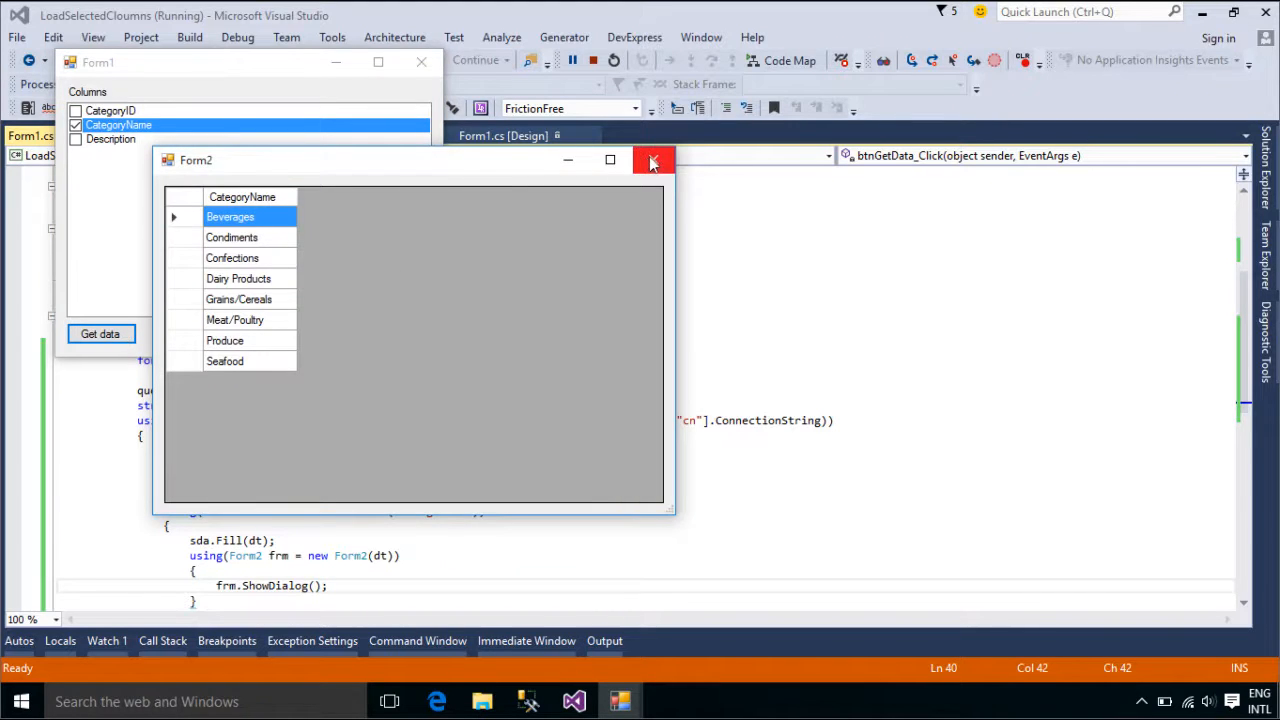
pyautogui.click(651, 160)
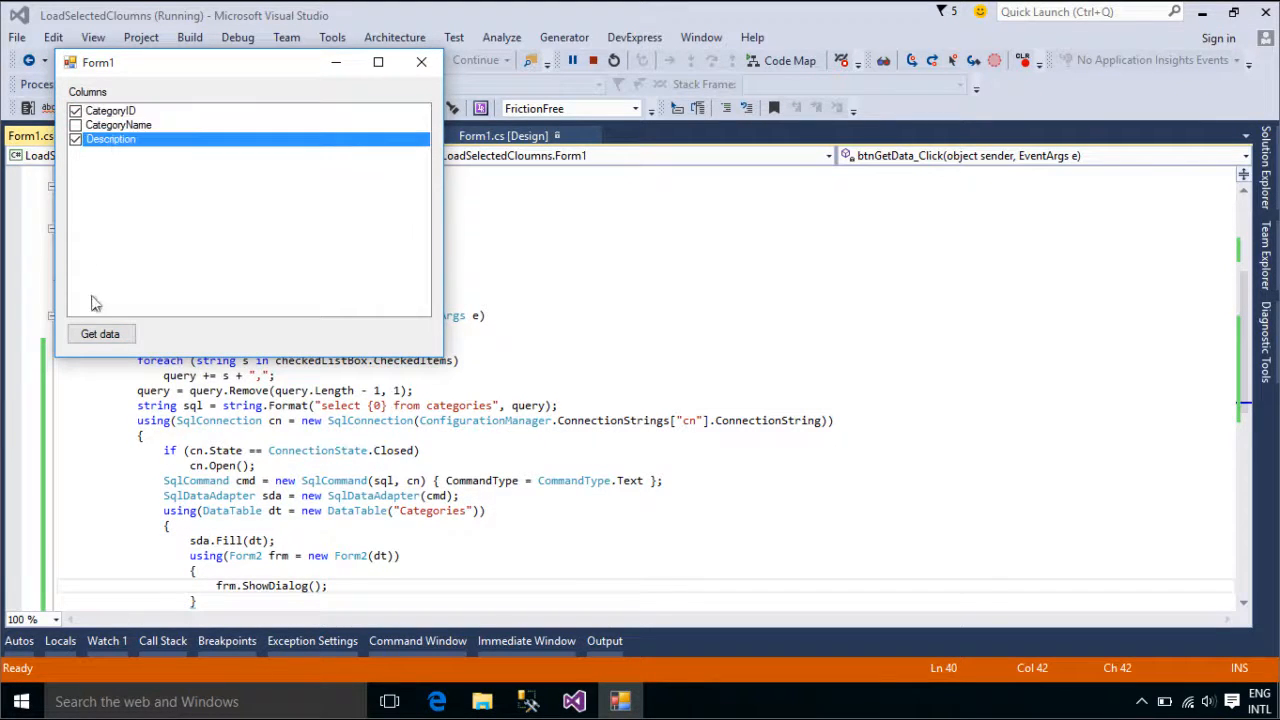
# Step: Fetch CategoryID and Description, then all three columns into Form2
pyautogui.click(100, 333)
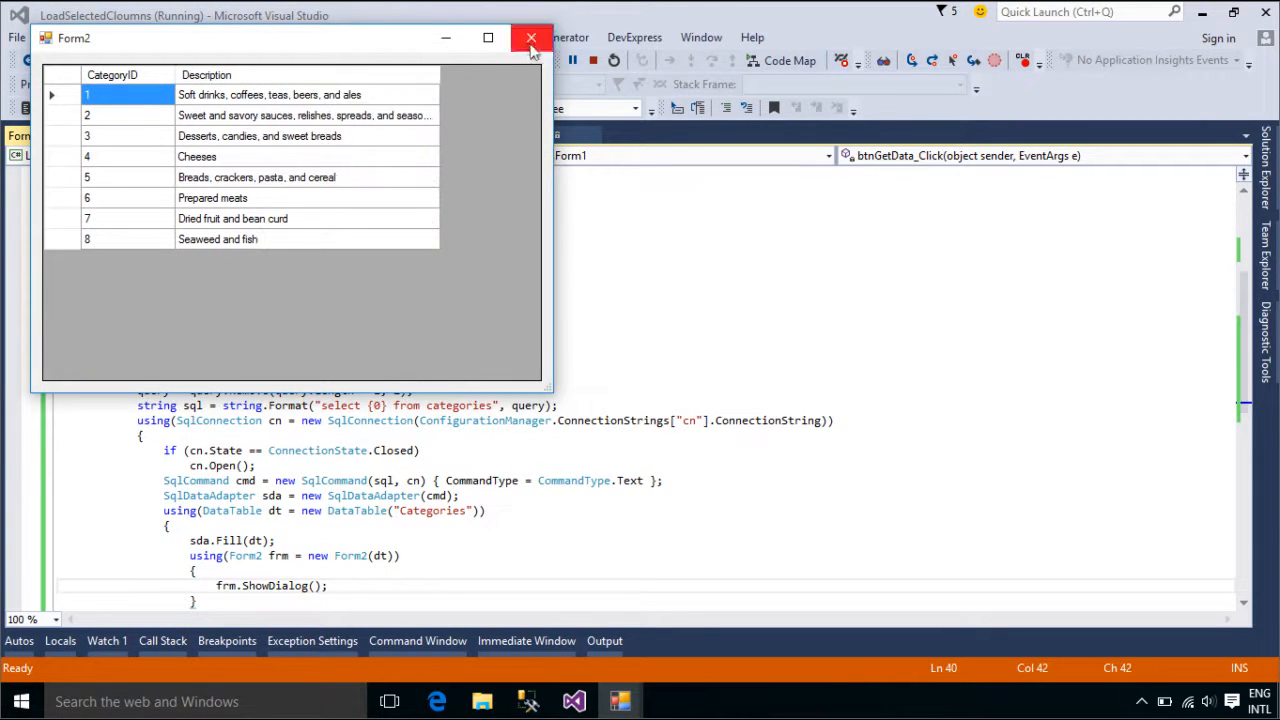
pyautogui.click(530, 38)
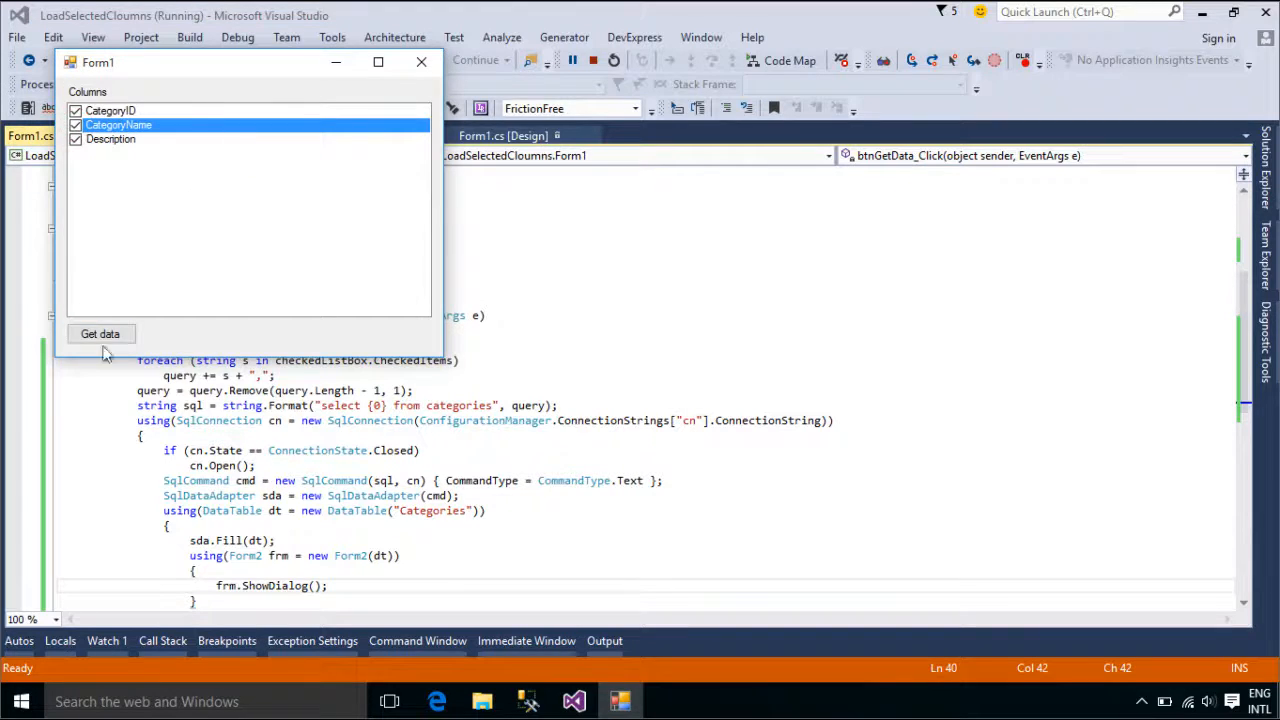
pyautogui.click(100, 333)
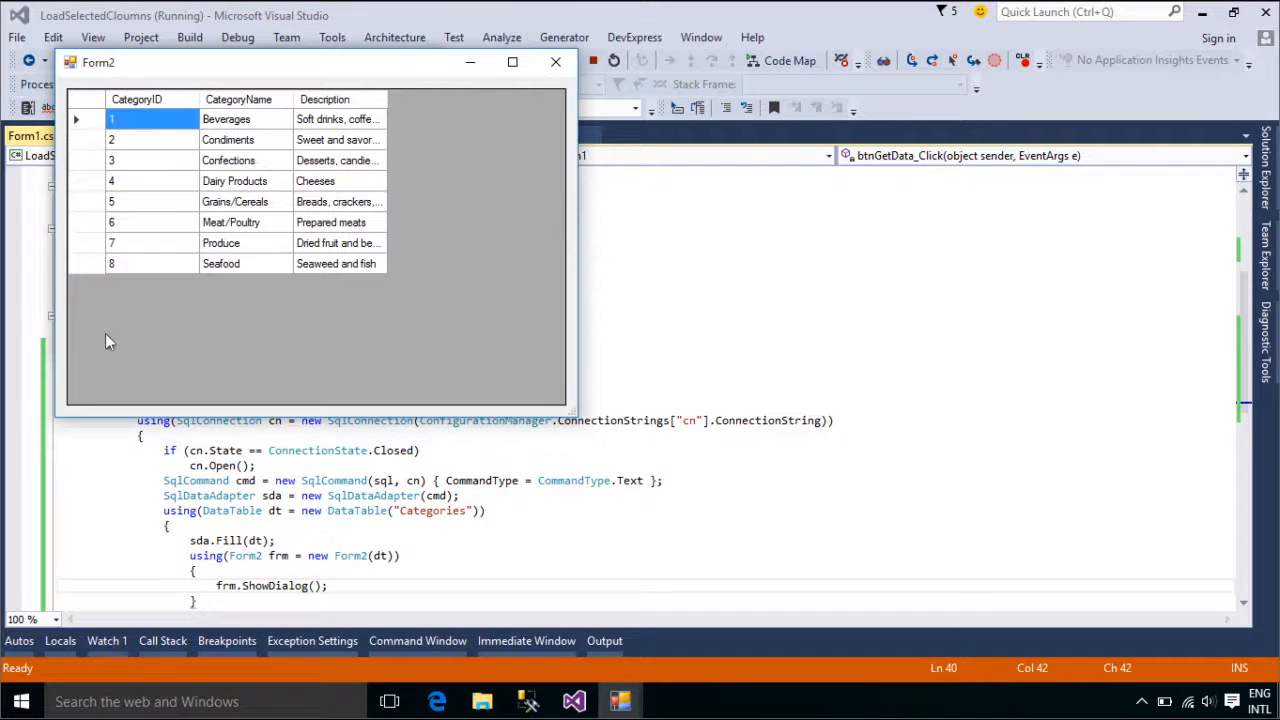